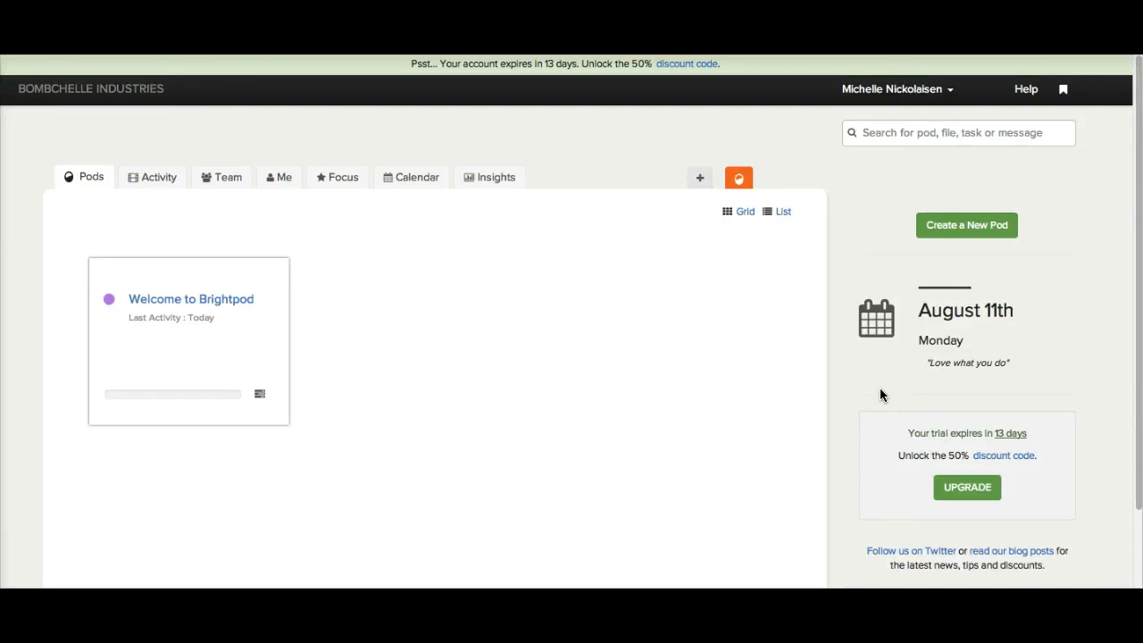
mouse_move(446, 307)
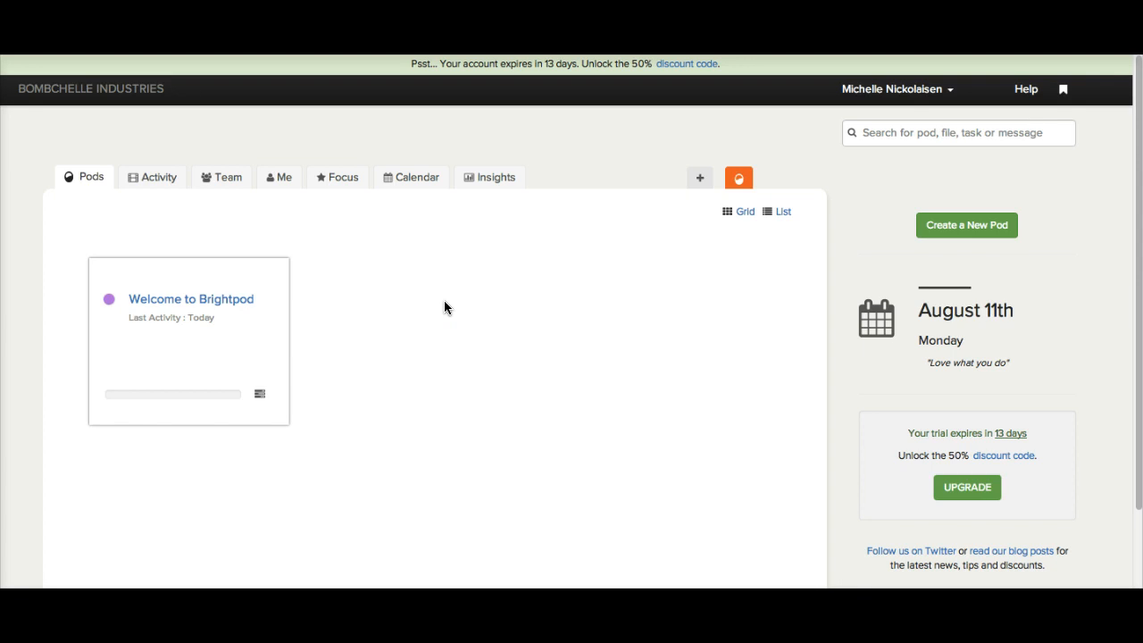
mouse_move(315, 278)
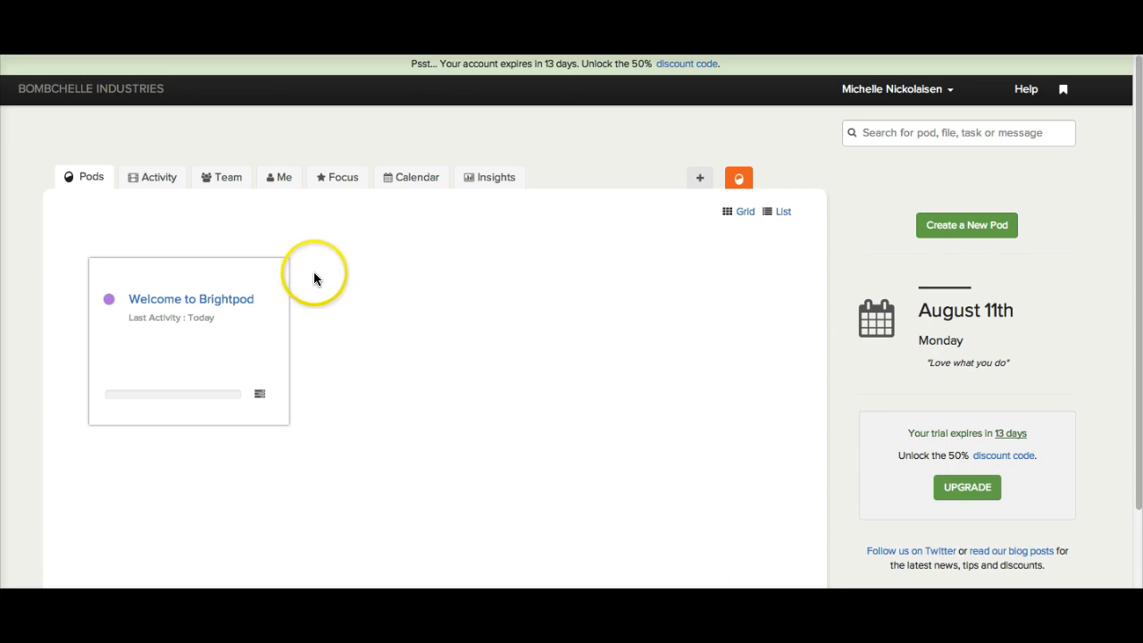
mouse_move(396, 213)
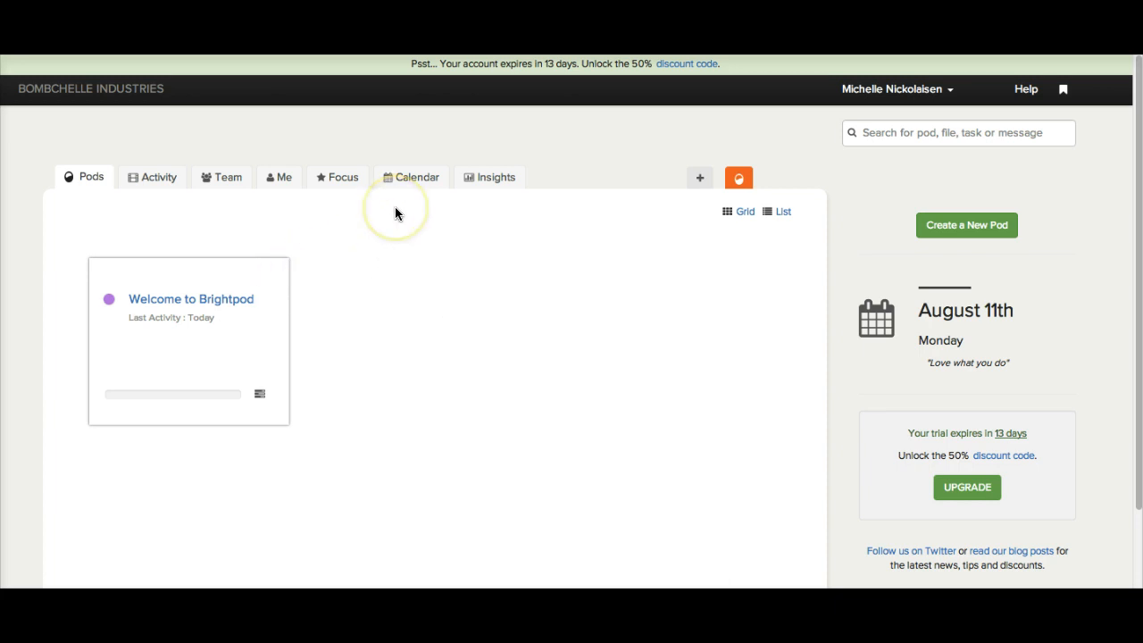
mouse_move(463, 203)
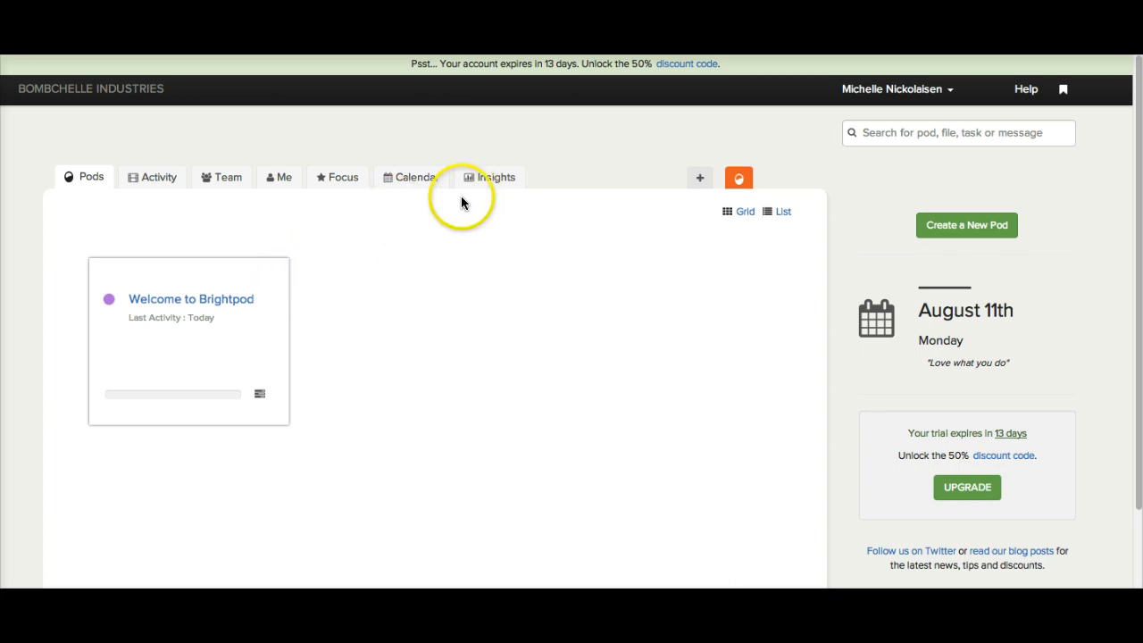
mouse_move(430, 136)
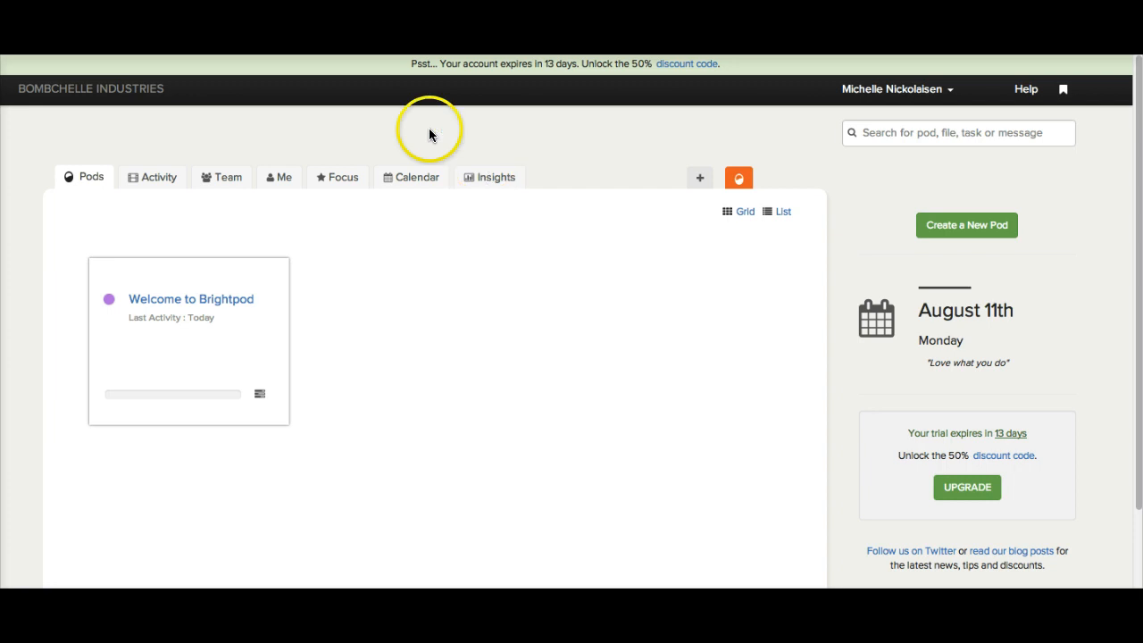
mouse_move(621, 418)
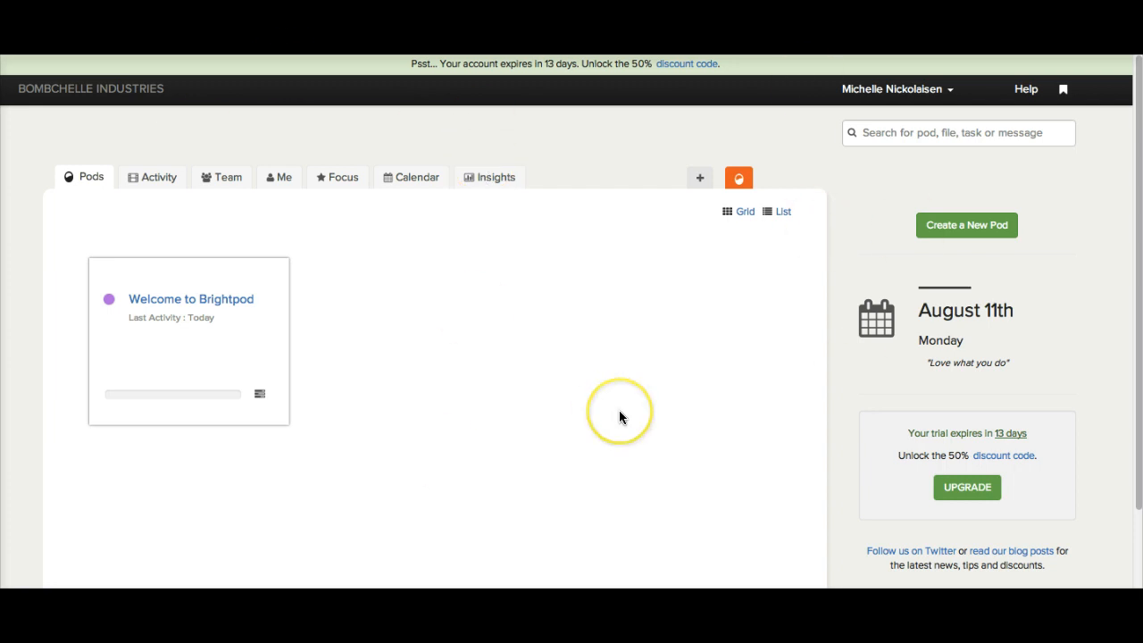
mouse_move(236, 295)
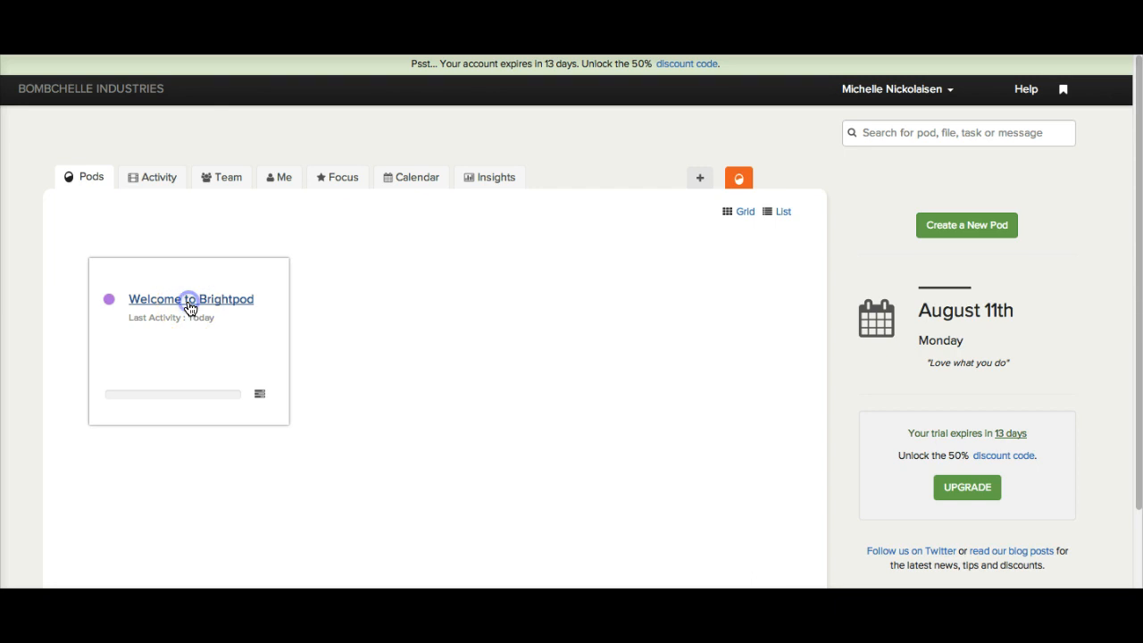
Open the 'Welcome to Brightpod' sample pod to see its activity feed.
click(189, 298)
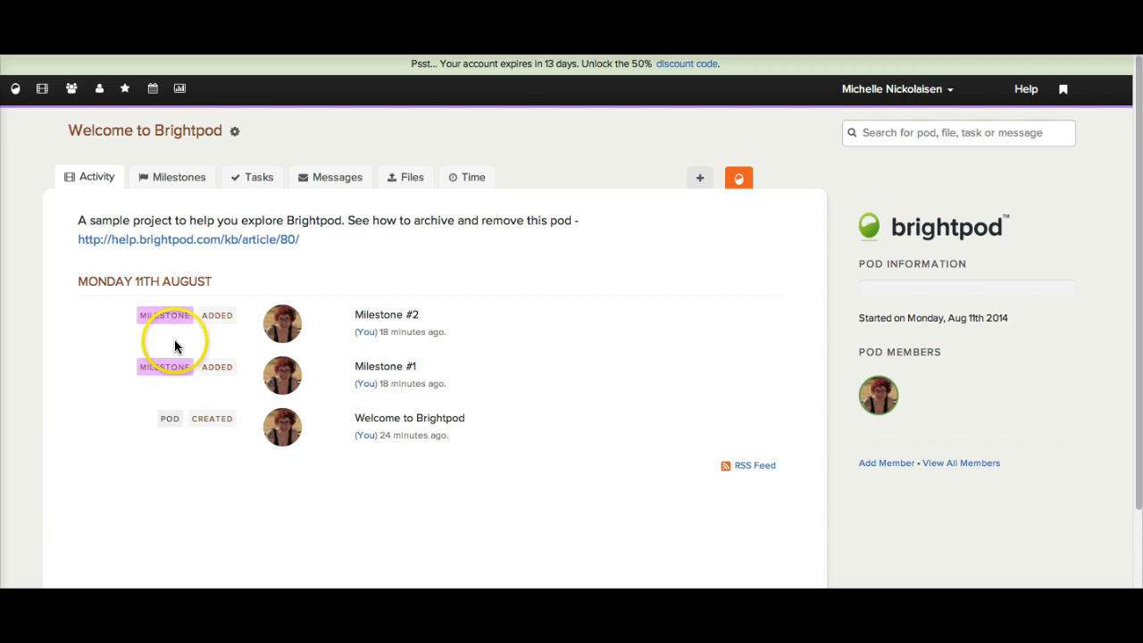
mouse_move(178, 177)
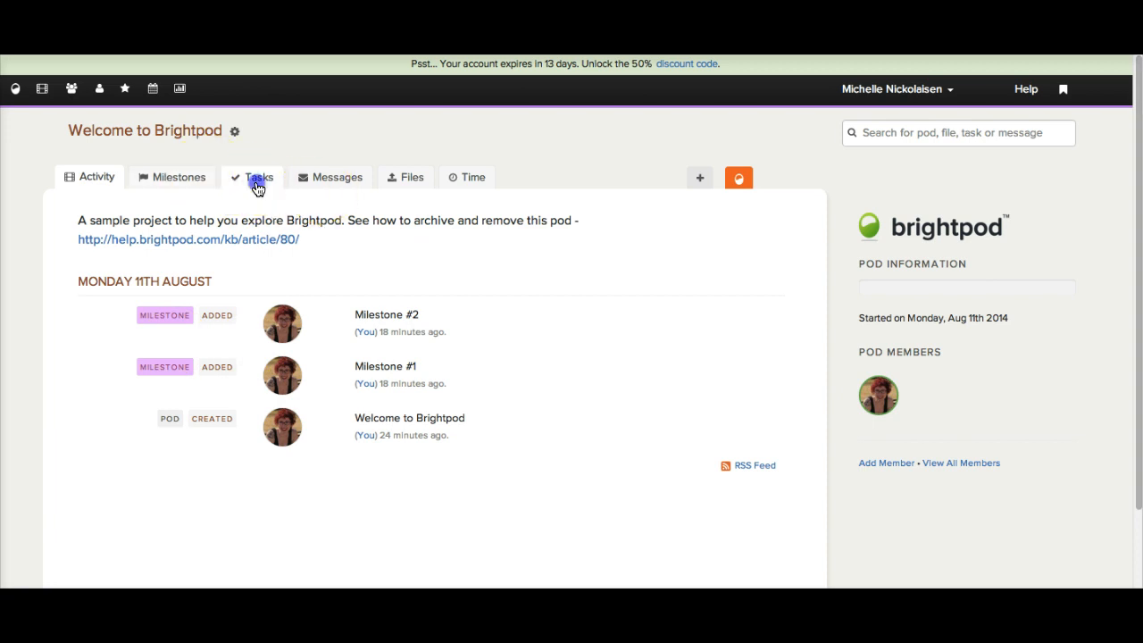
Show the pod's task lists and tick off the 'mark this task as done' task in Blog Post Ideas.
click(259, 177)
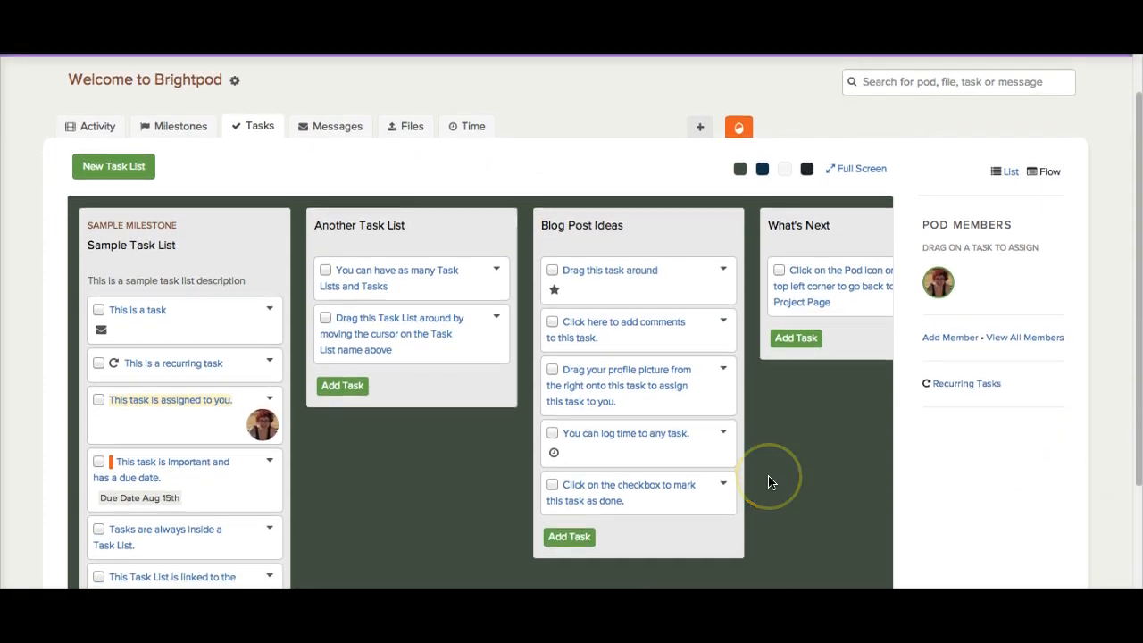
scroll(down, 3)
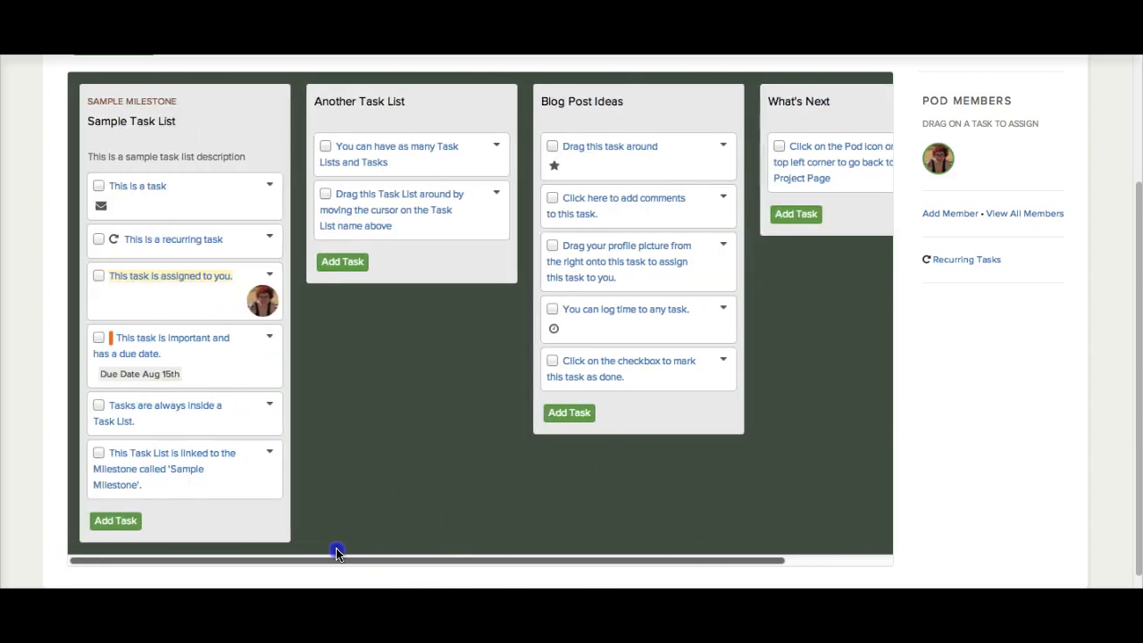
mouse_move(480, 230)
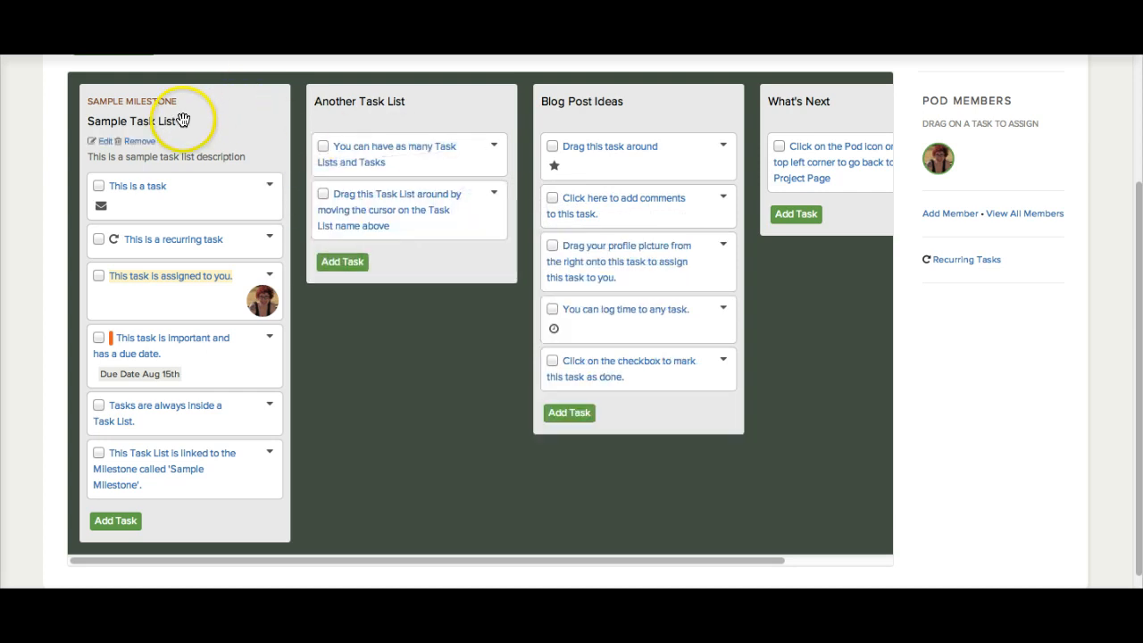
mouse_move(318, 248)
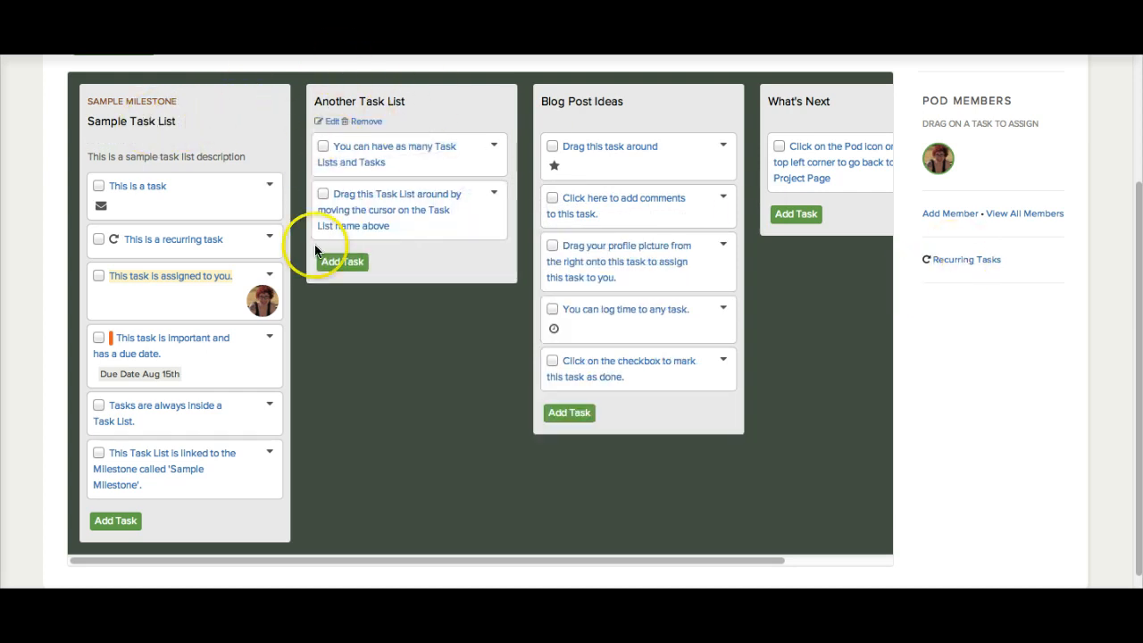
mouse_move(200, 193)
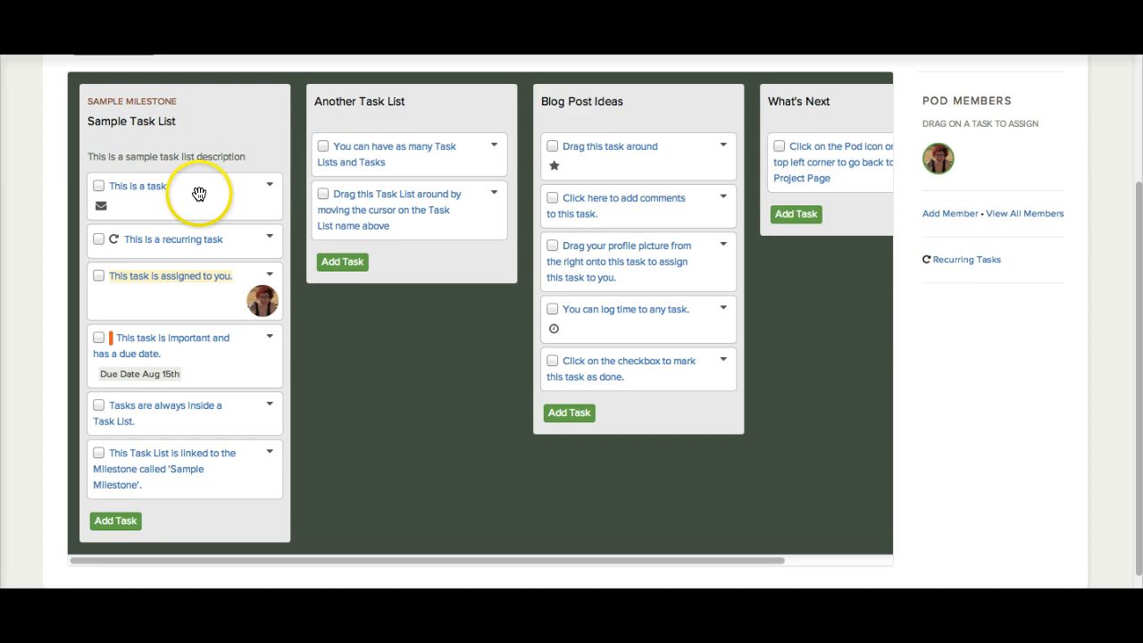
mouse_move(186, 124)
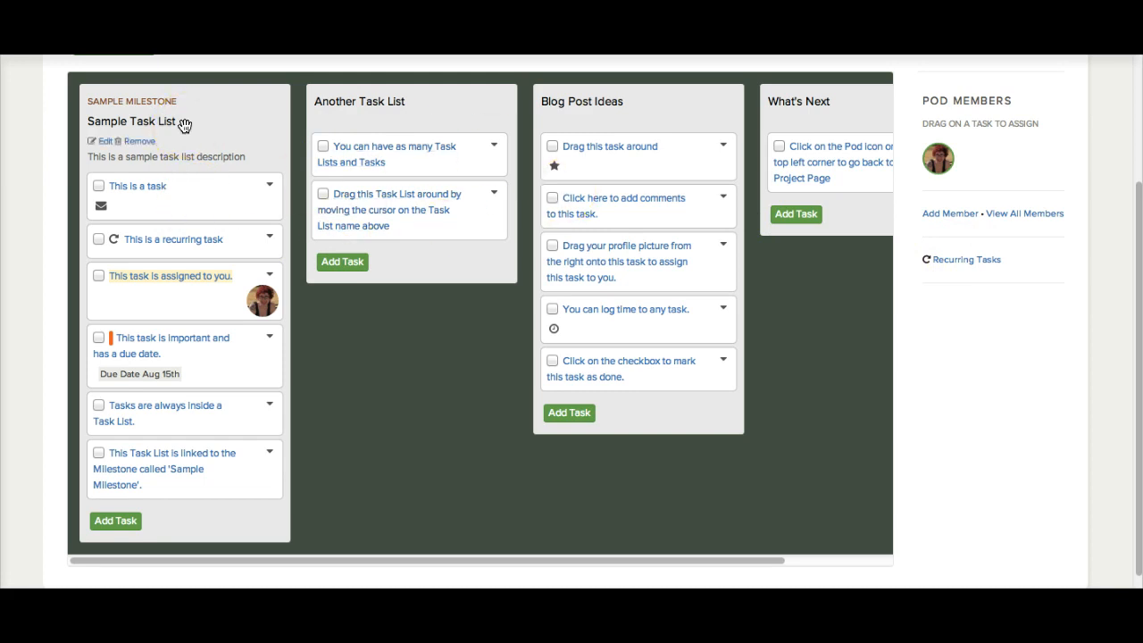
mouse_move(407, 121)
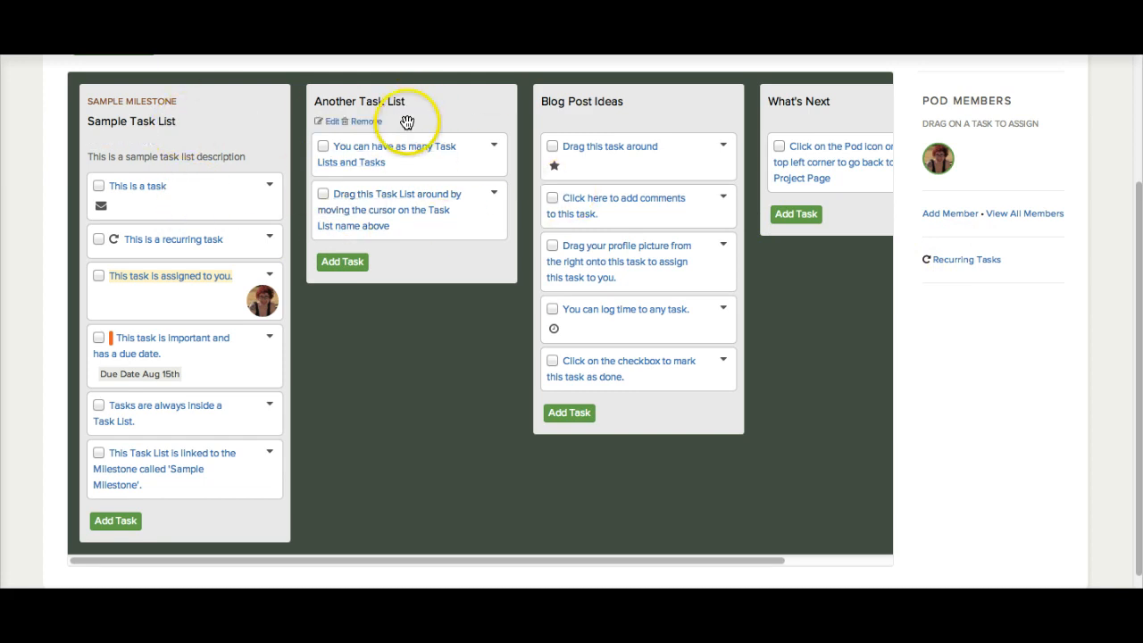
mouse_move(623, 106)
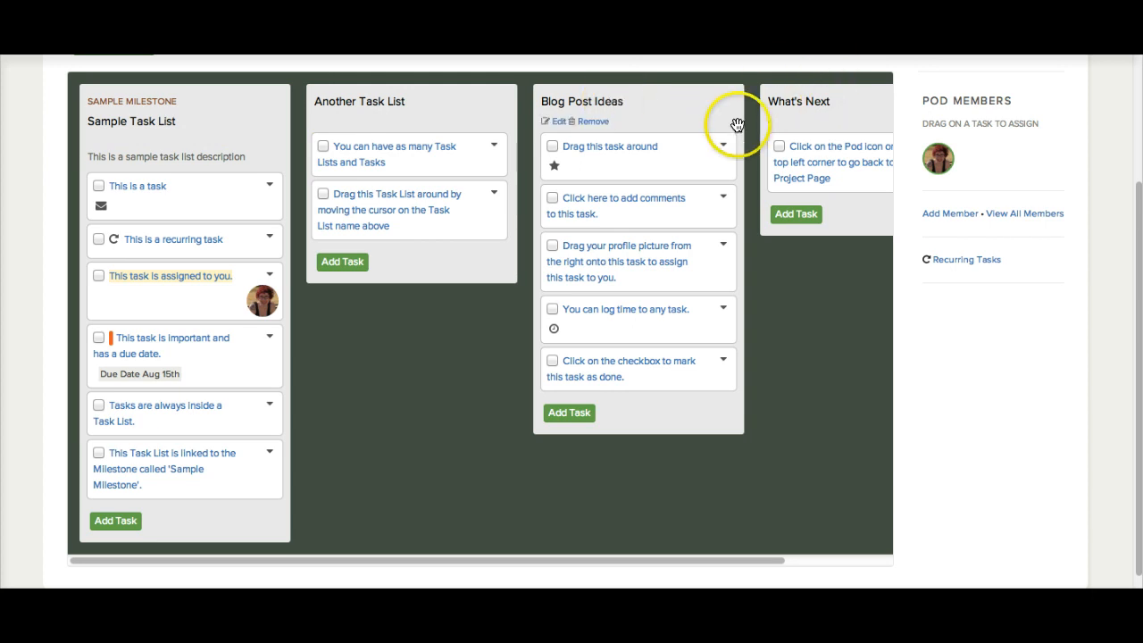
mouse_move(568, 346)
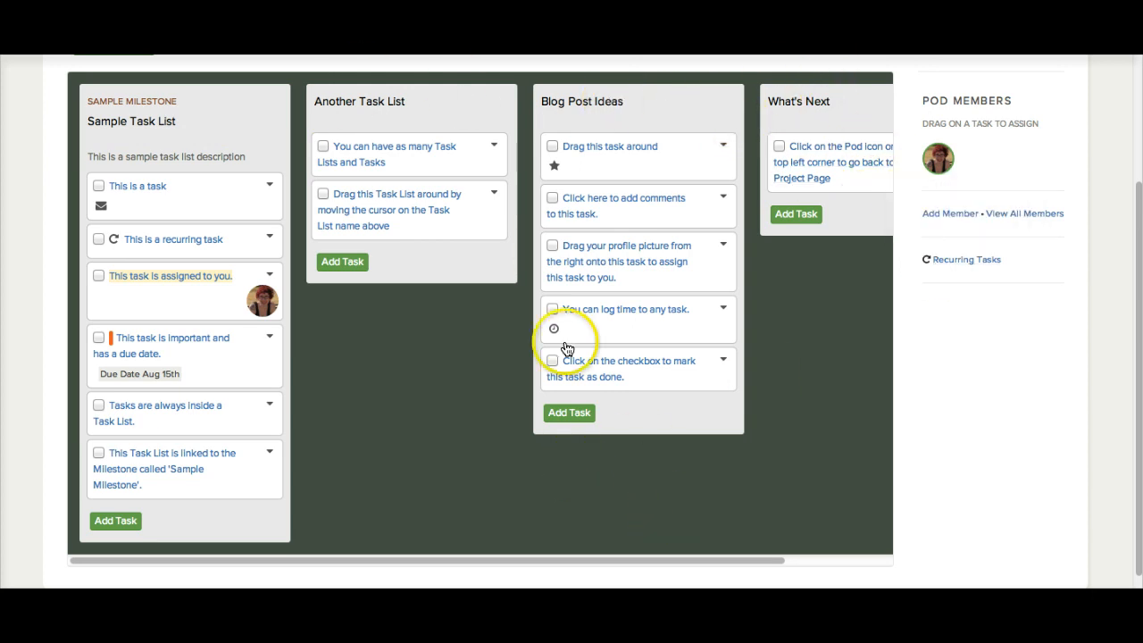
click(554, 360)
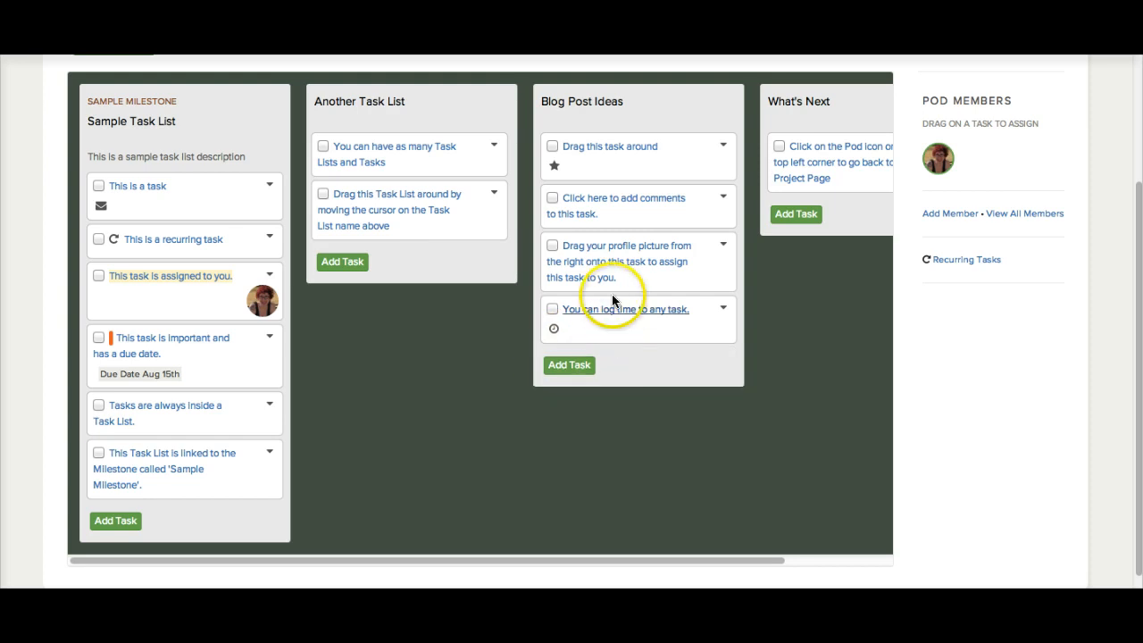
mouse_move(725, 202)
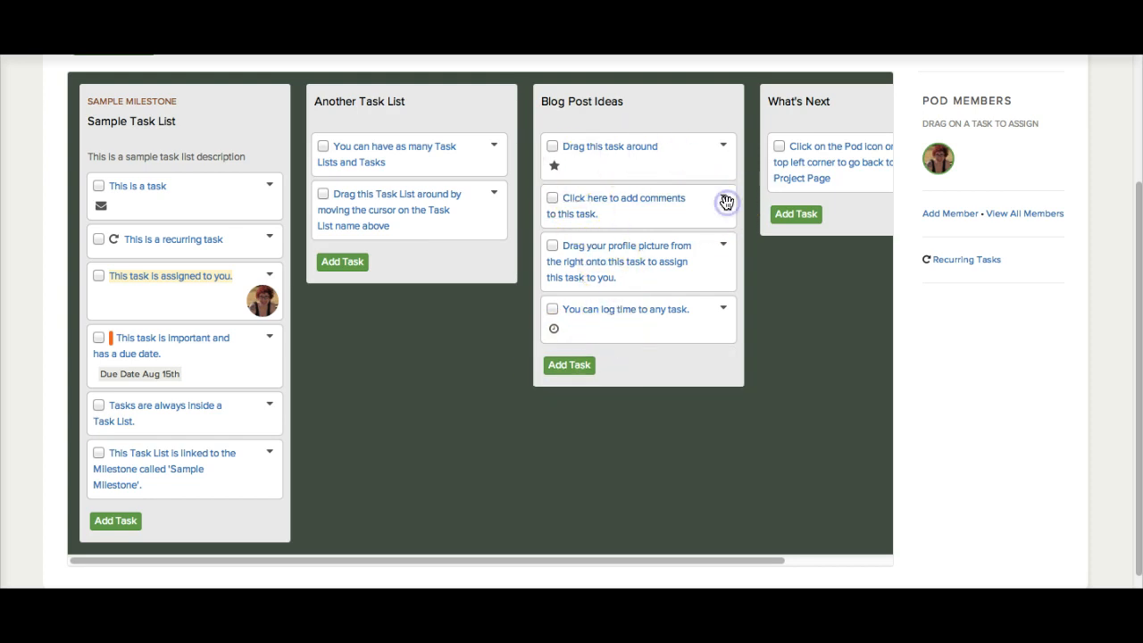
mouse_move(641, 205)
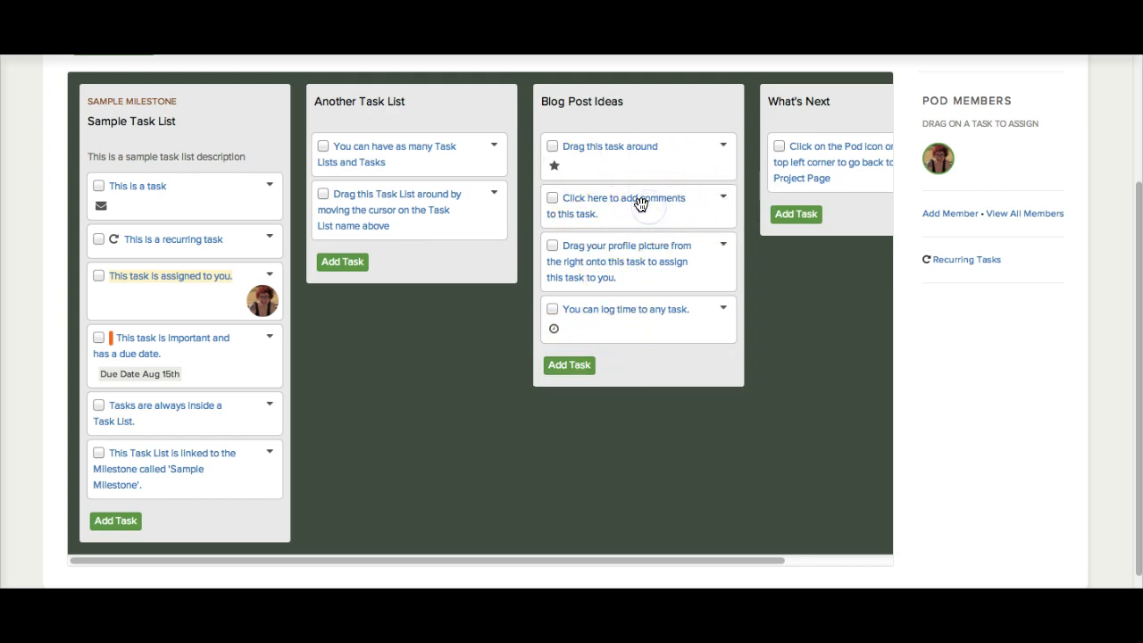
Open the 'Click here to add comments' task's details and mark it as a Focus task.
click(624, 196)
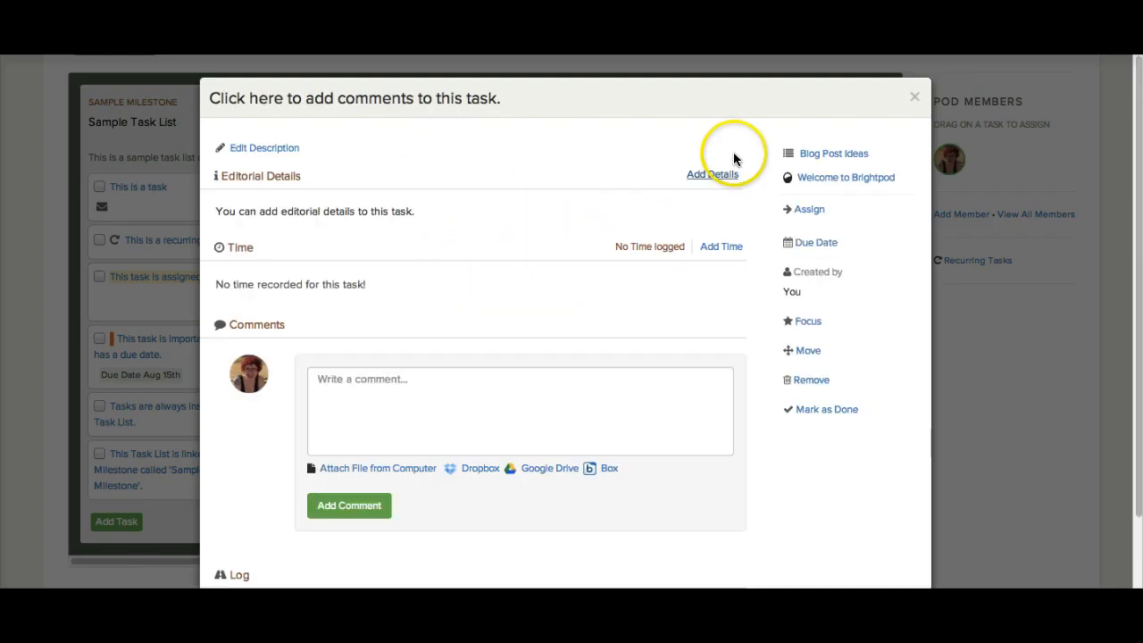
mouse_move(800, 321)
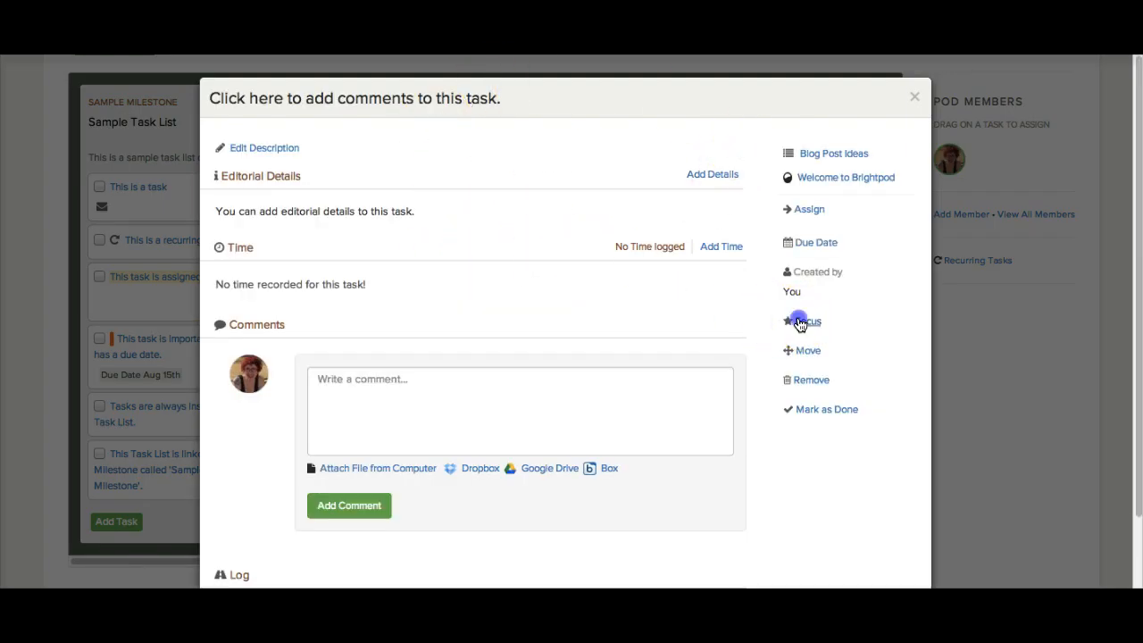
click(808, 321)
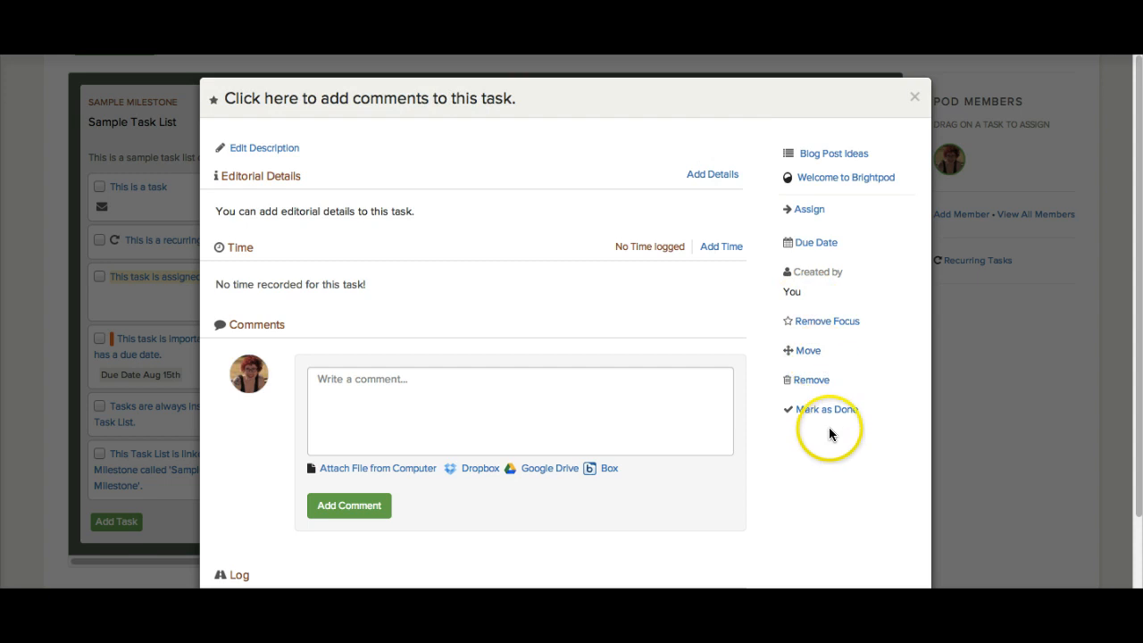
mouse_move(822, 154)
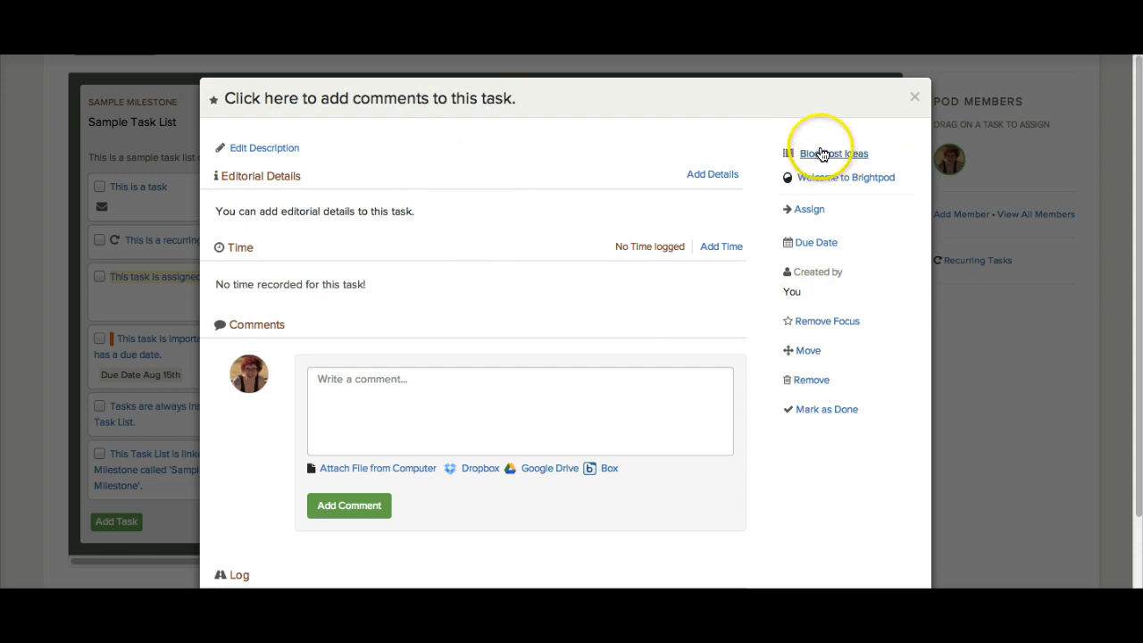
mouse_move(809, 209)
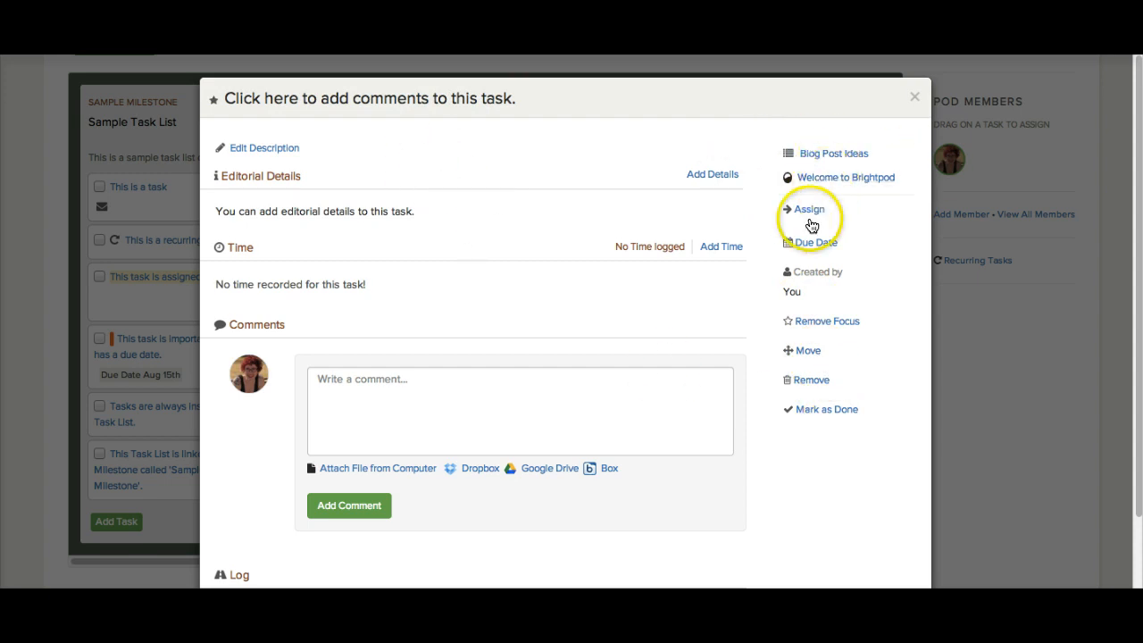
mouse_move(789, 161)
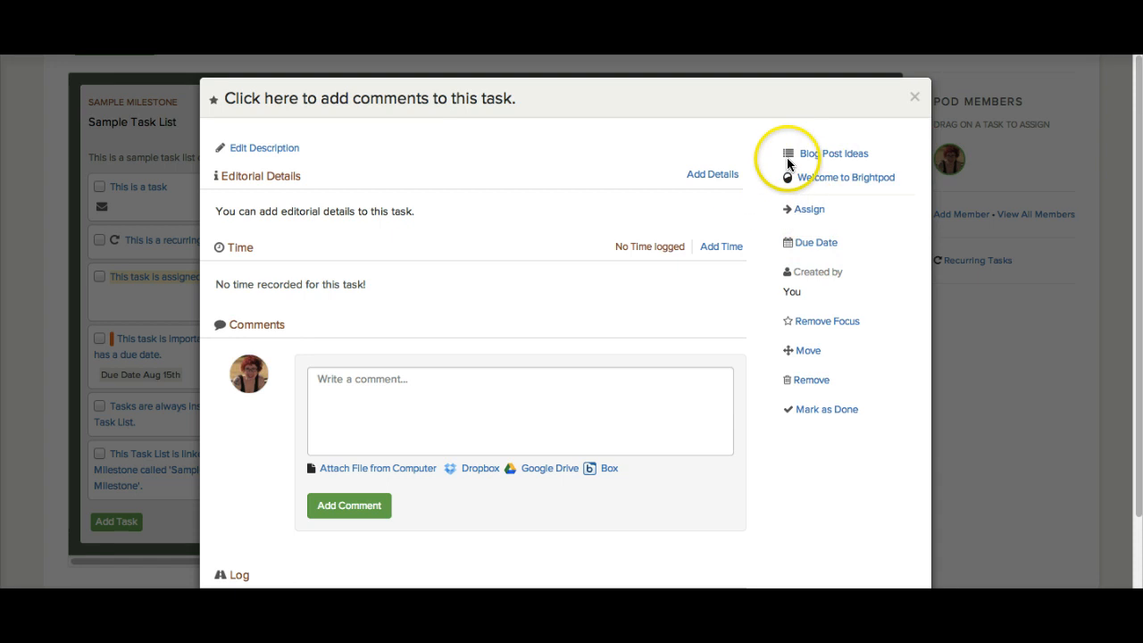
mouse_move(919, 96)
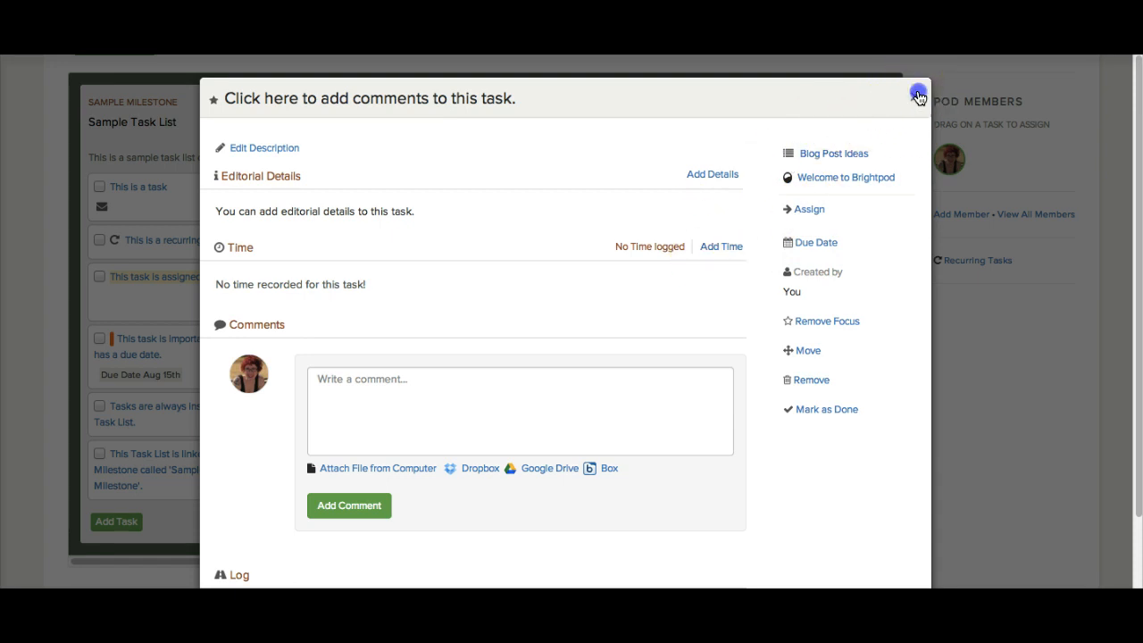
click(918, 96)
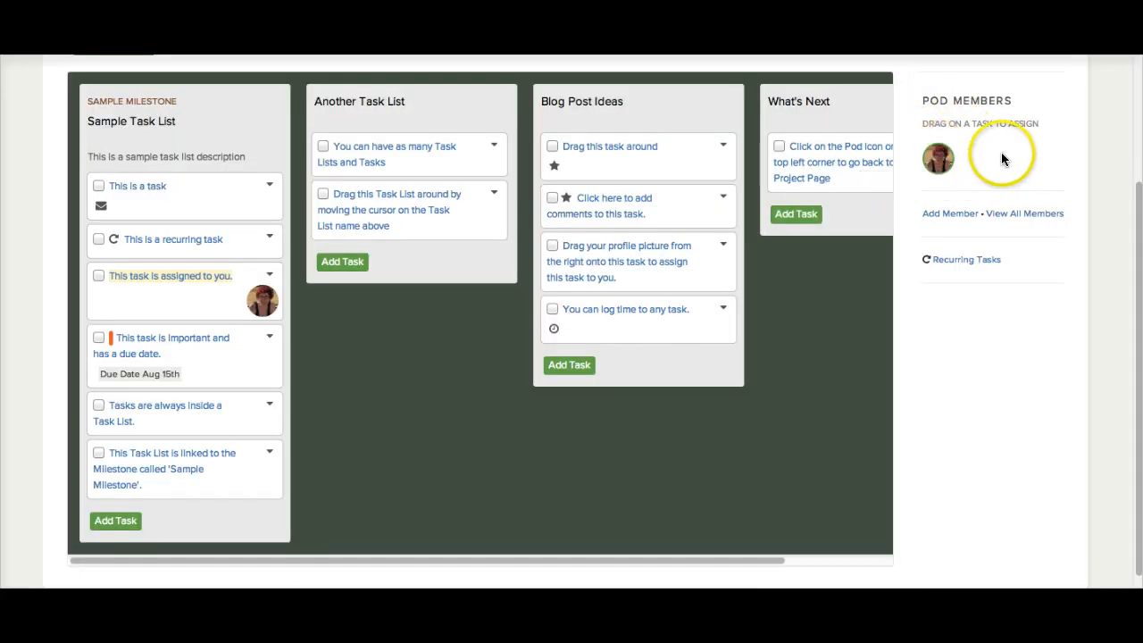
mouse_move(938, 157)
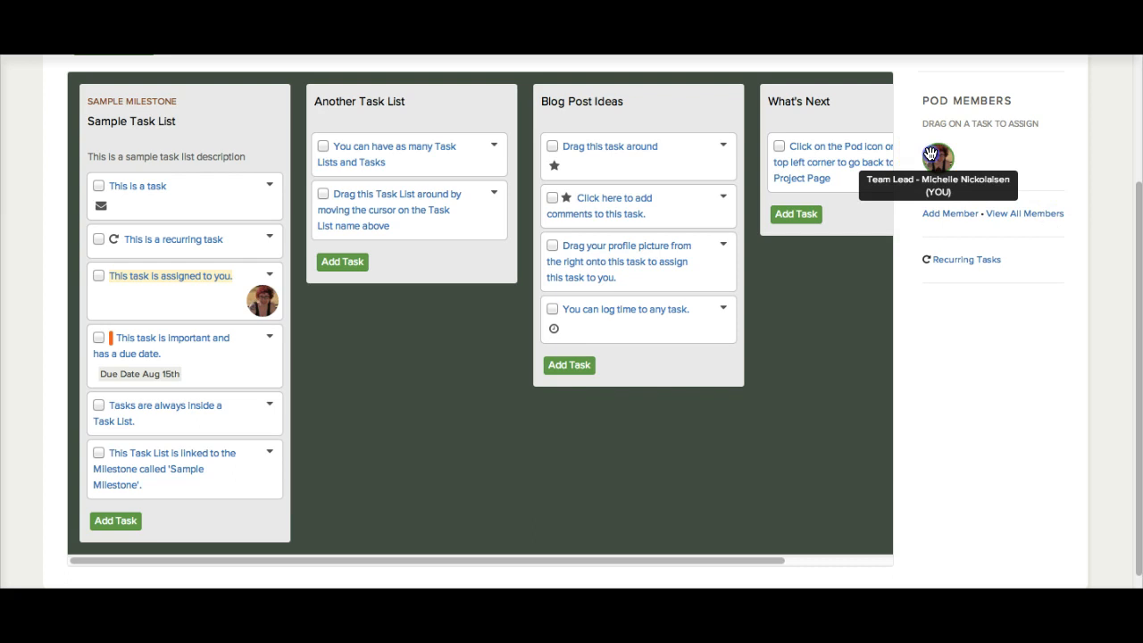
drag(940, 157, 714, 191)
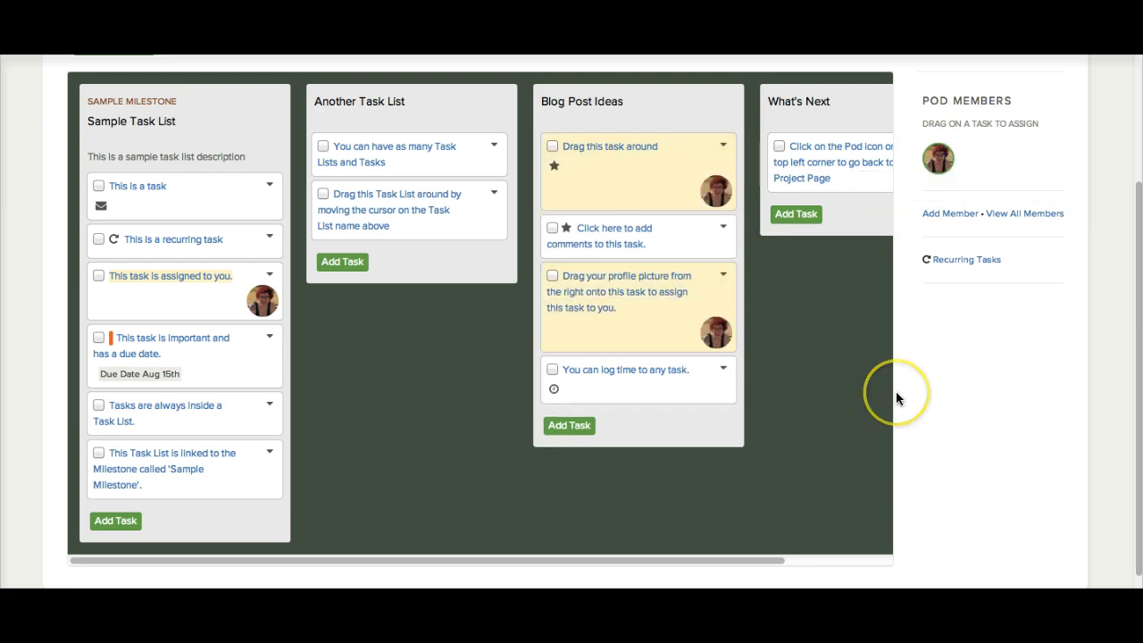
mouse_move(96, 331)
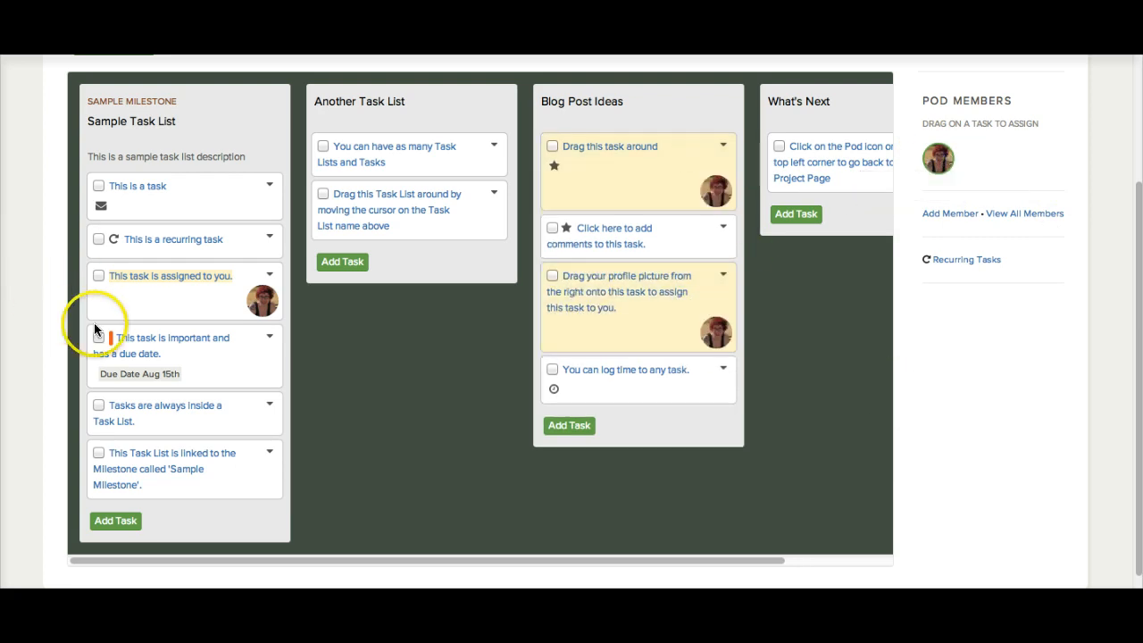
scroll(down, 3)
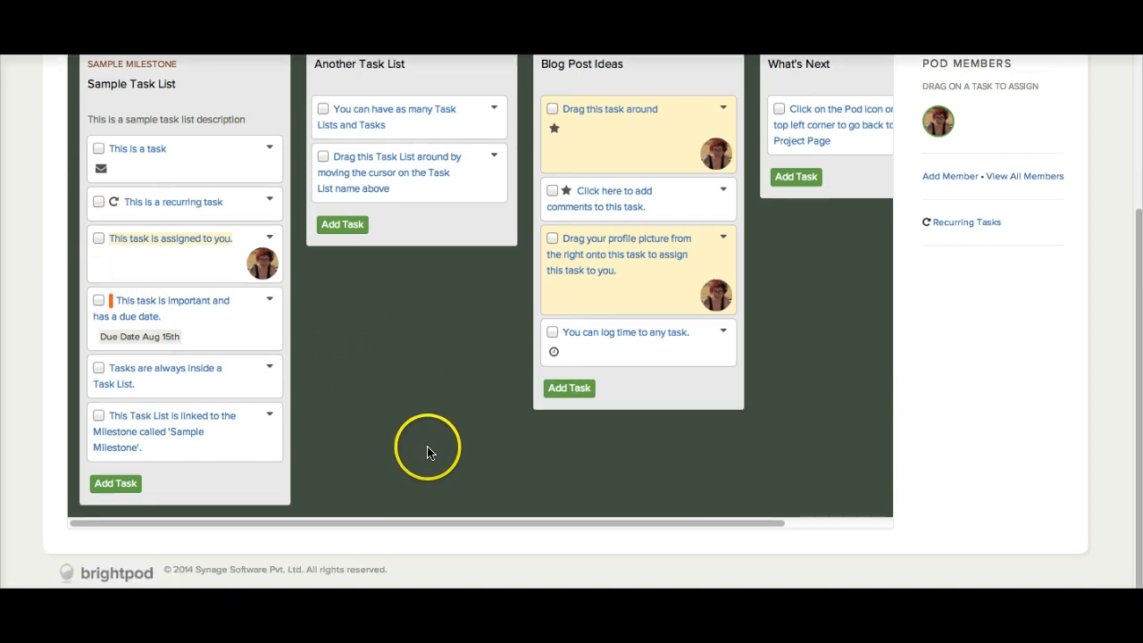
mouse_move(241, 204)
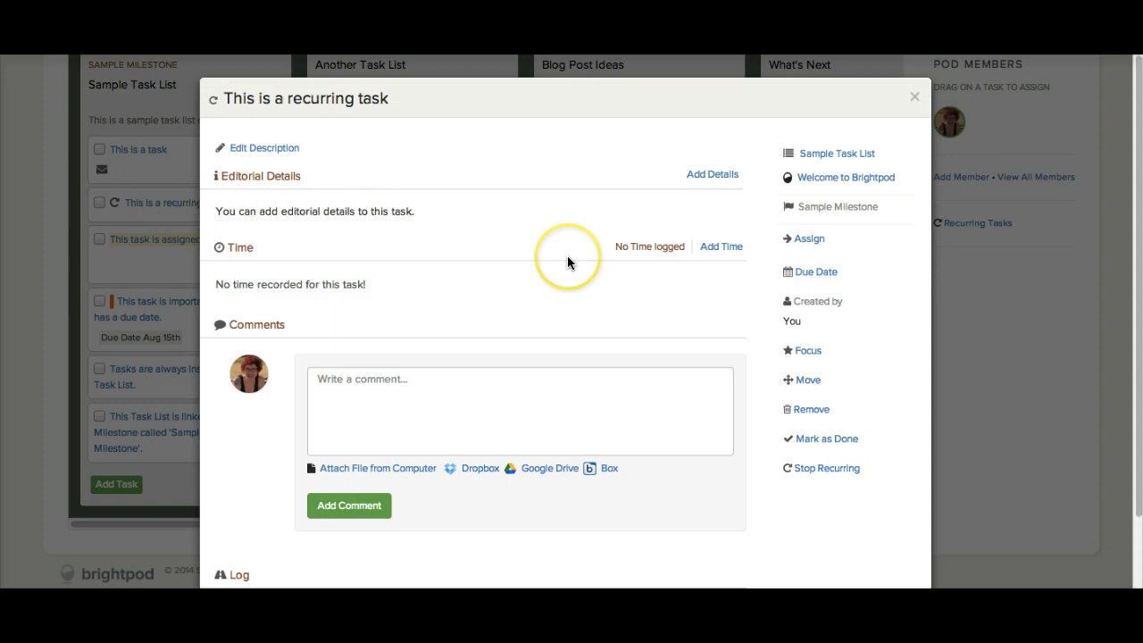
mouse_move(536, 268)
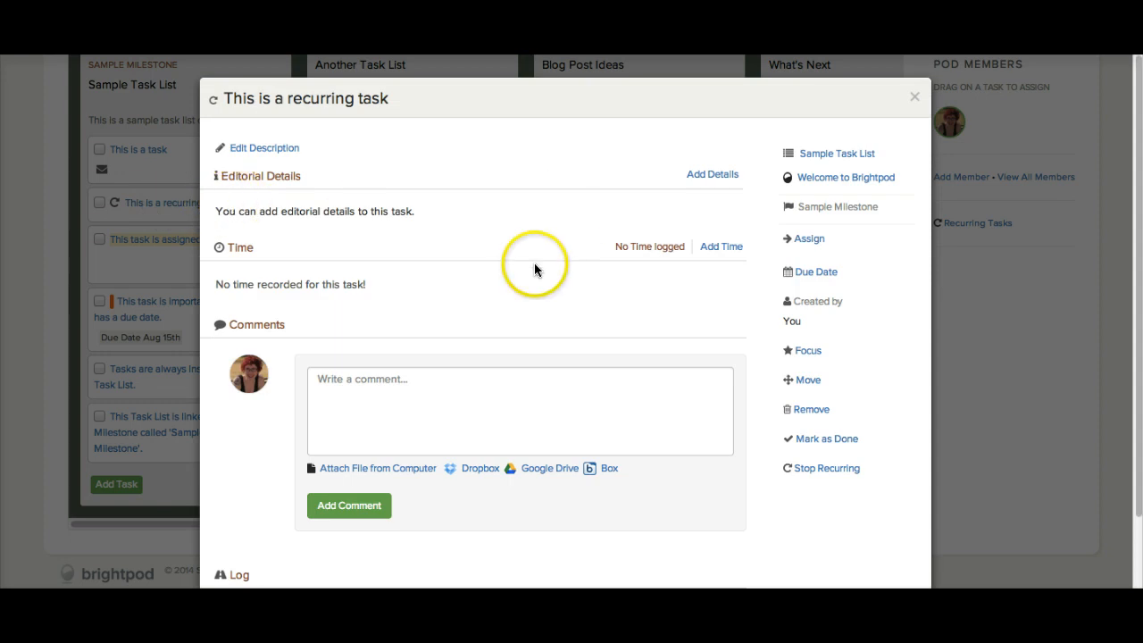
mouse_move(815, 239)
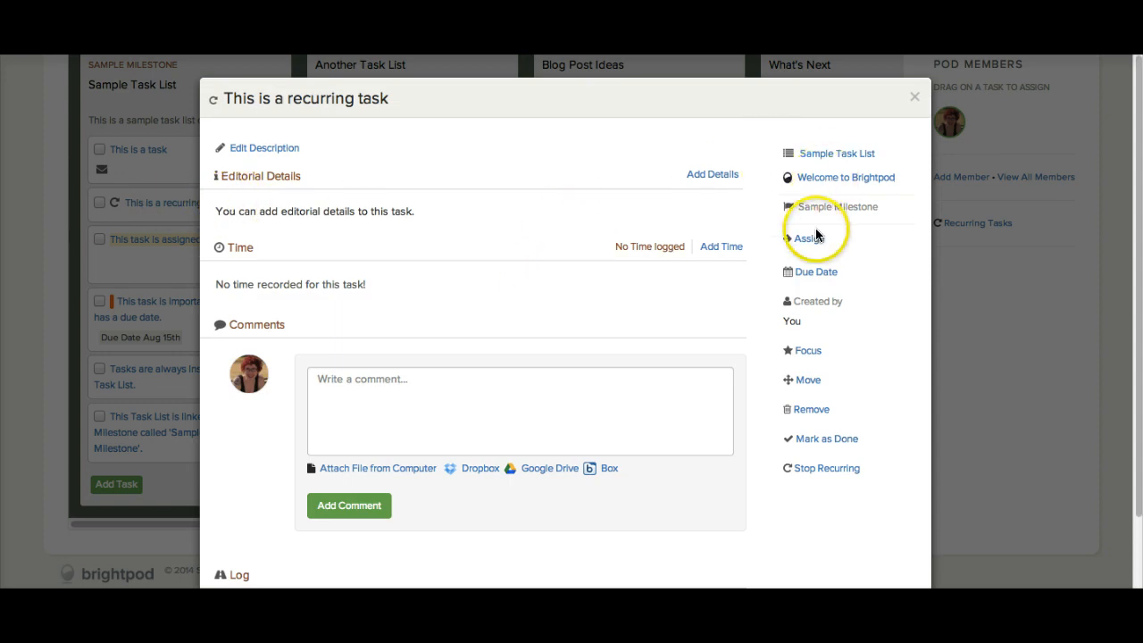
click(915, 96)
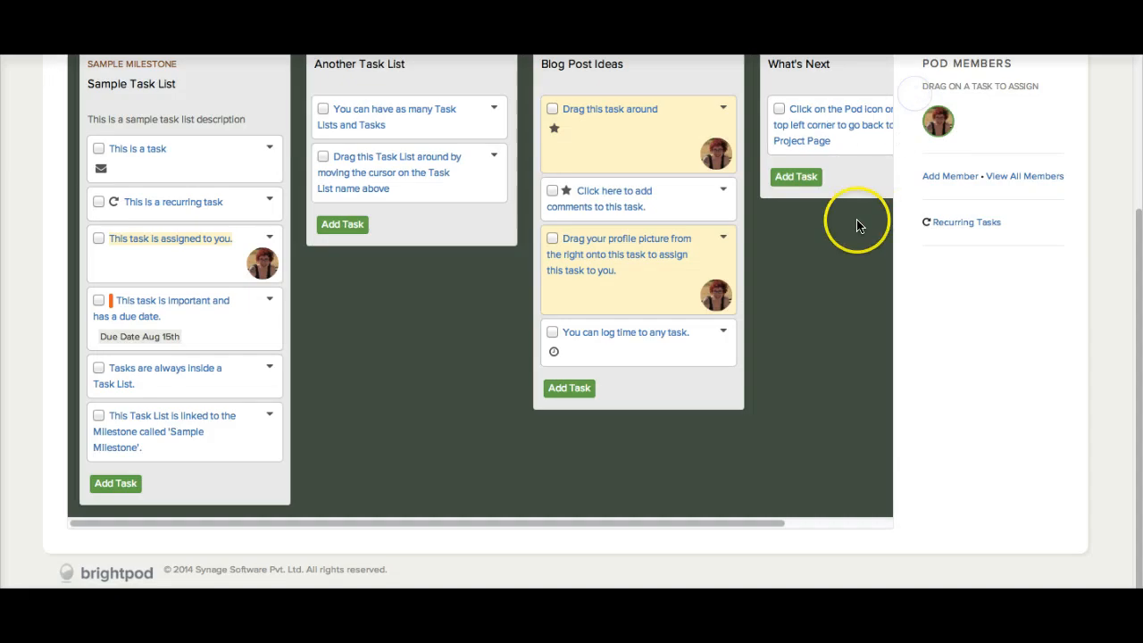
scroll(up, 3)
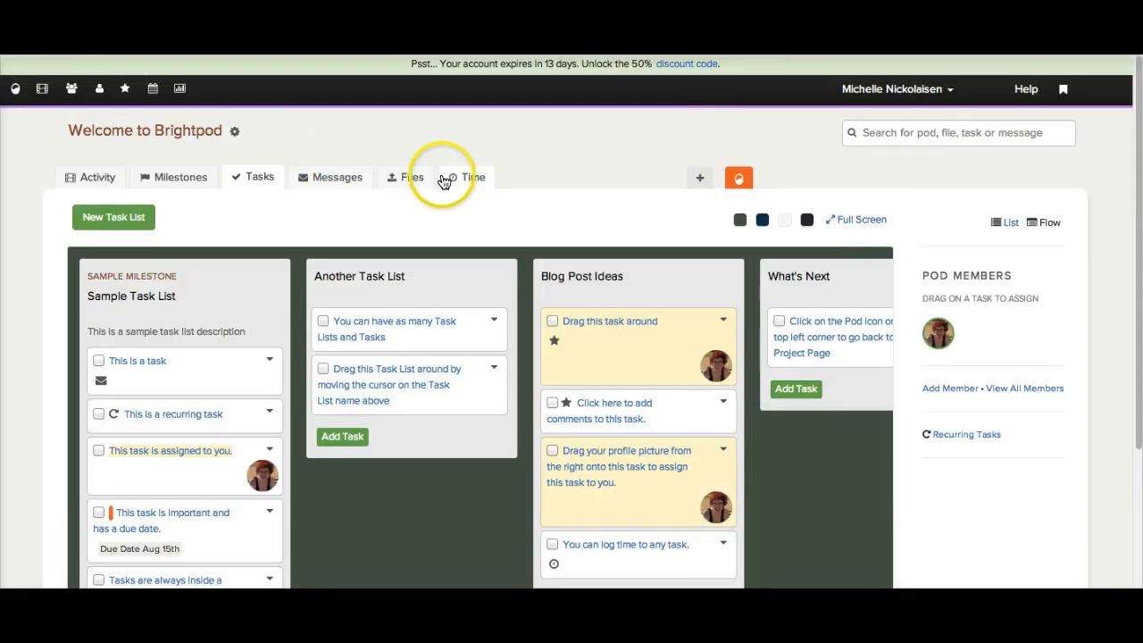
View the pod's Time entries log, check the team-member and date-range filters keeping all entries, then go to Files.
click(468, 177)
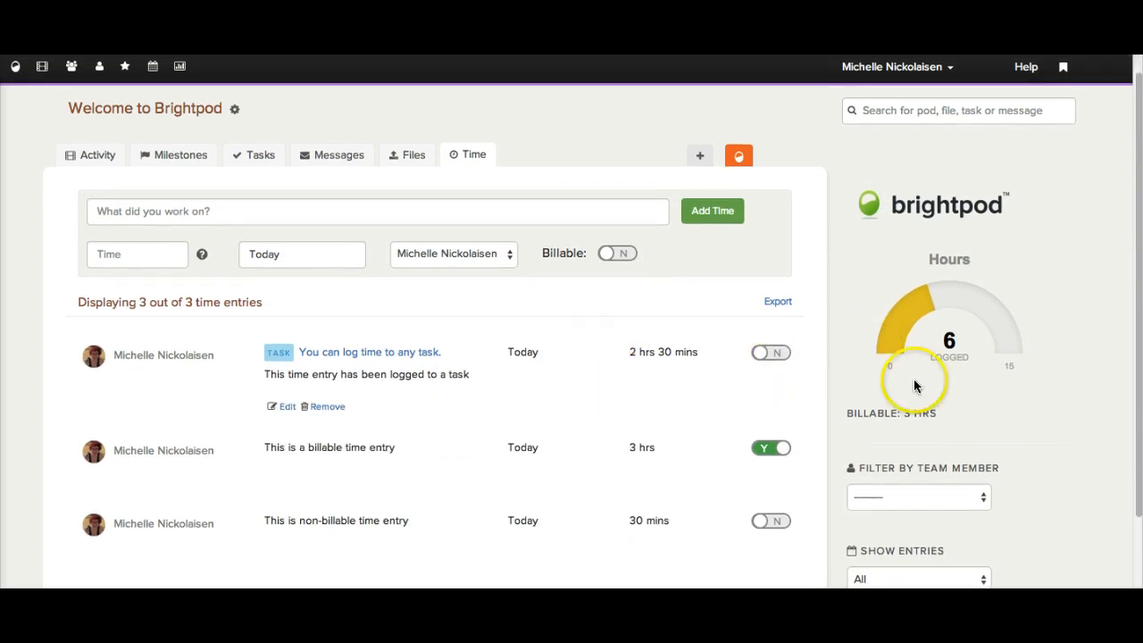
mouse_move(831, 357)
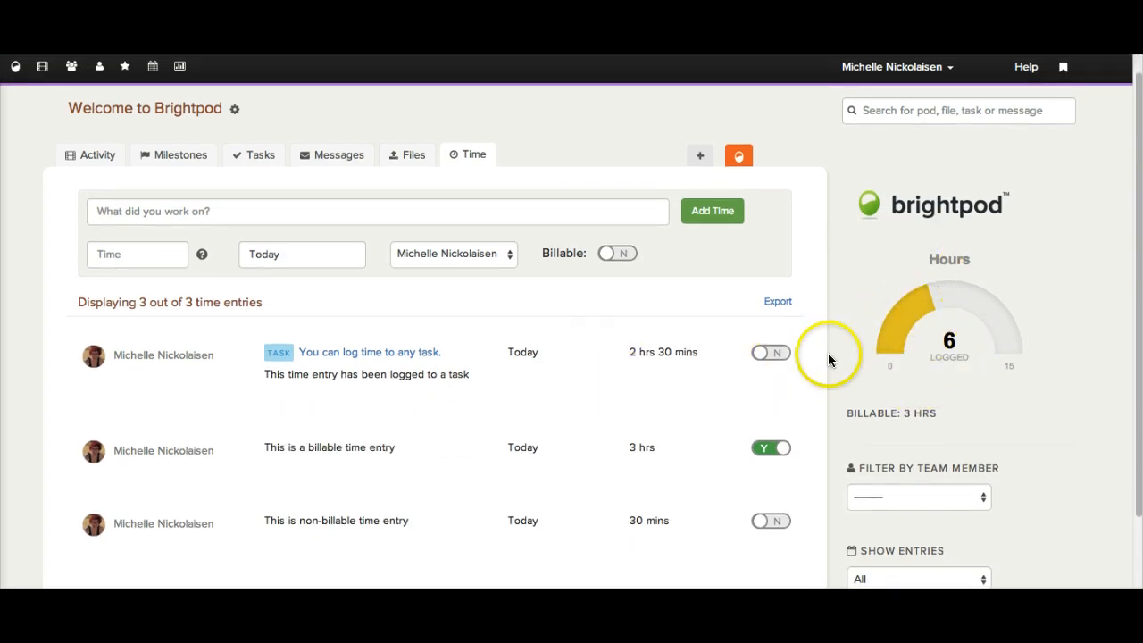
mouse_move(1032, 443)
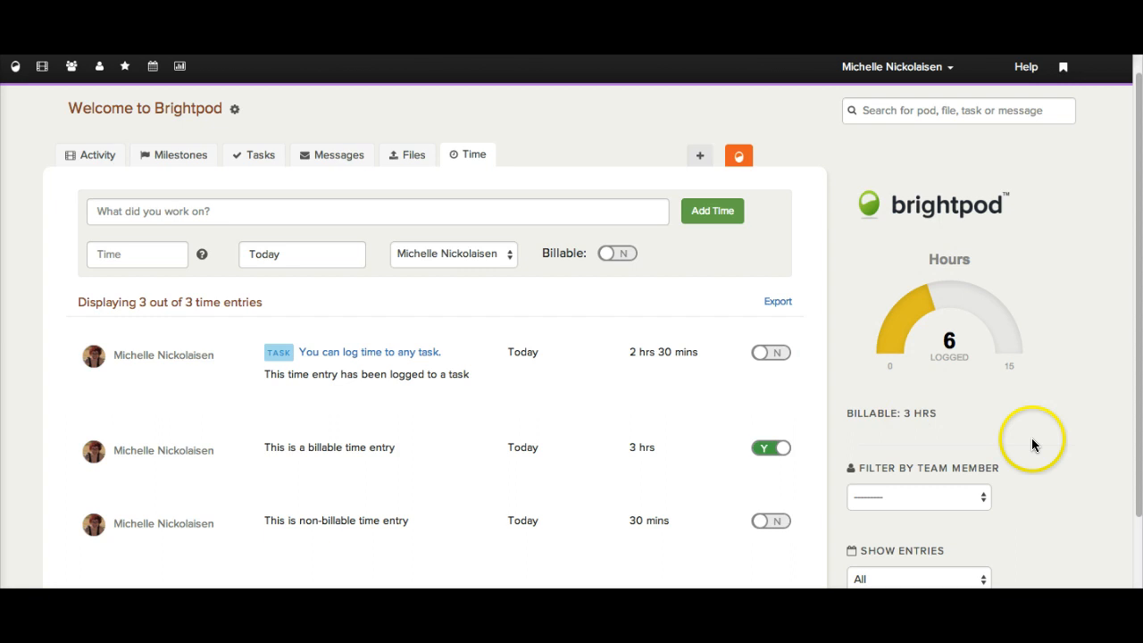
click(918, 496)
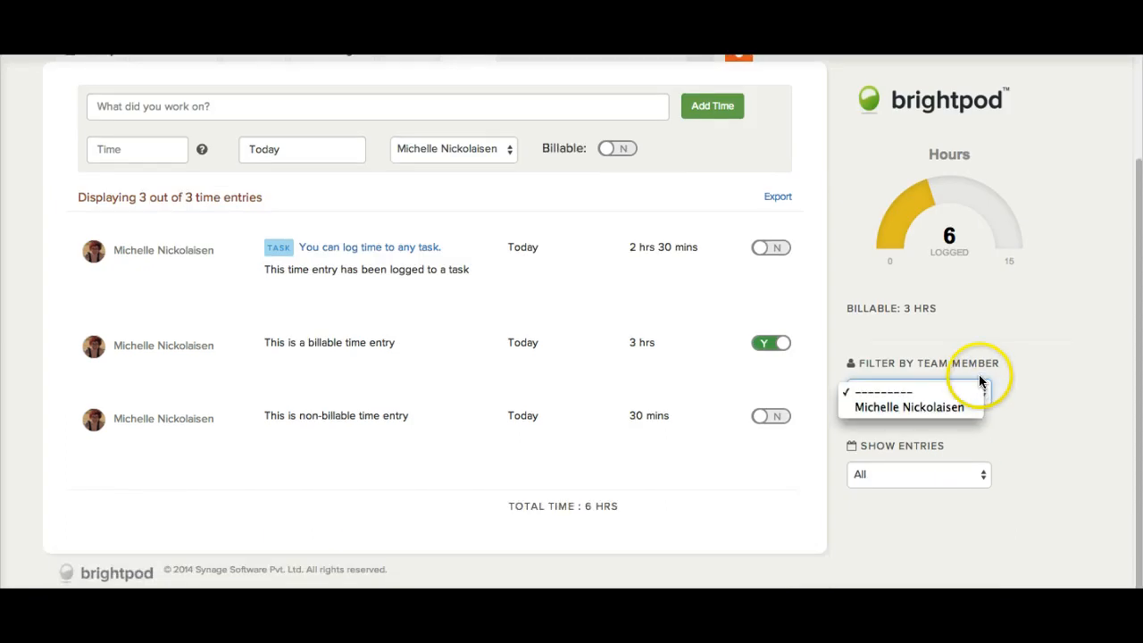
click(918, 475)
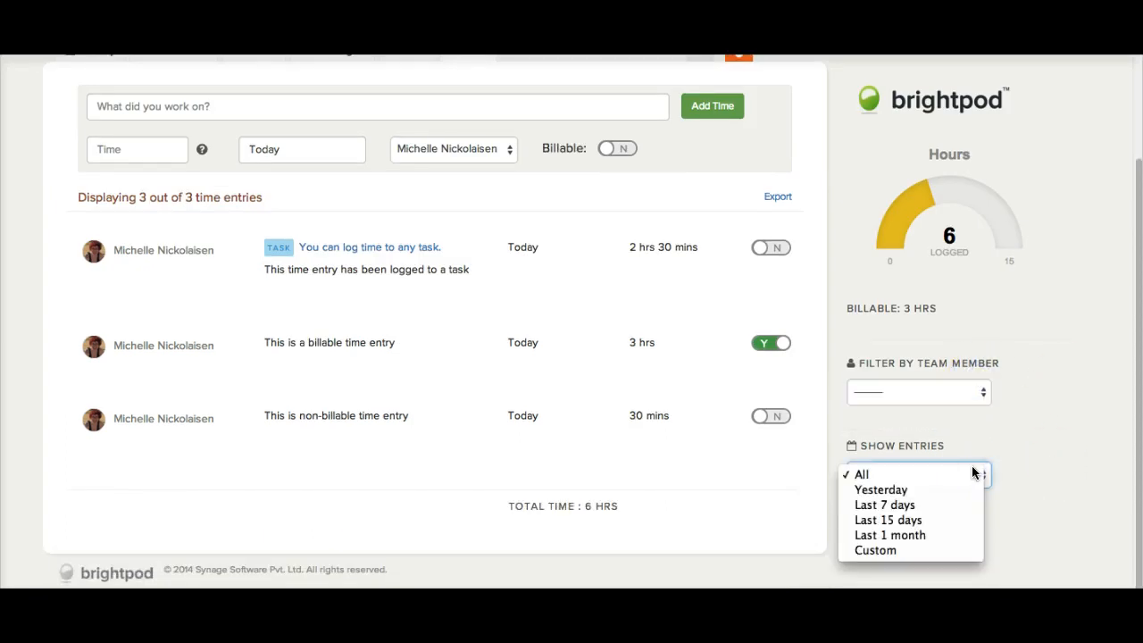
click(861, 475)
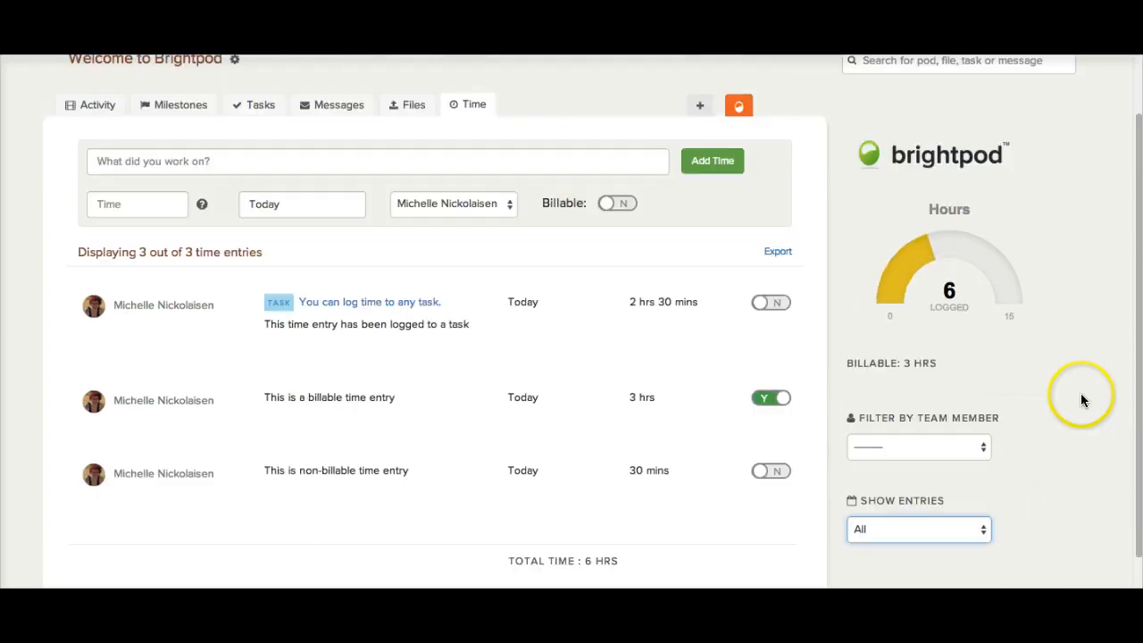
scroll(up, 3)
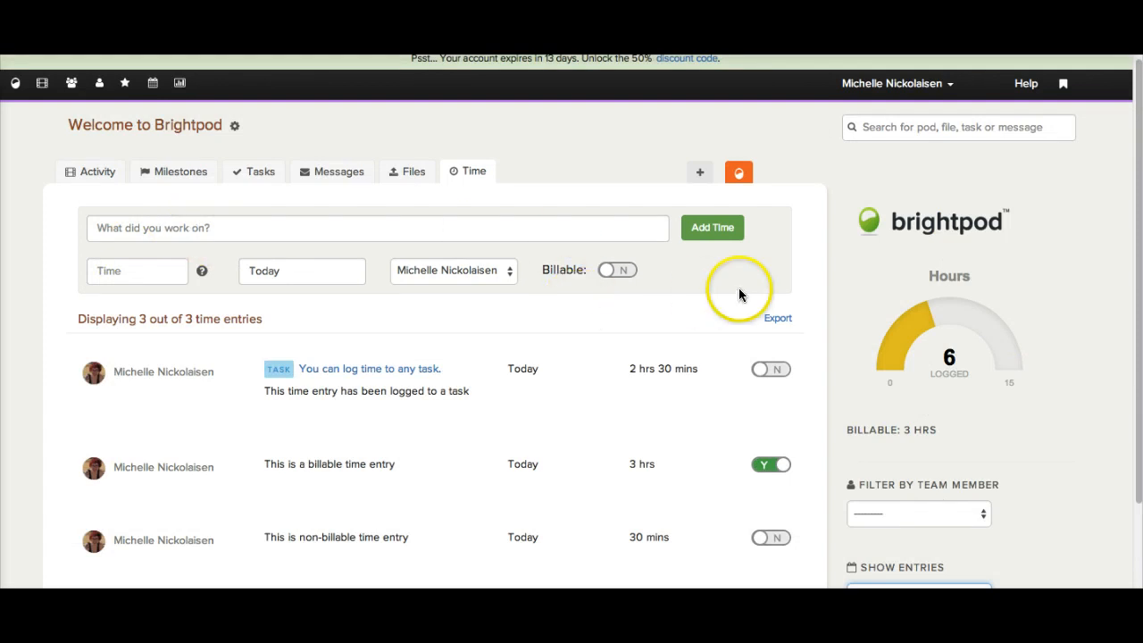
mouse_move(777, 319)
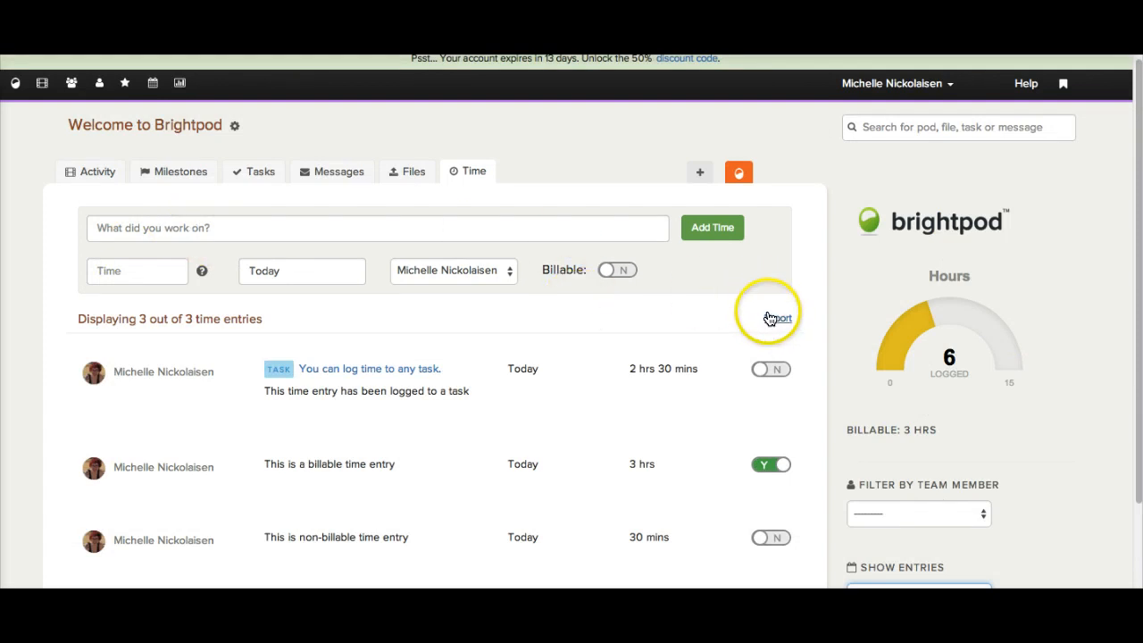
mouse_move(732, 322)
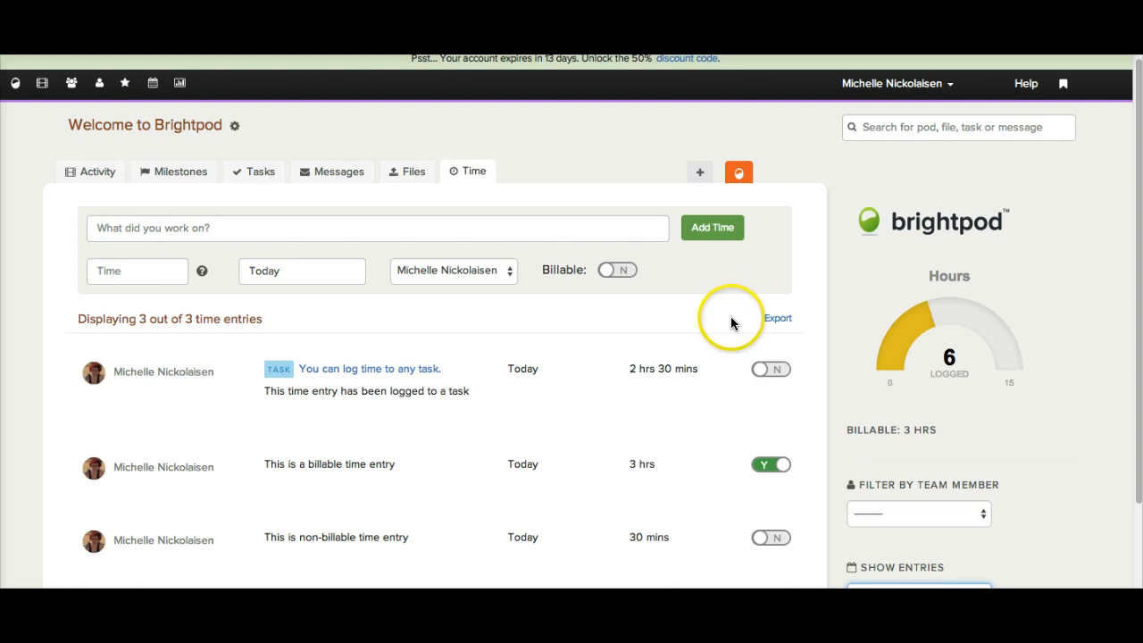
mouse_move(468, 312)
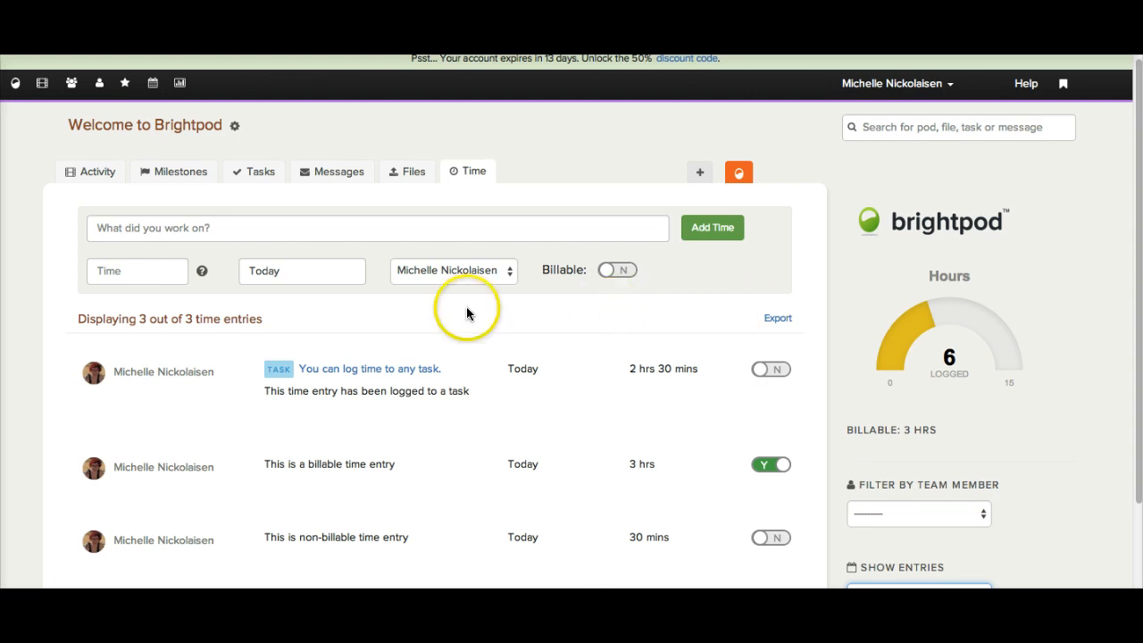
mouse_move(466, 306)
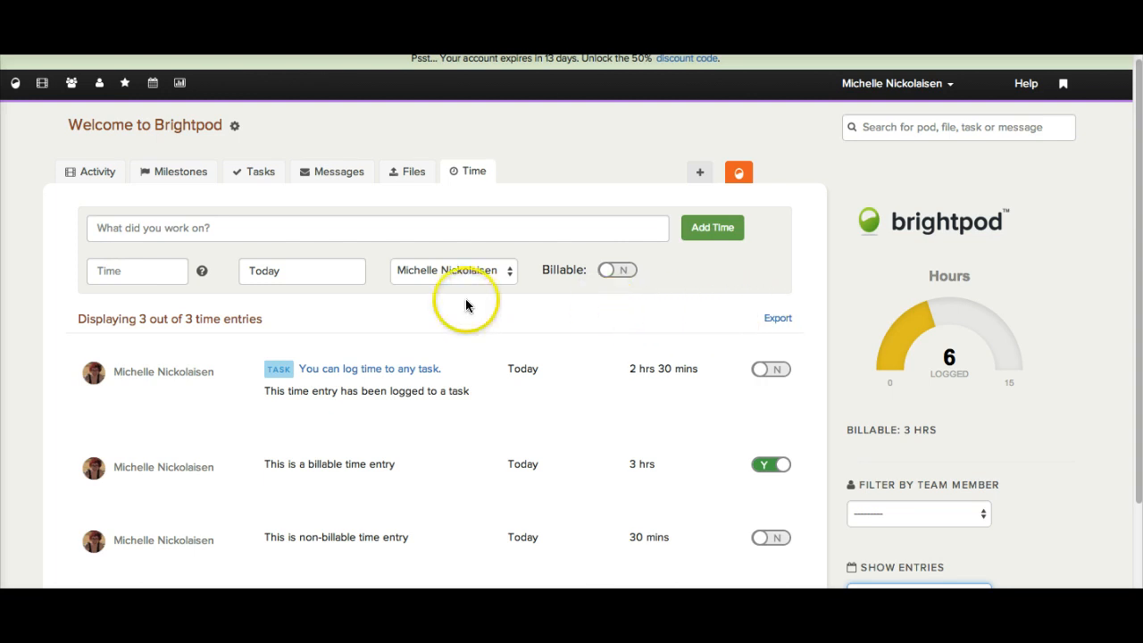
mouse_move(465, 304)
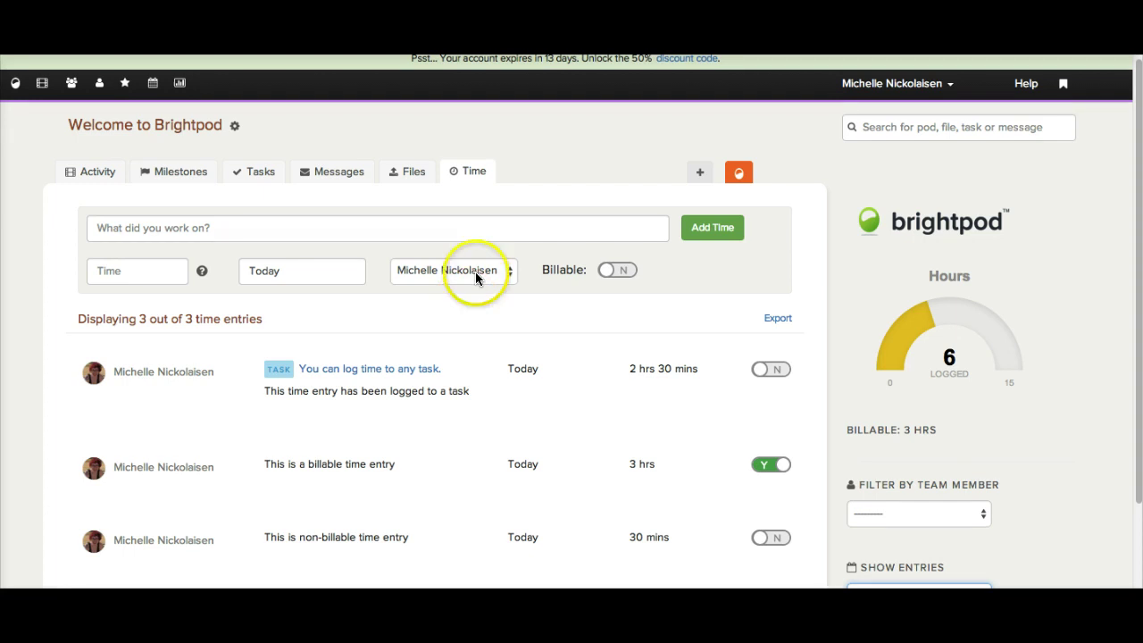
mouse_move(473, 233)
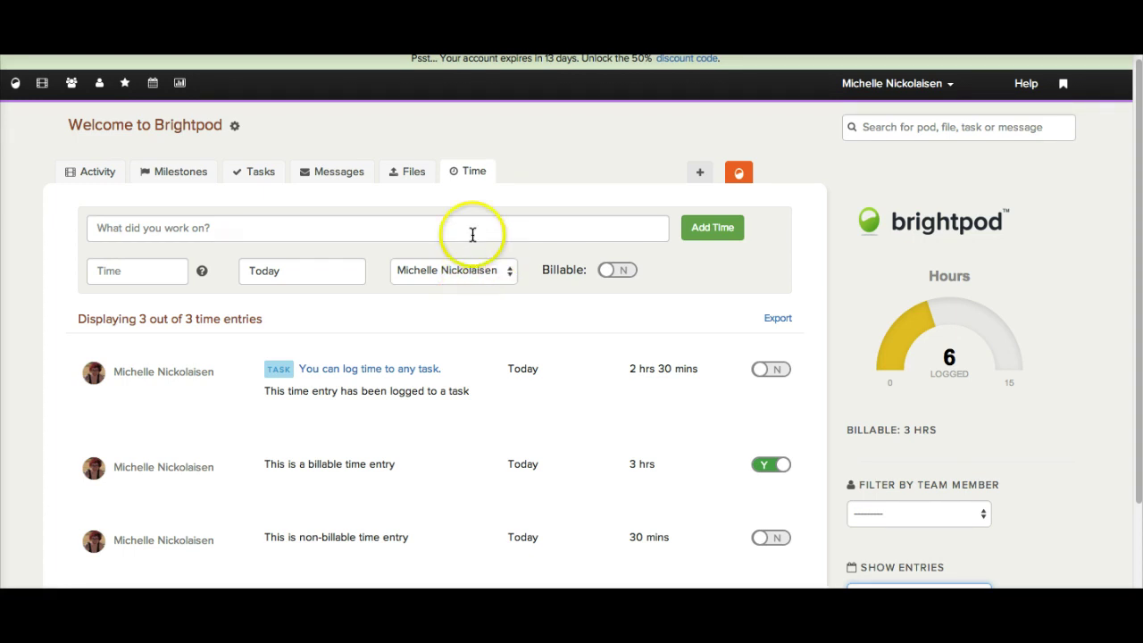
mouse_move(339, 176)
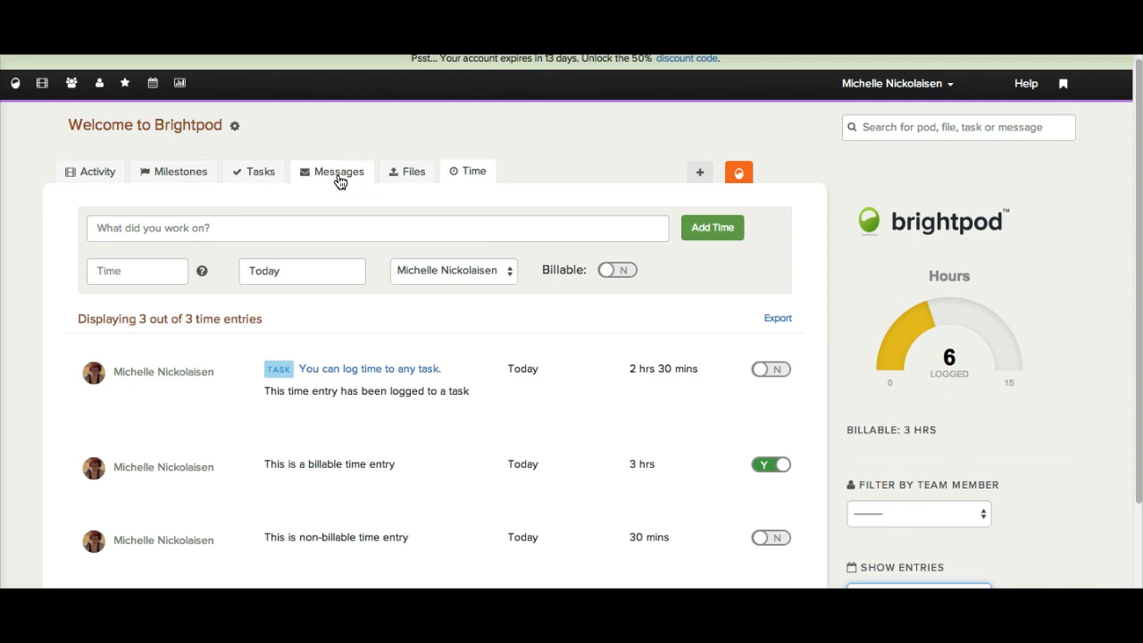
mouse_move(261, 172)
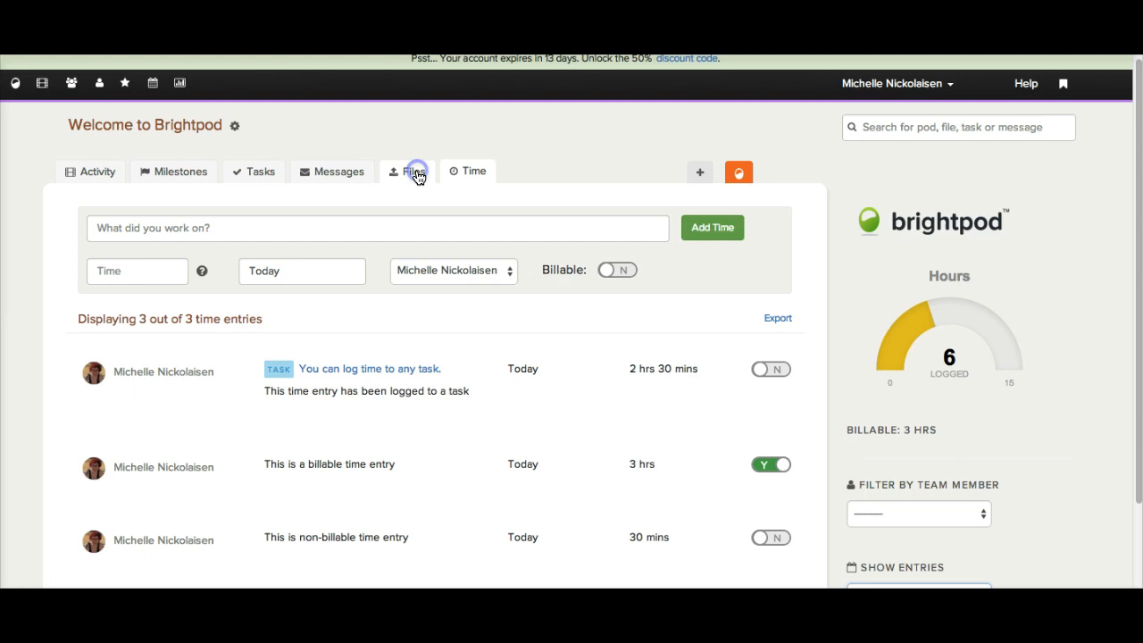
click(413, 171)
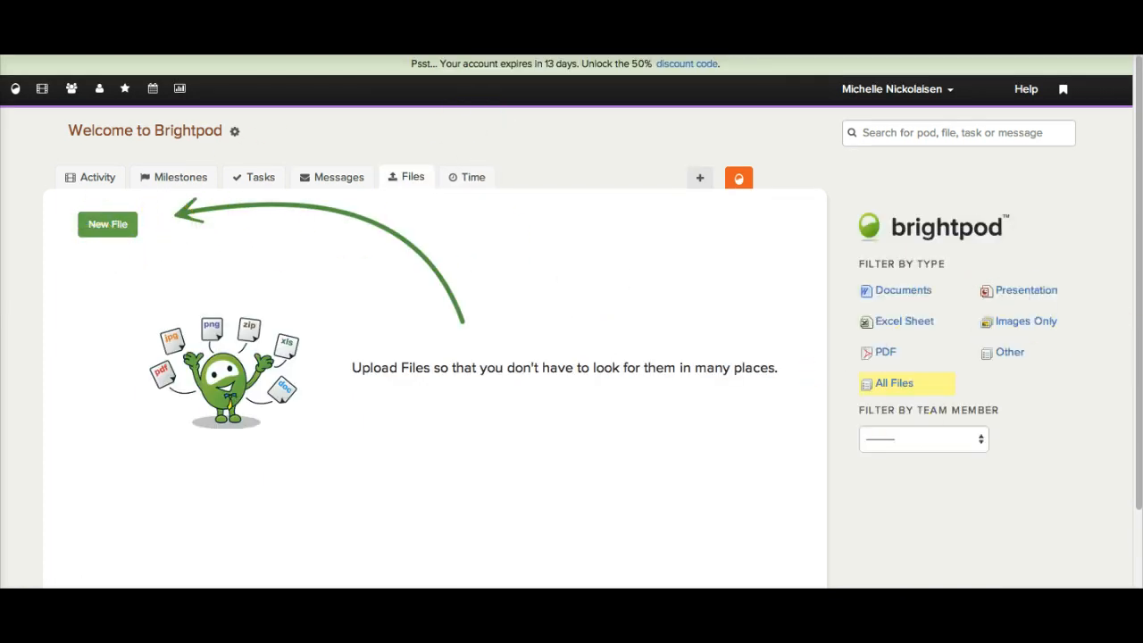
mouse_move(253, 177)
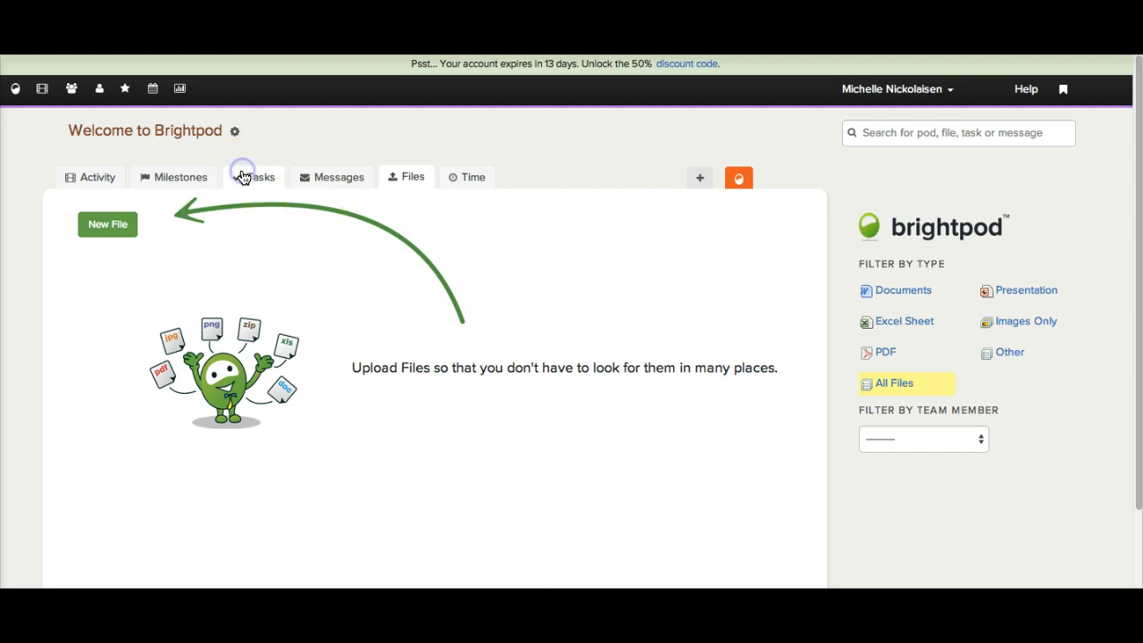
Return to the pod's task board, view a task's comment area, and close its details.
click(259, 177)
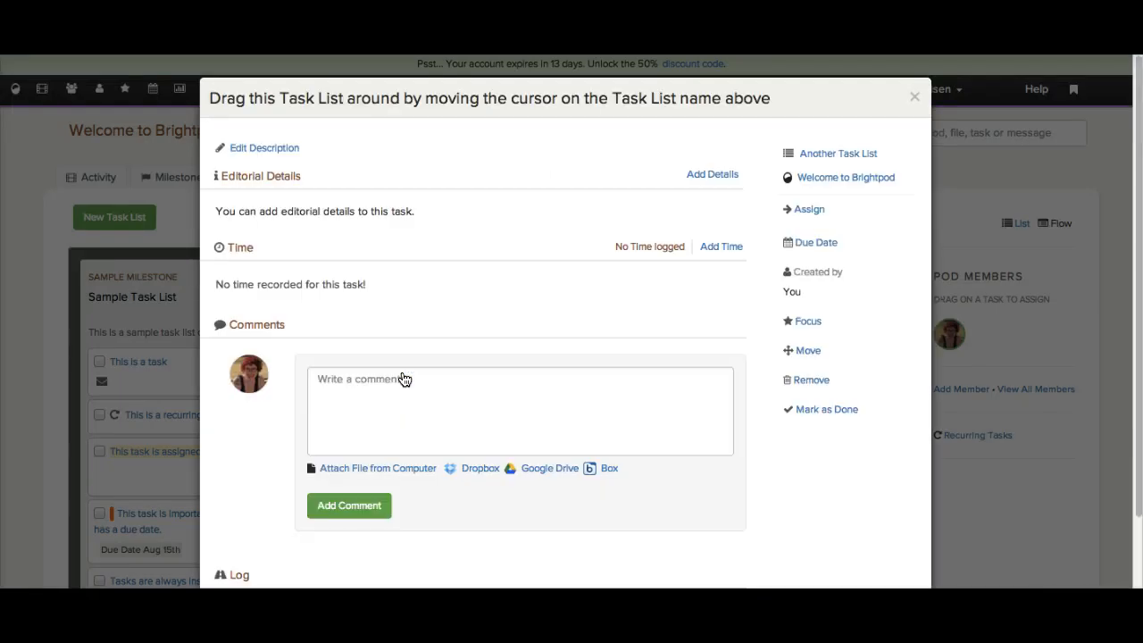
mouse_move(598, 468)
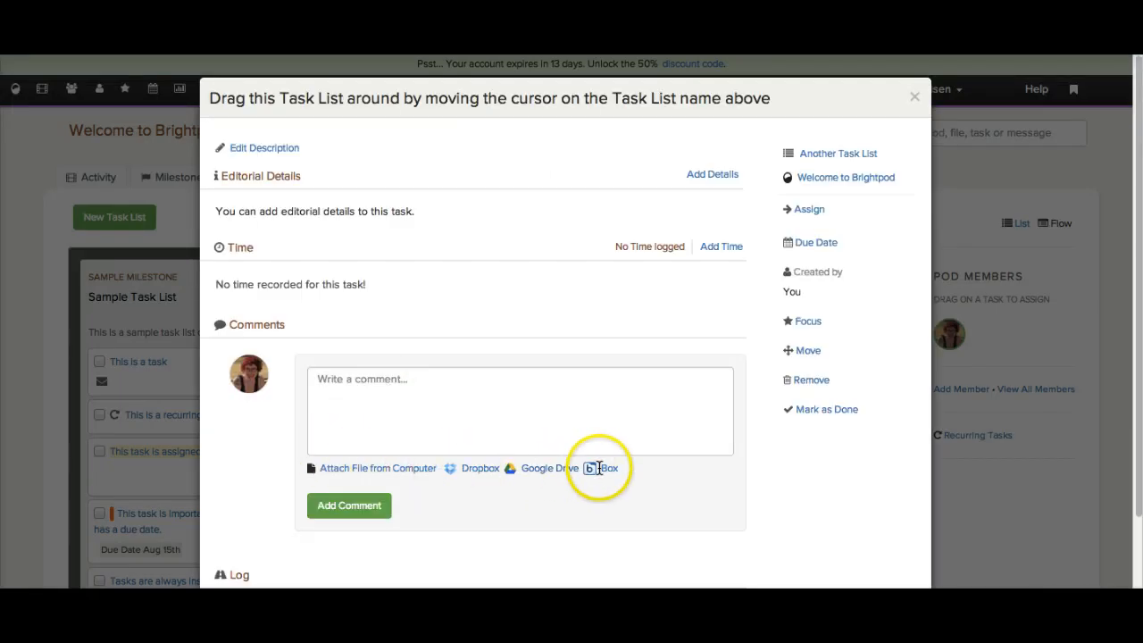
mouse_move(108, 407)
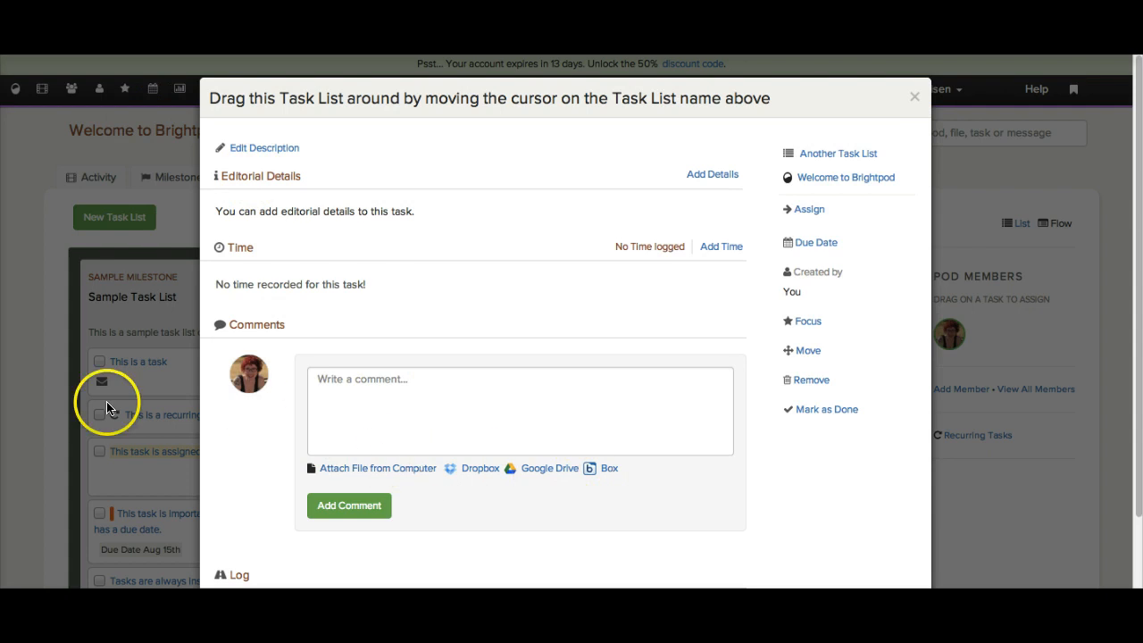
mouse_move(22, 240)
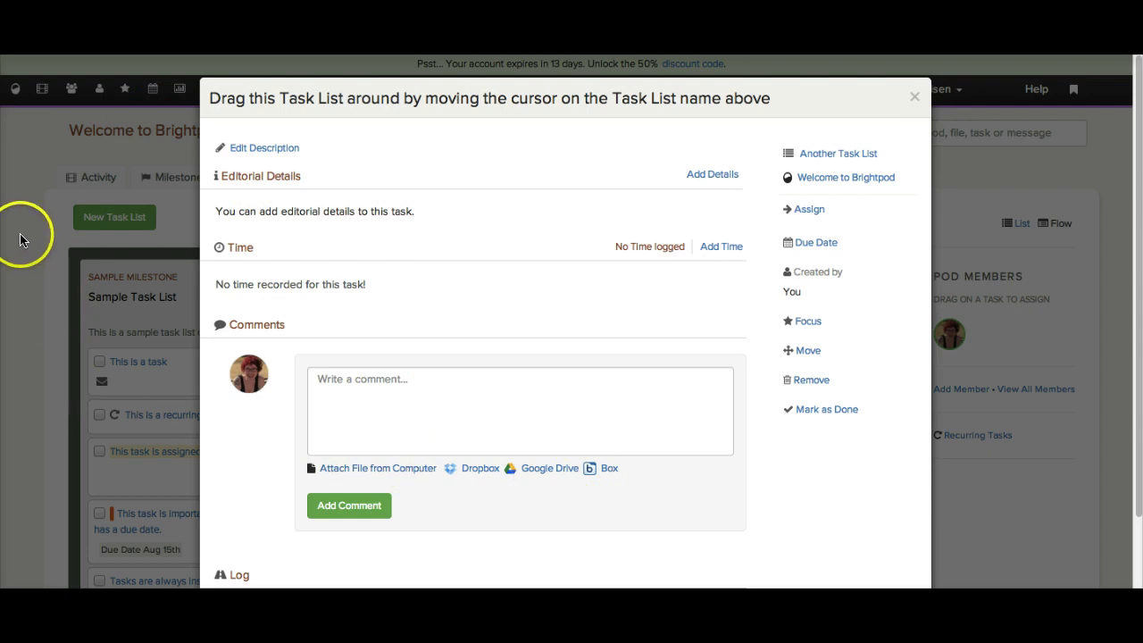
click(915, 96)
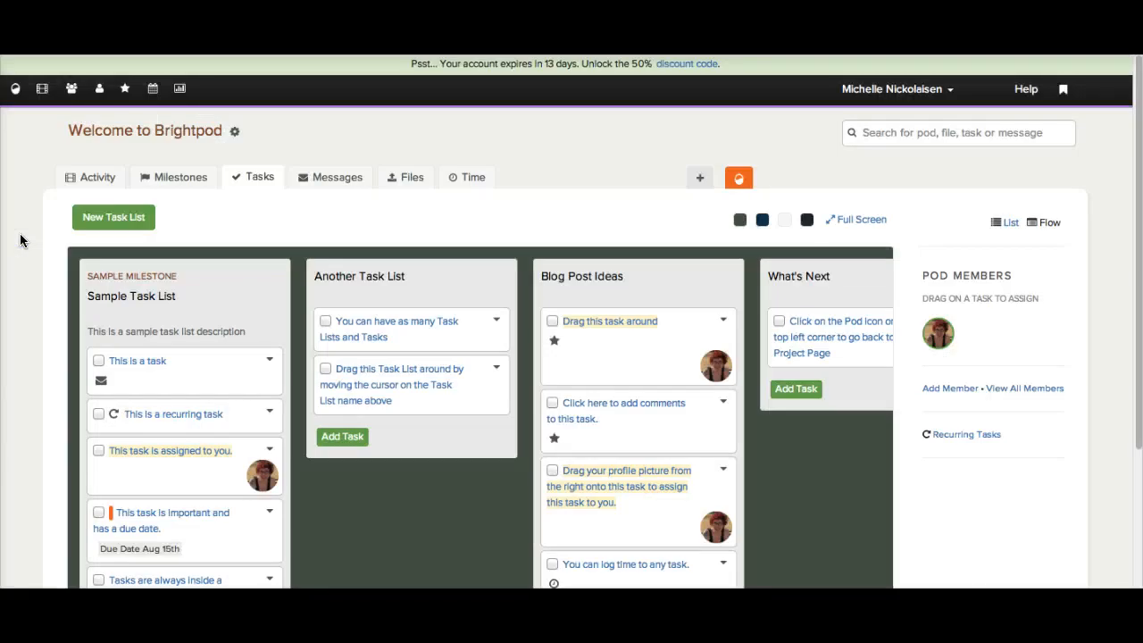
View the Milestones list (Milestone #2, Milestone #1, Sample Milestone), then return to the task board.
scroll(down, 3)
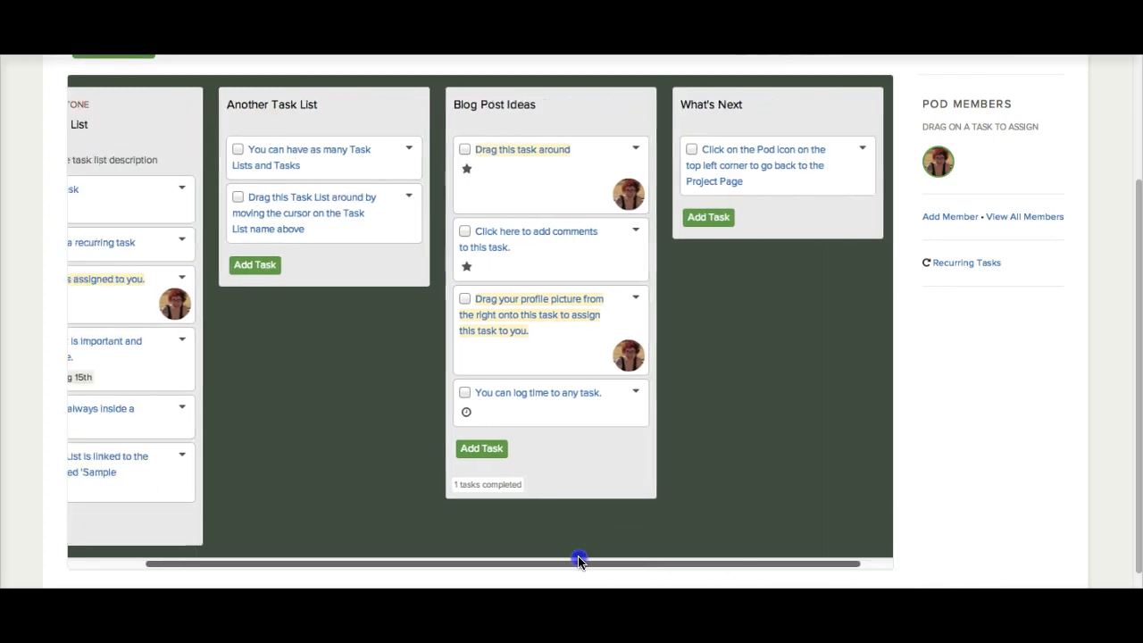
scroll(up, 3)
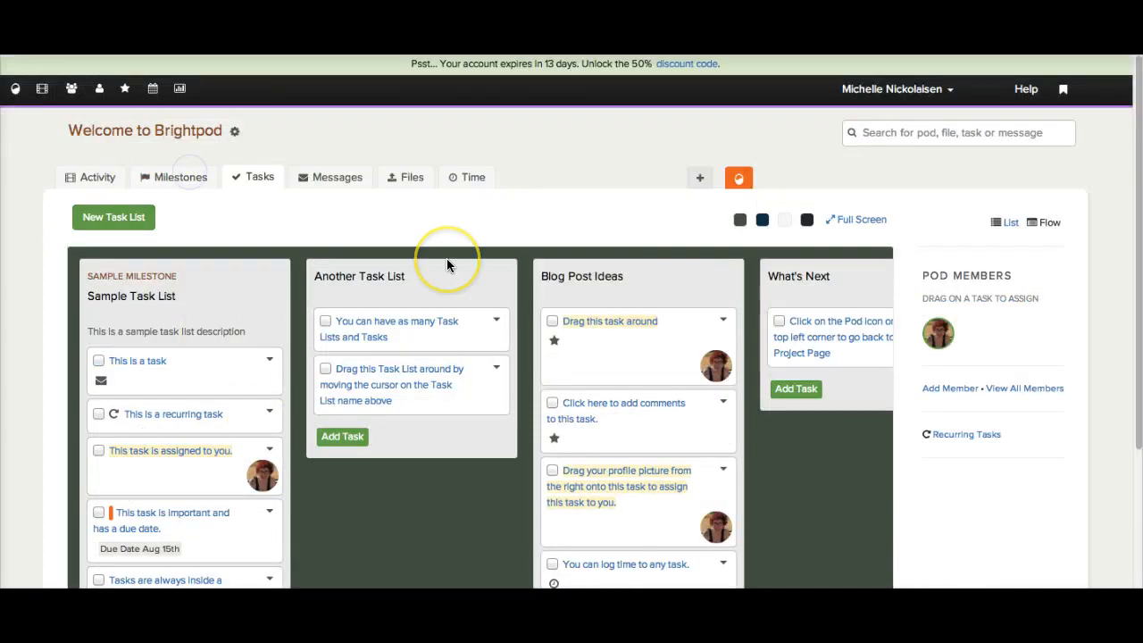
click(180, 176)
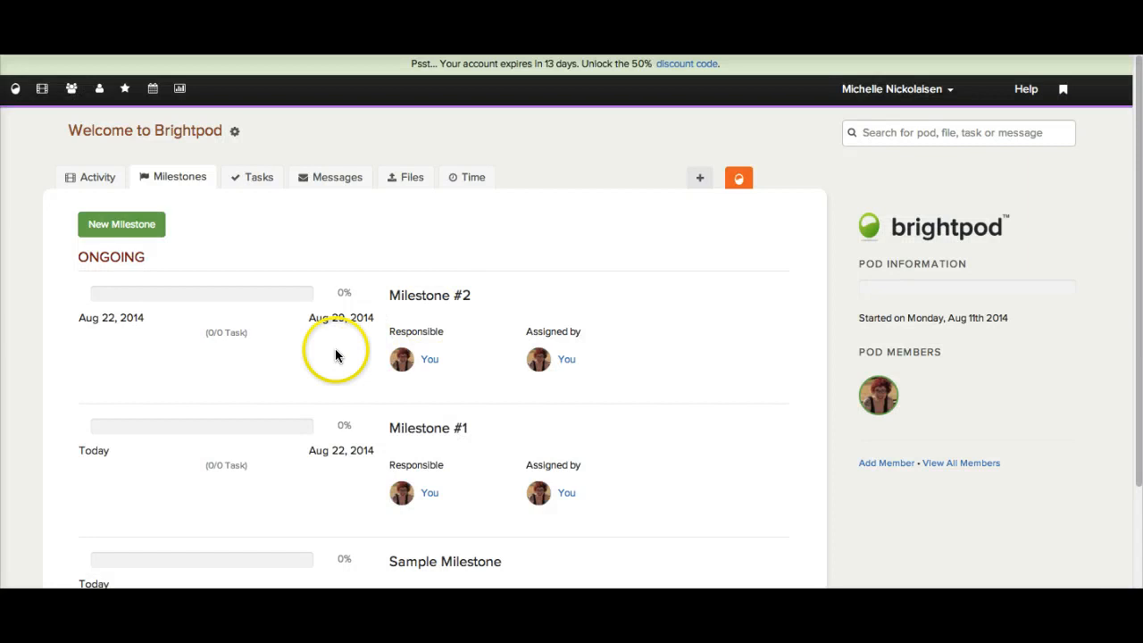
scroll(down, 3)
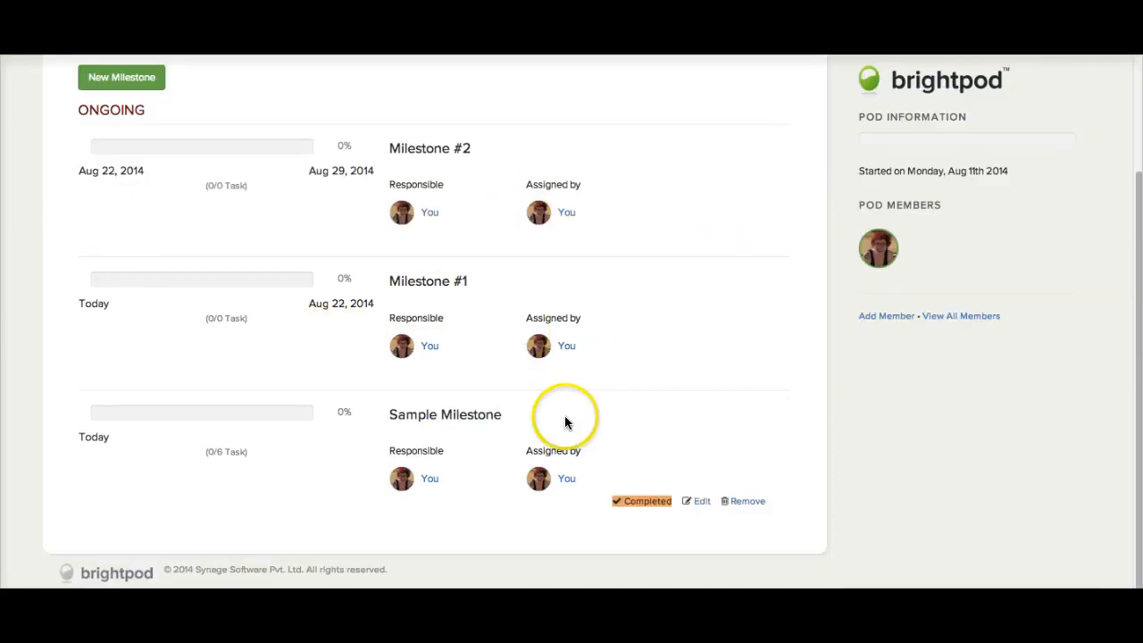
mouse_move(215, 475)
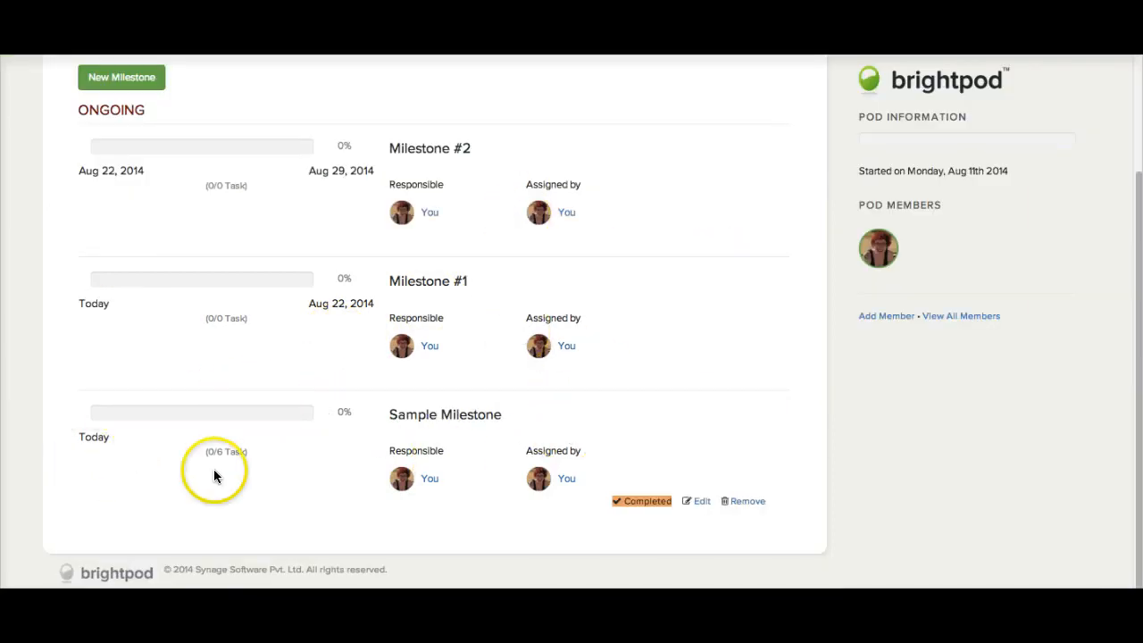
mouse_move(229, 440)
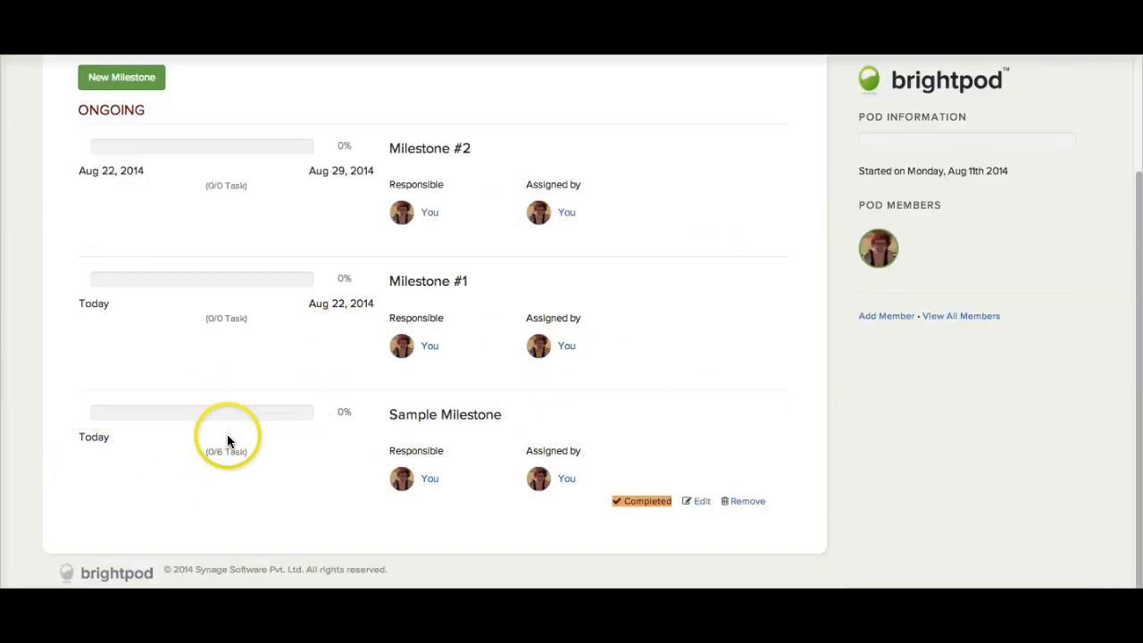
mouse_move(275, 404)
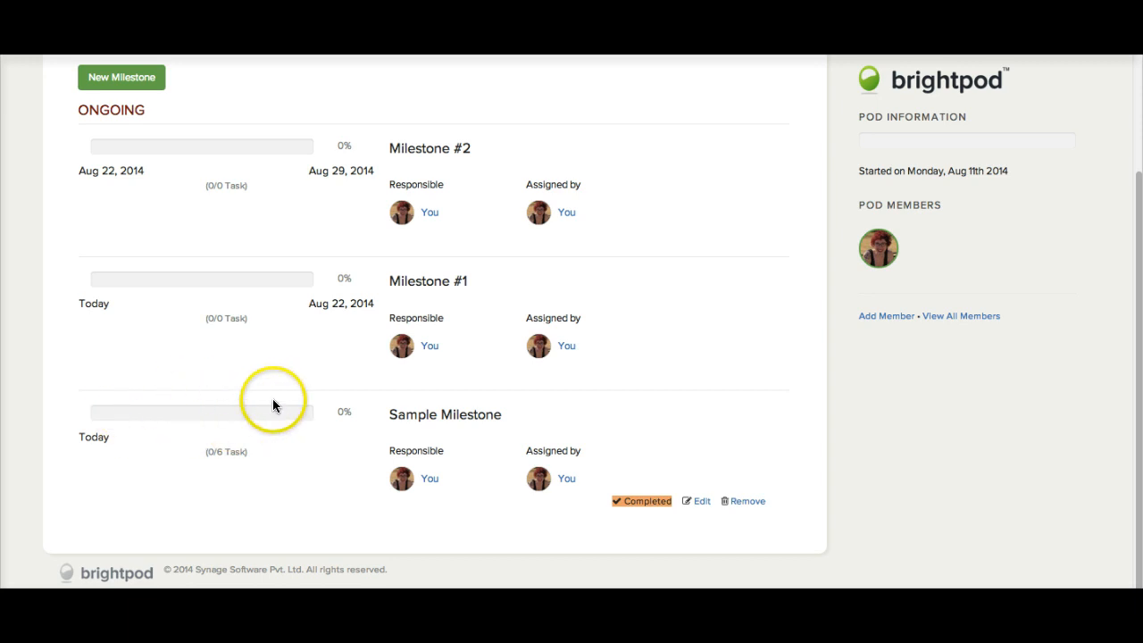
scroll(up, 3)
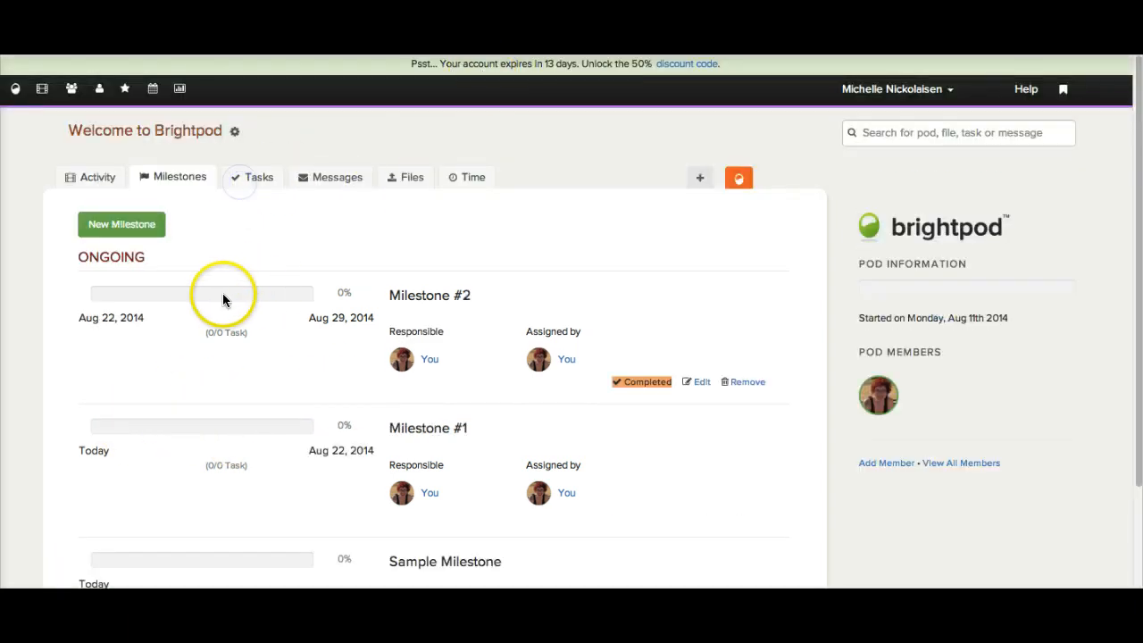
click(259, 177)
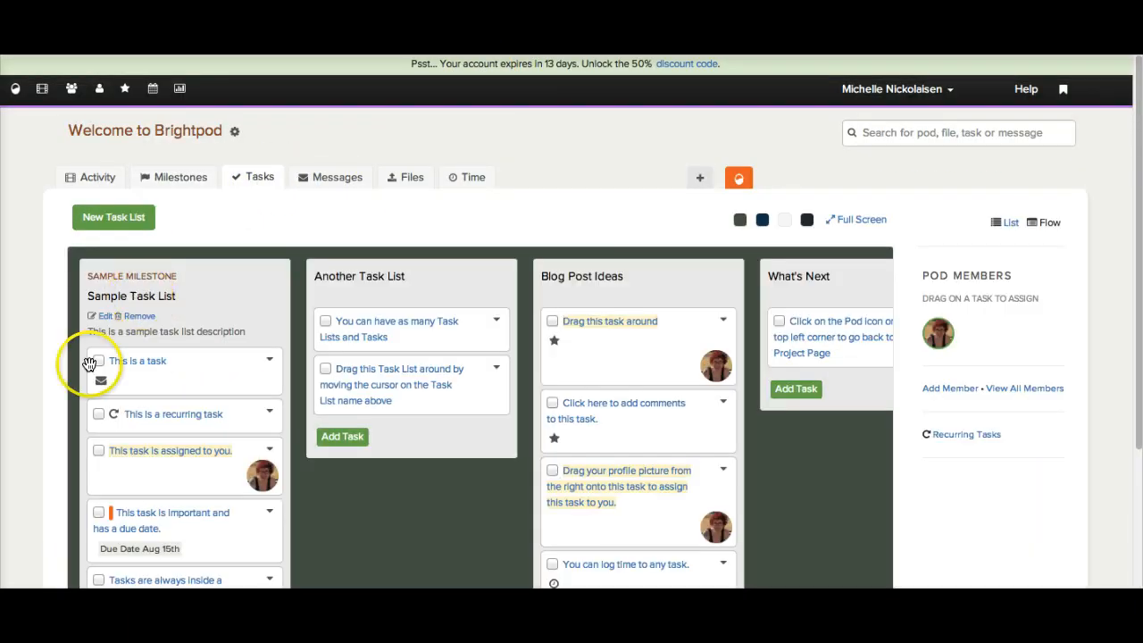
Check off 'This is a task' and 'This is a recurring task', then view Sample Milestone at 28% (2/7).
click(98, 361)
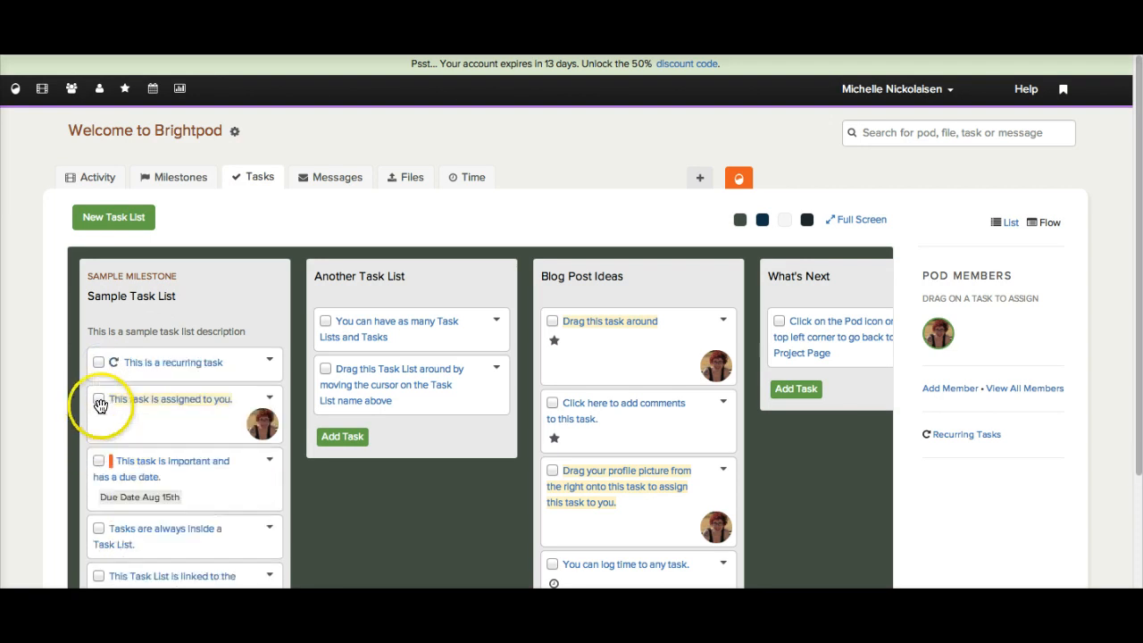
click(98, 361)
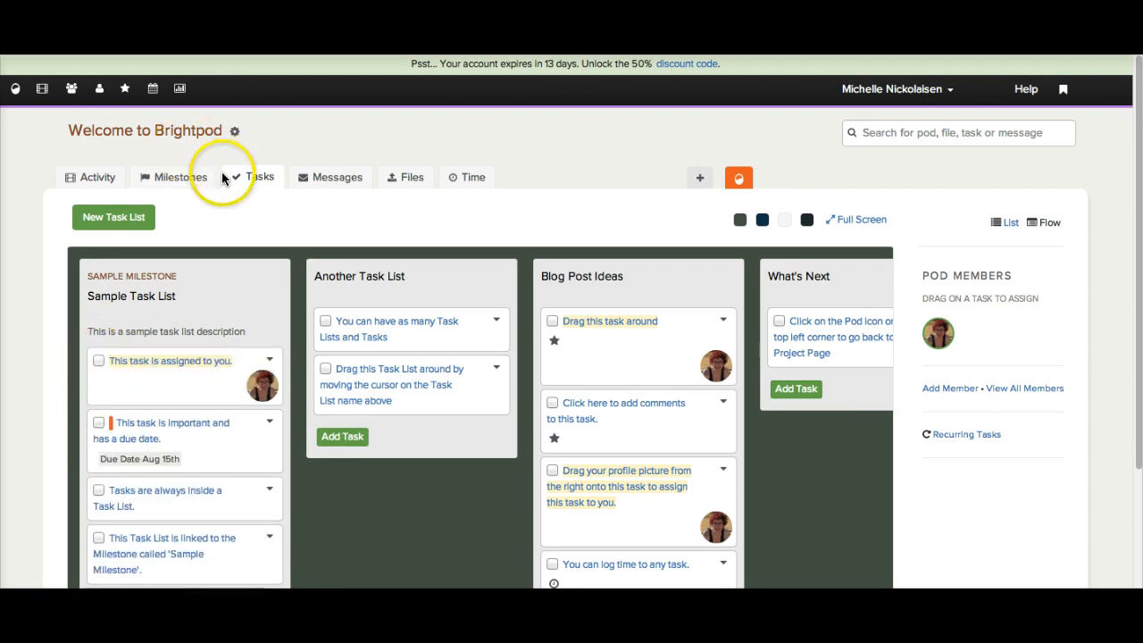
mouse_move(461, 474)
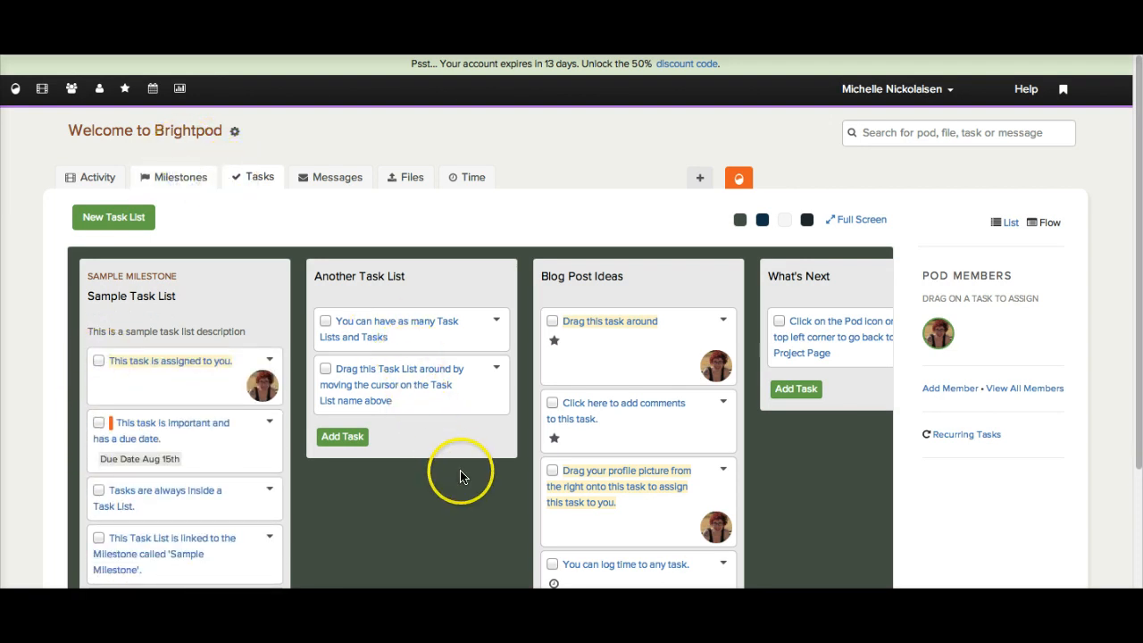
click(180, 177)
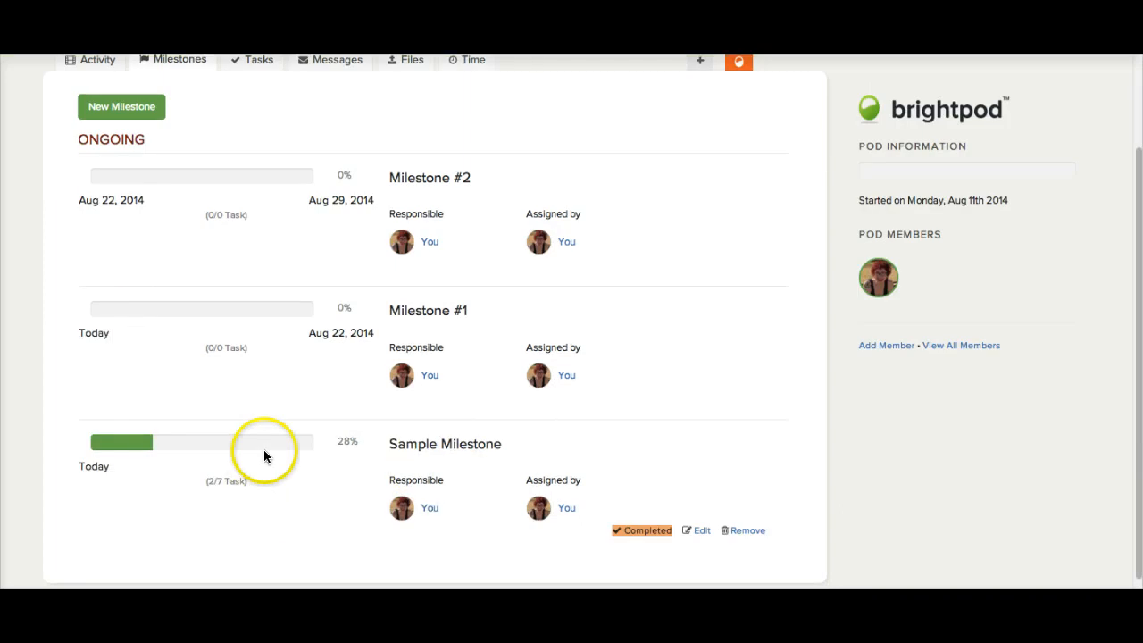
mouse_move(297, 475)
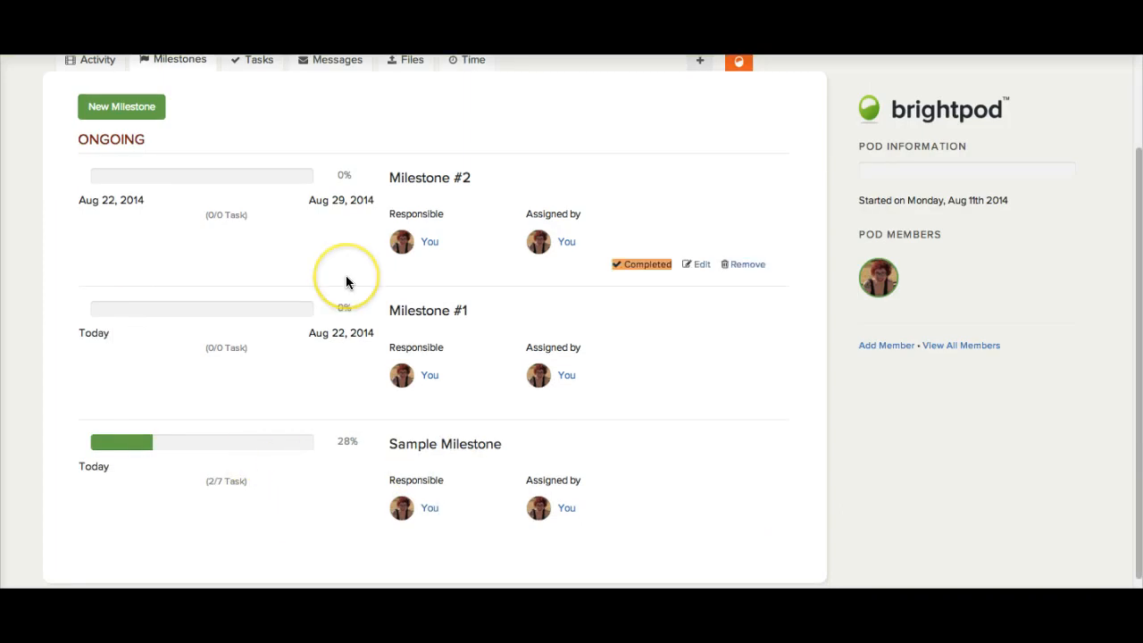
scroll(up, 3)
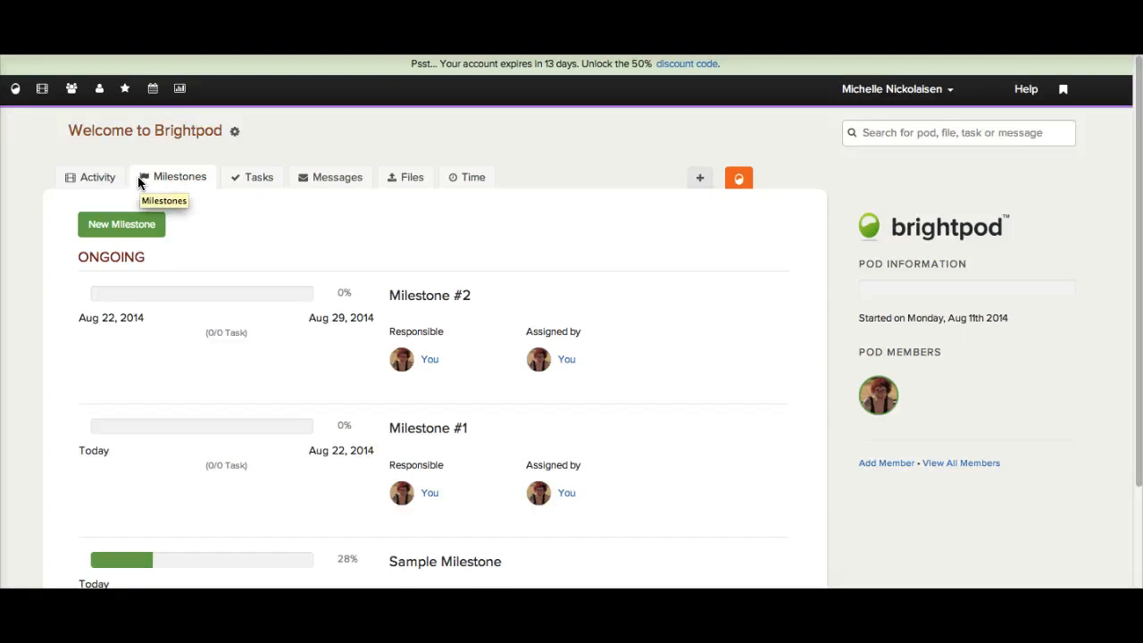
mouse_move(117, 128)
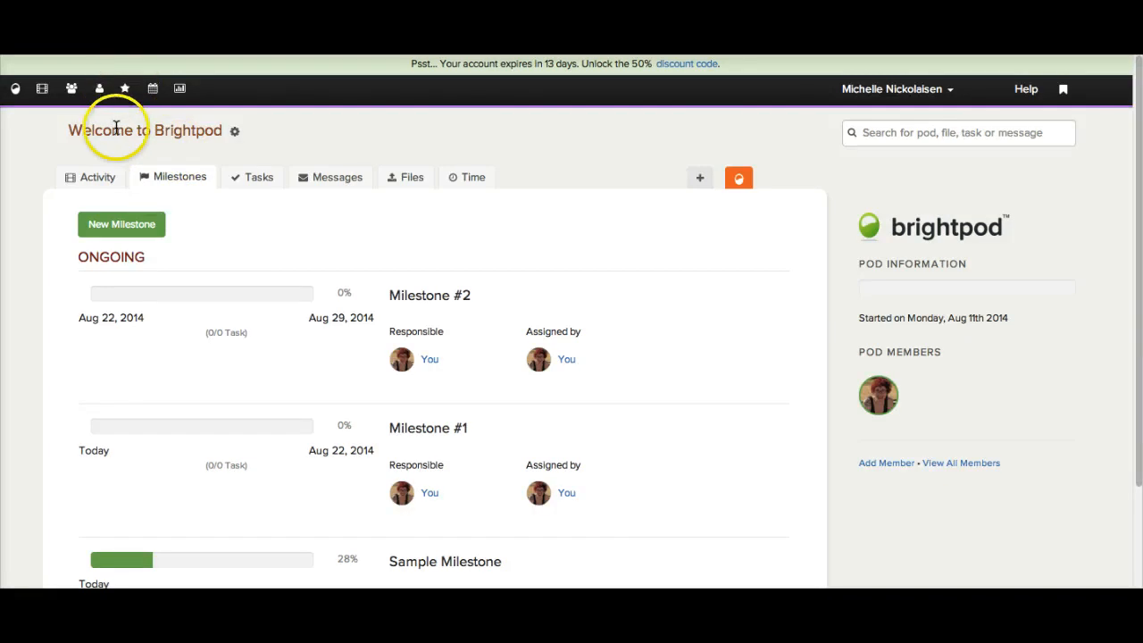
mouse_move(39, 89)
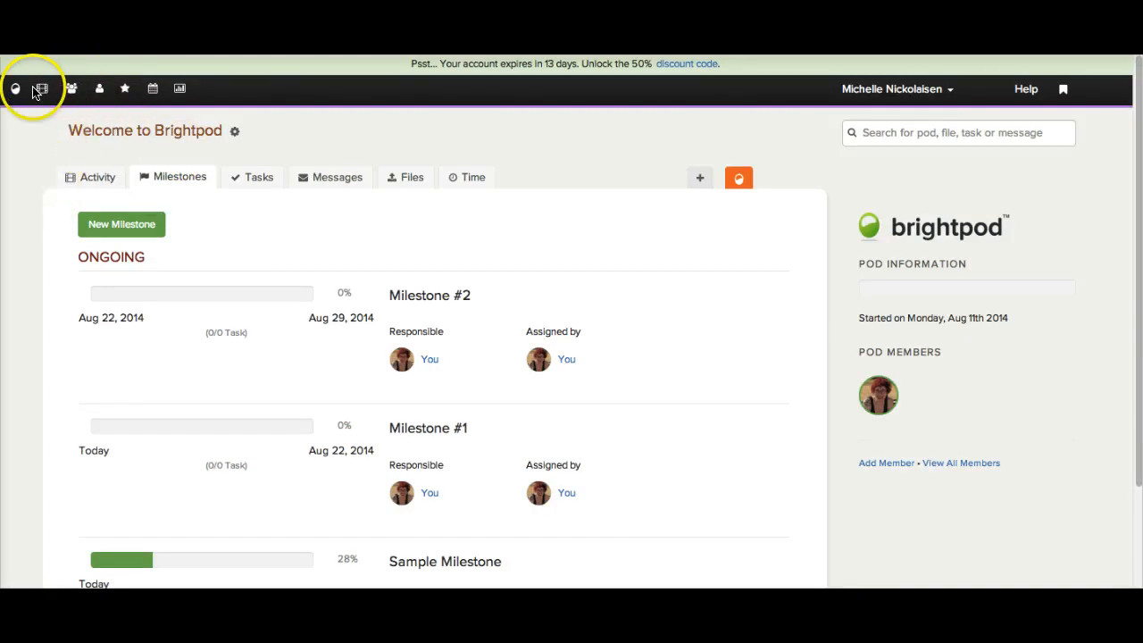
mouse_move(15, 90)
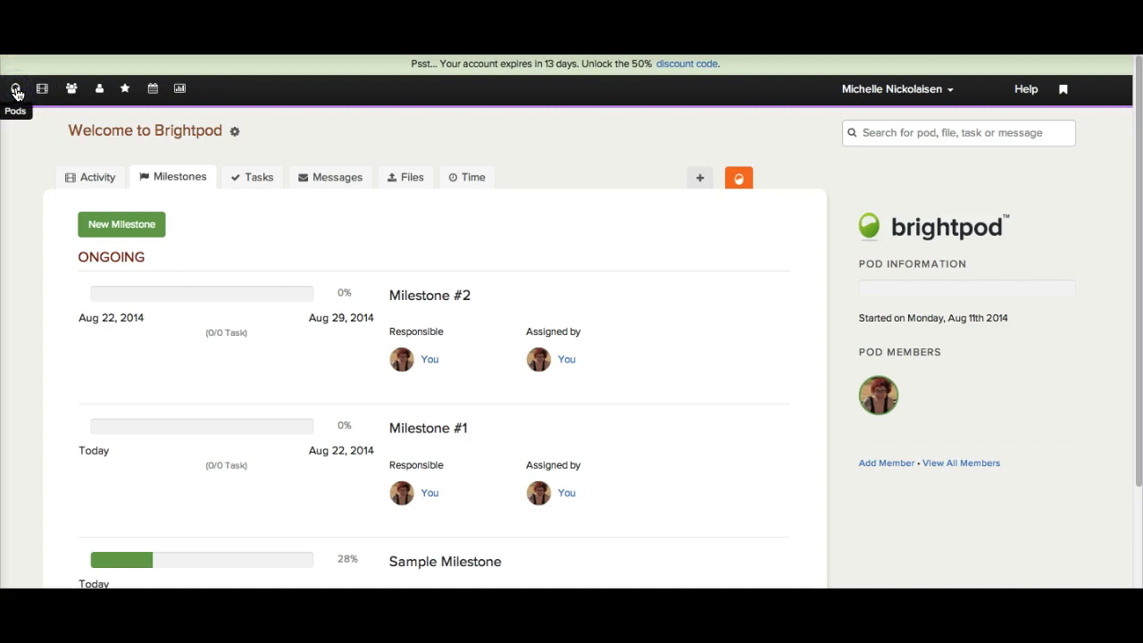
From the home Focus view, drag the 'Drag this task around' task from Today into This Week.
click(14, 89)
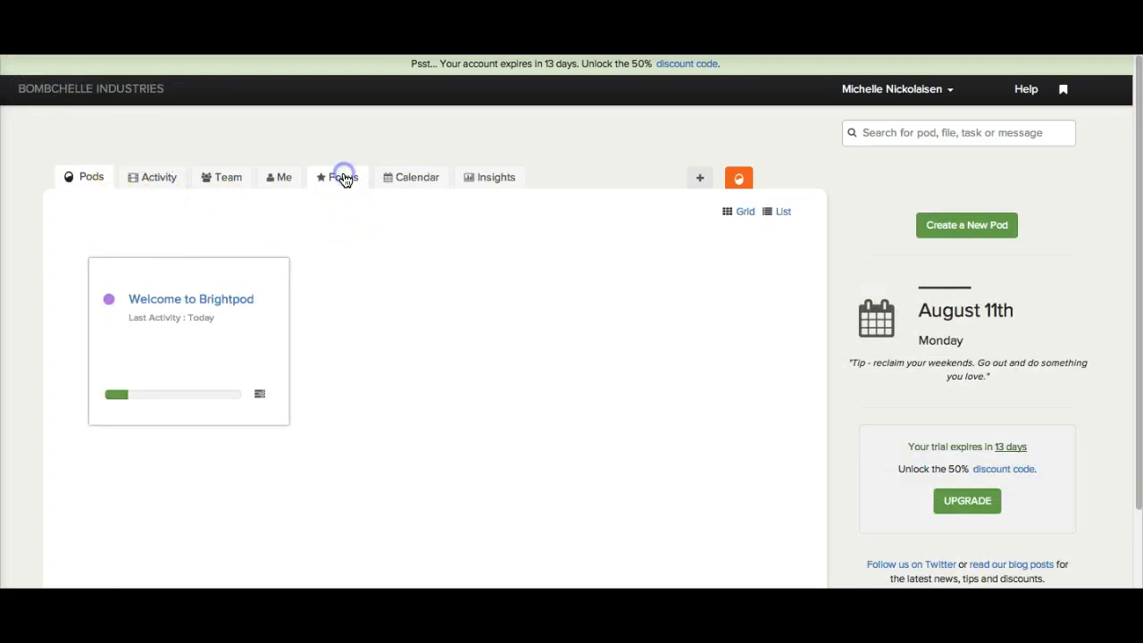
click(343, 177)
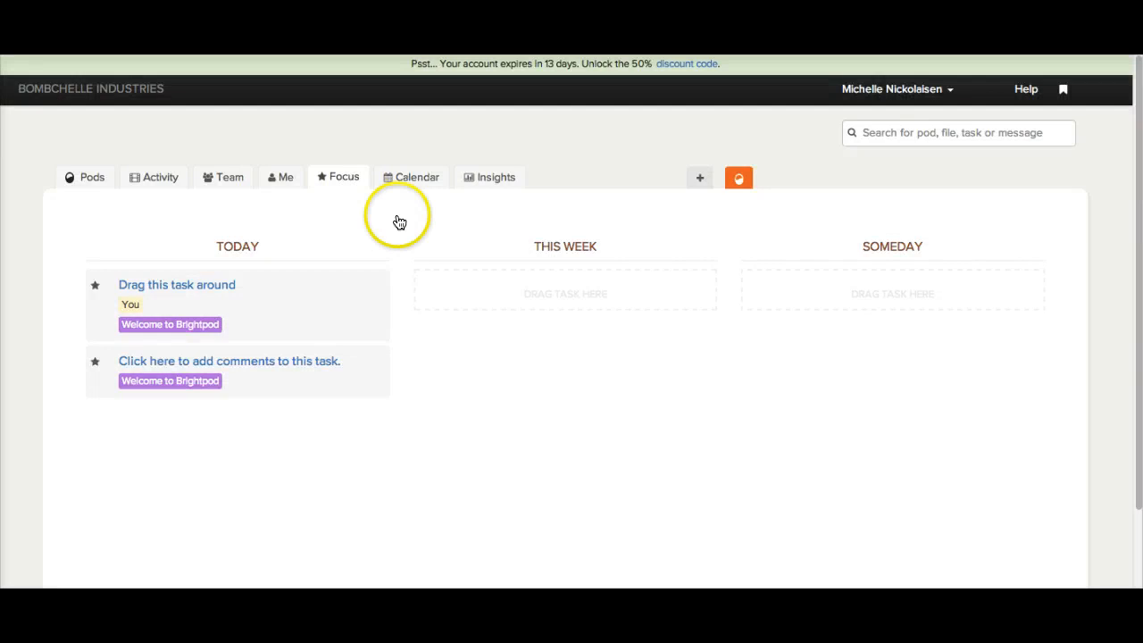
mouse_move(722, 431)
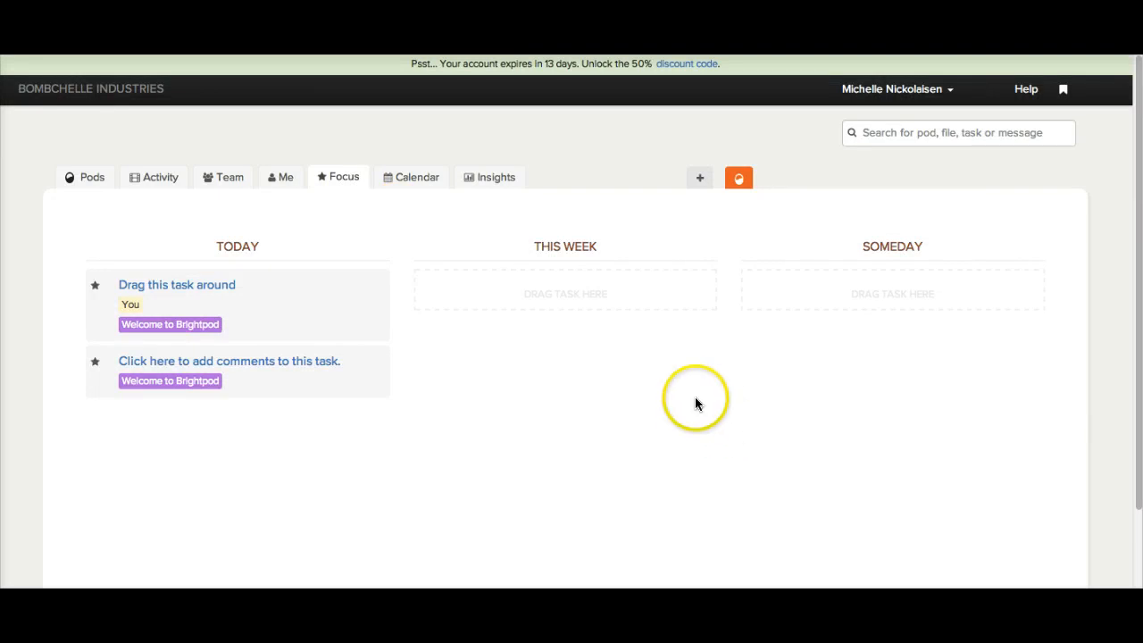
mouse_move(697, 404)
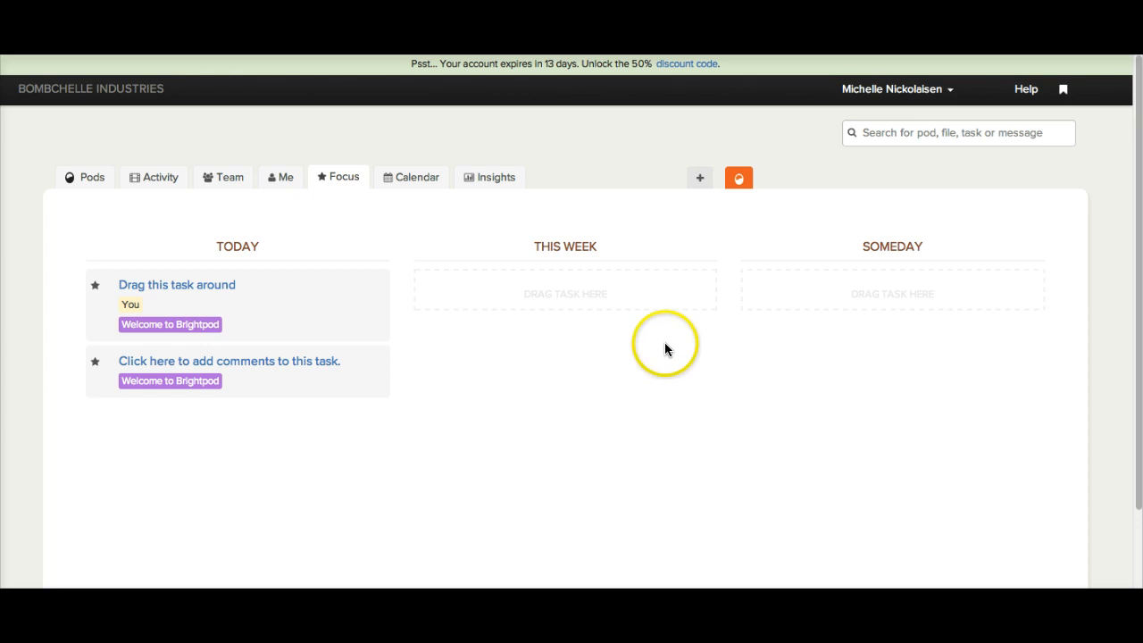
mouse_move(634, 337)
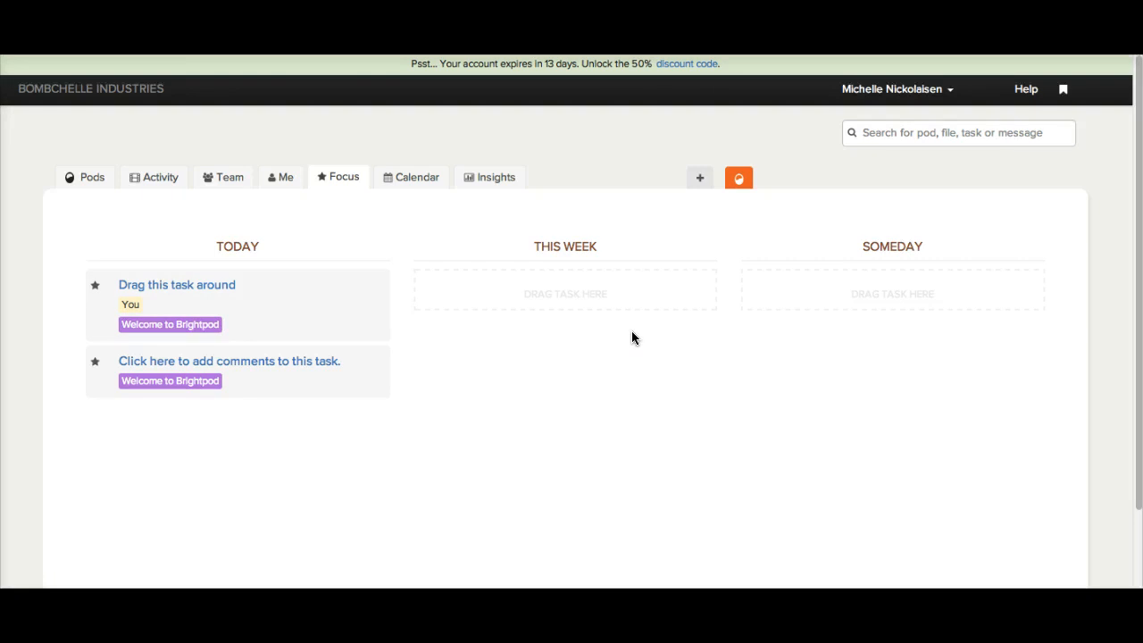
mouse_move(632, 339)
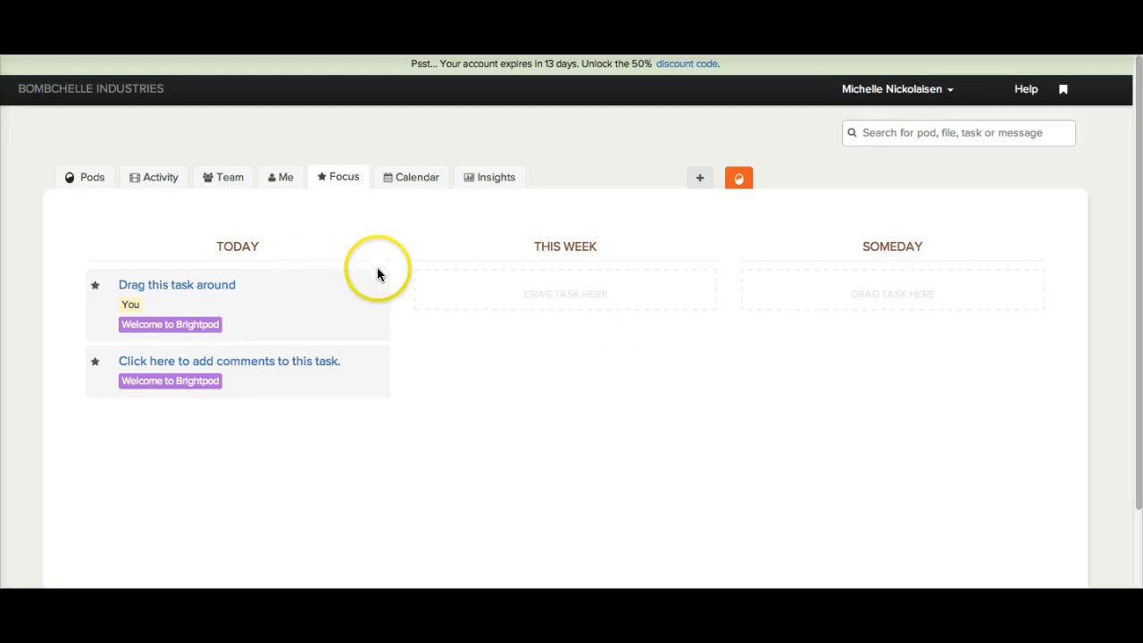
mouse_move(657, 223)
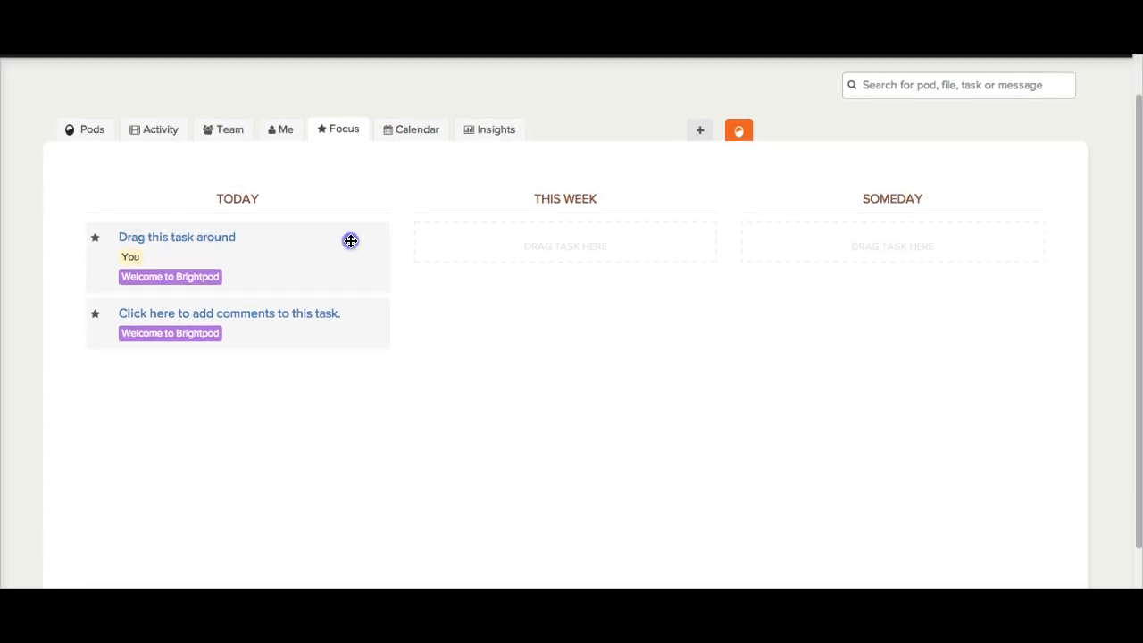
drag(236, 250, 564, 257)
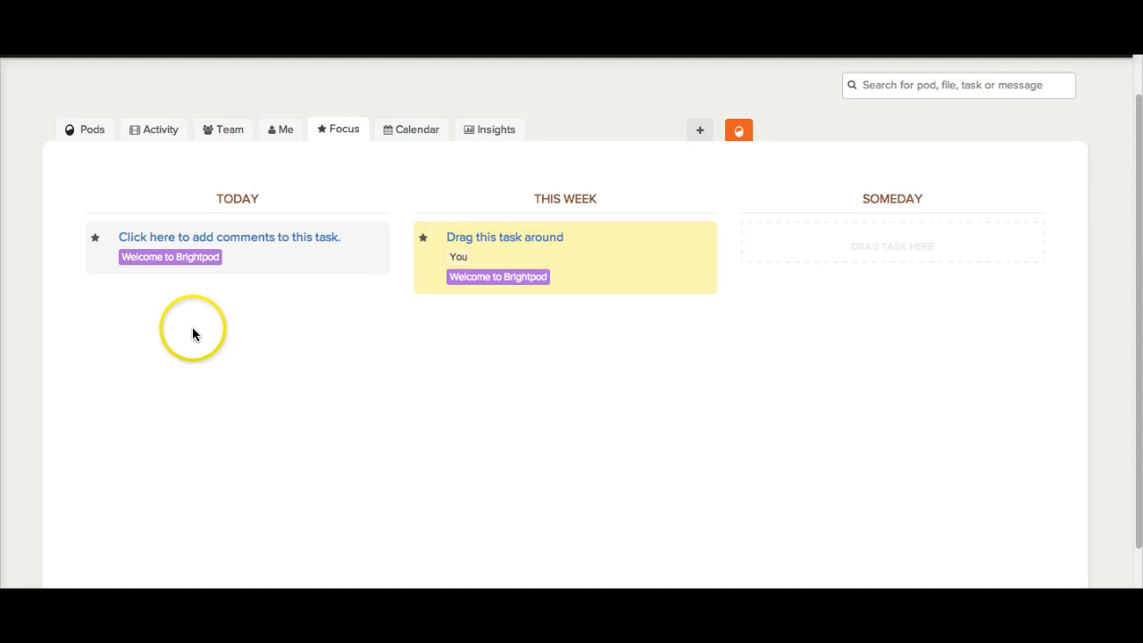
mouse_move(925, 457)
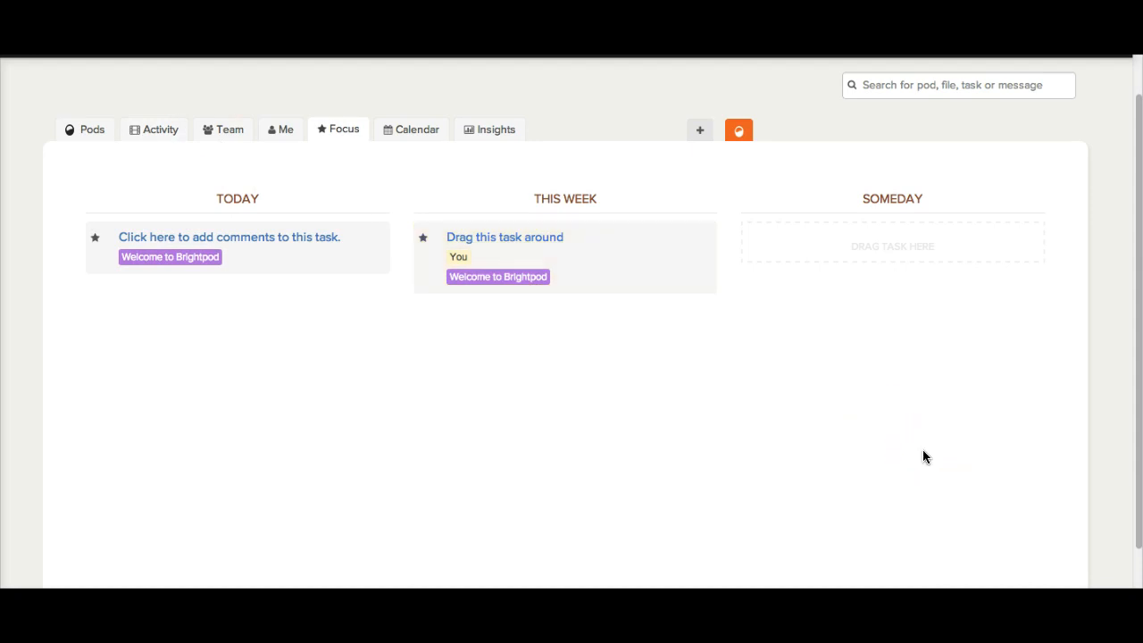
mouse_move(722, 93)
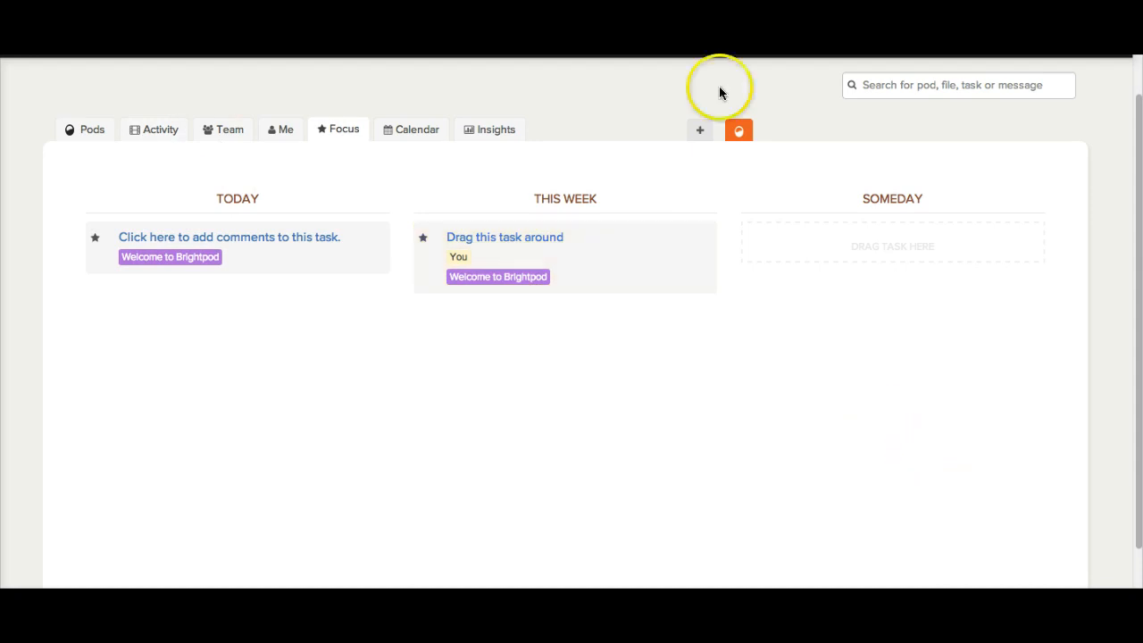
mouse_move(707, 246)
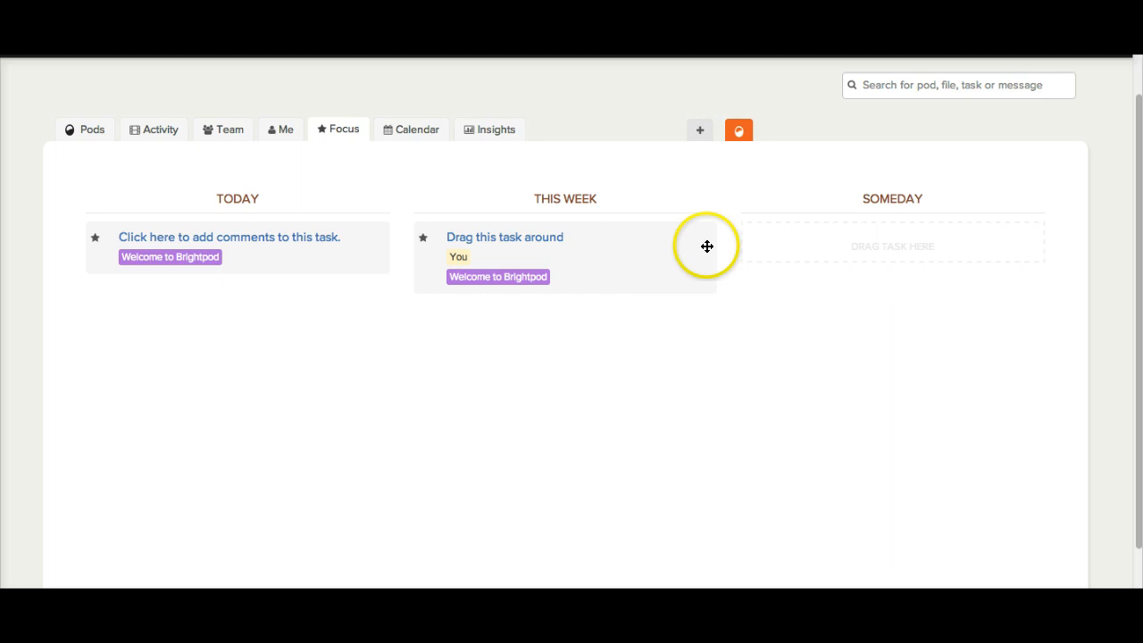
mouse_move(493, 243)
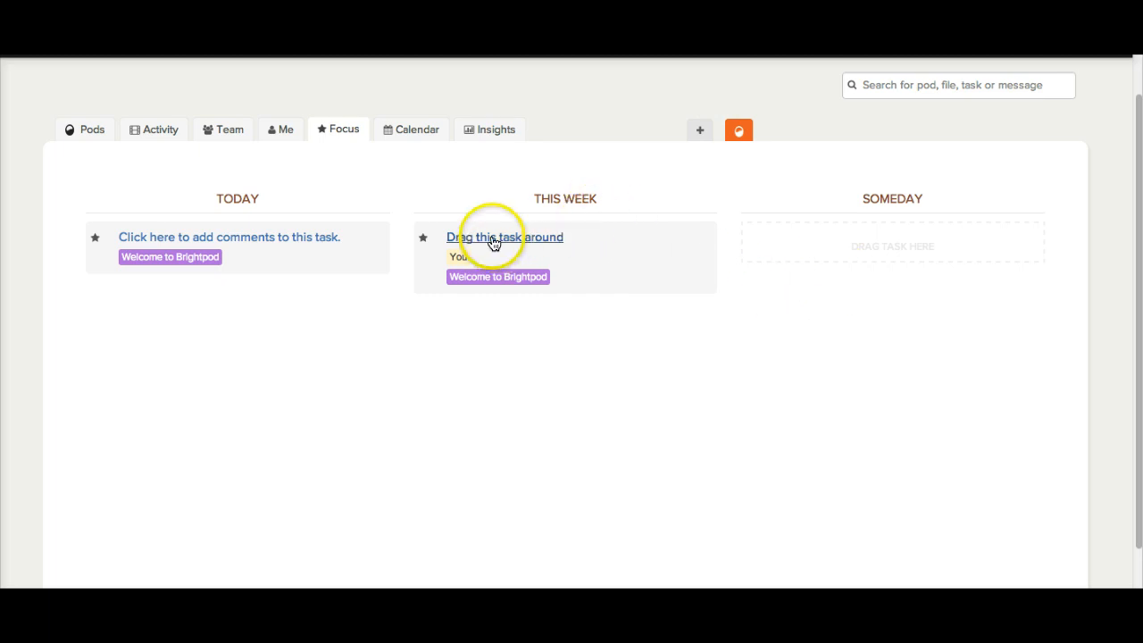
mouse_move(391, 135)
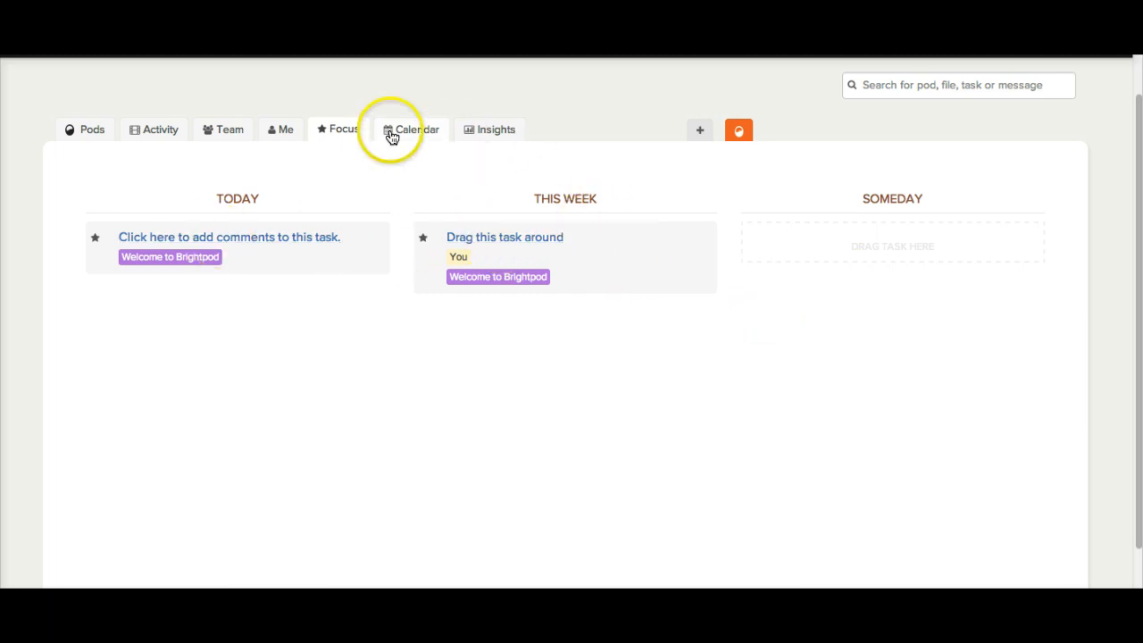
click(410, 129)
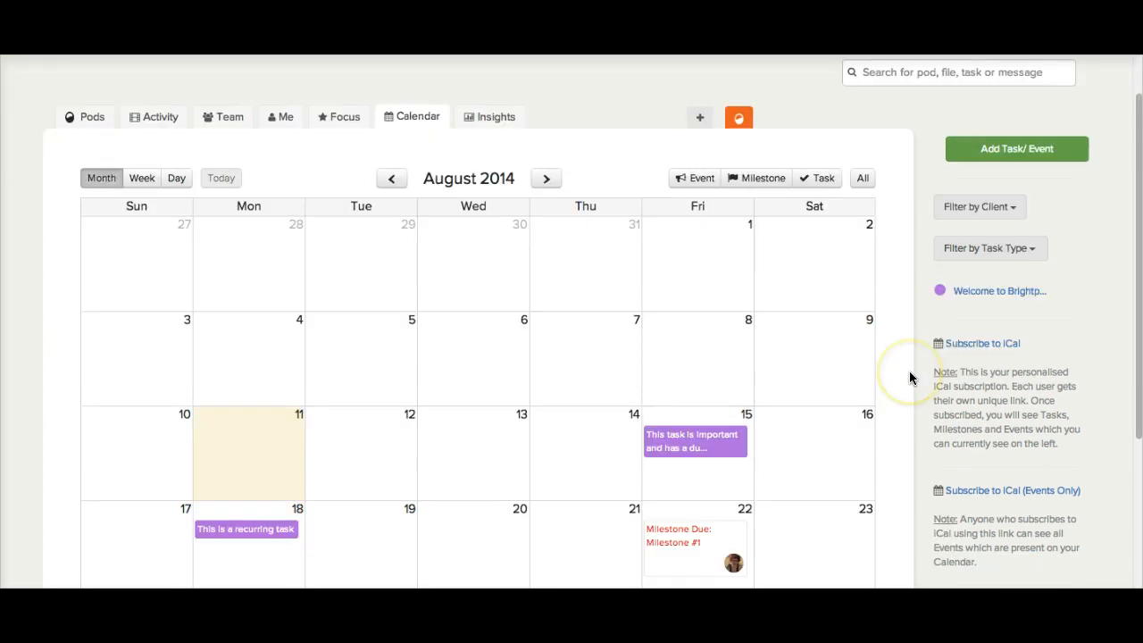
scroll(down, 3)
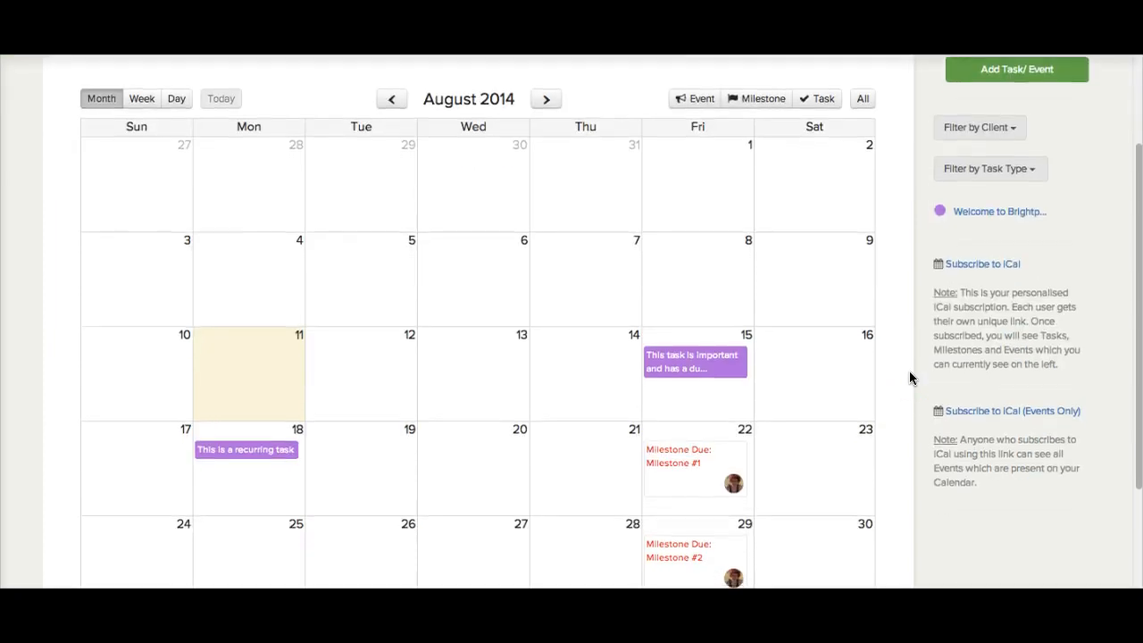
scroll(down, 3)
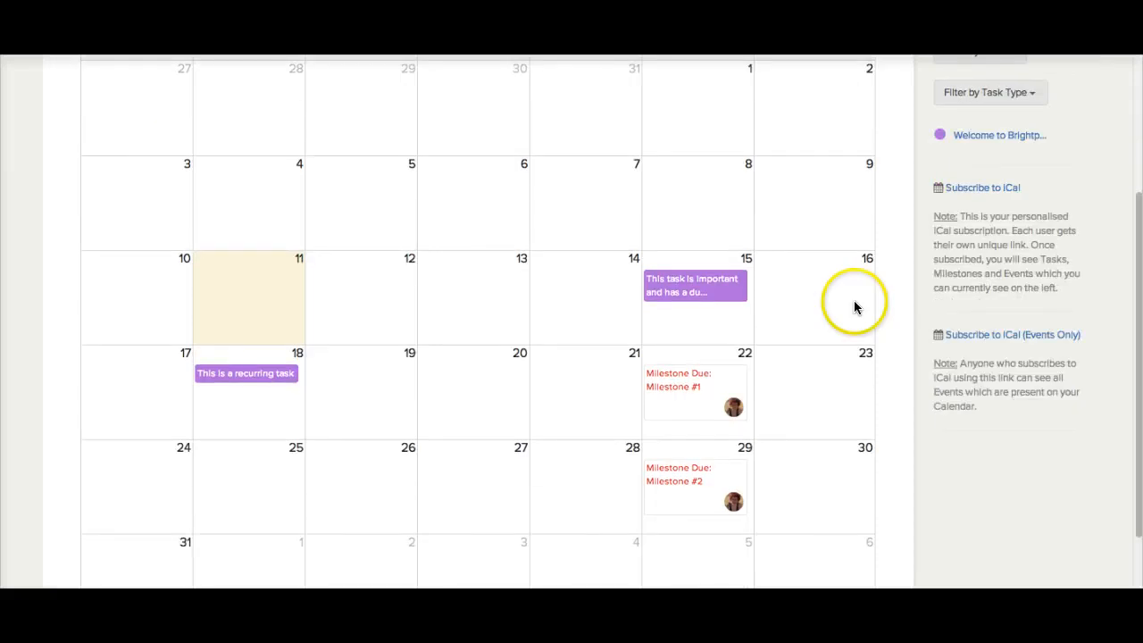
mouse_move(695, 286)
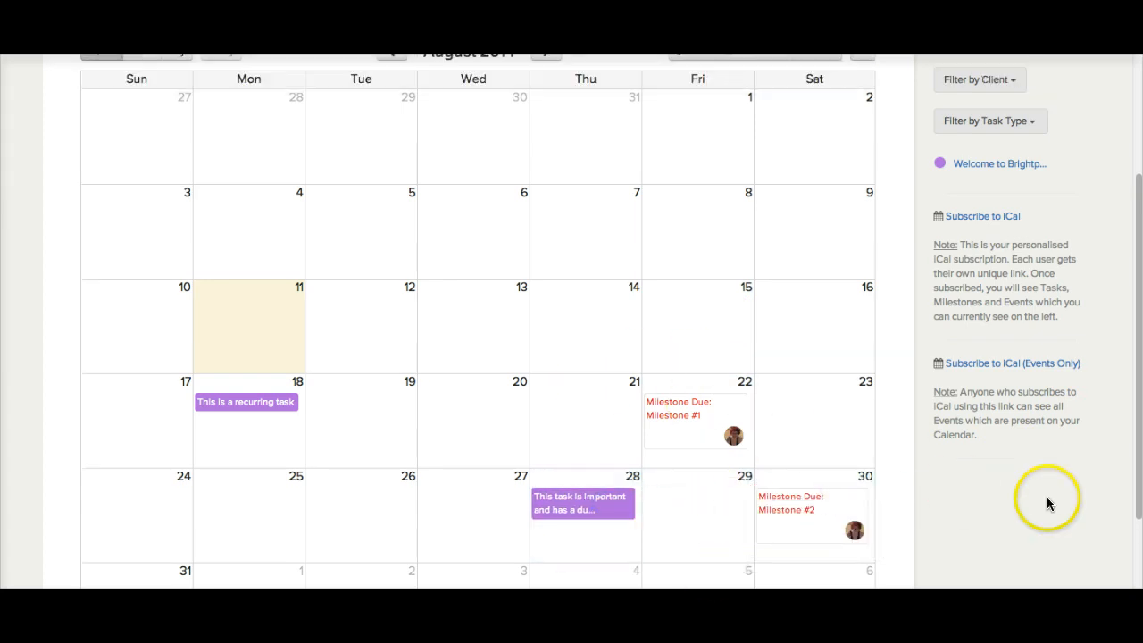
scroll(up, 3)
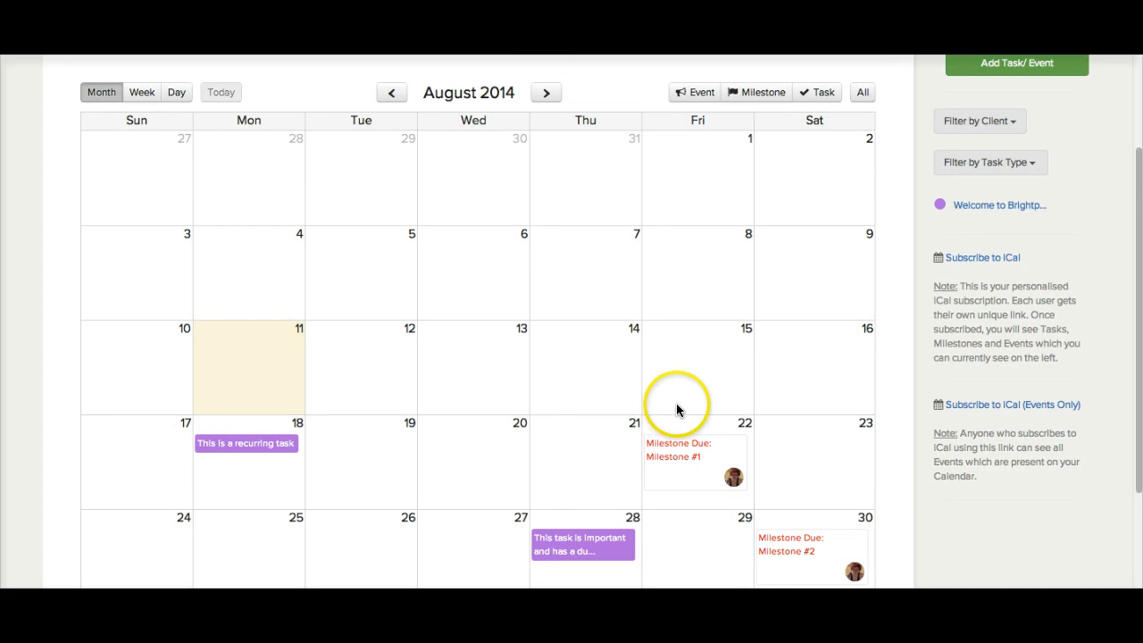
mouse_move(482, 261)
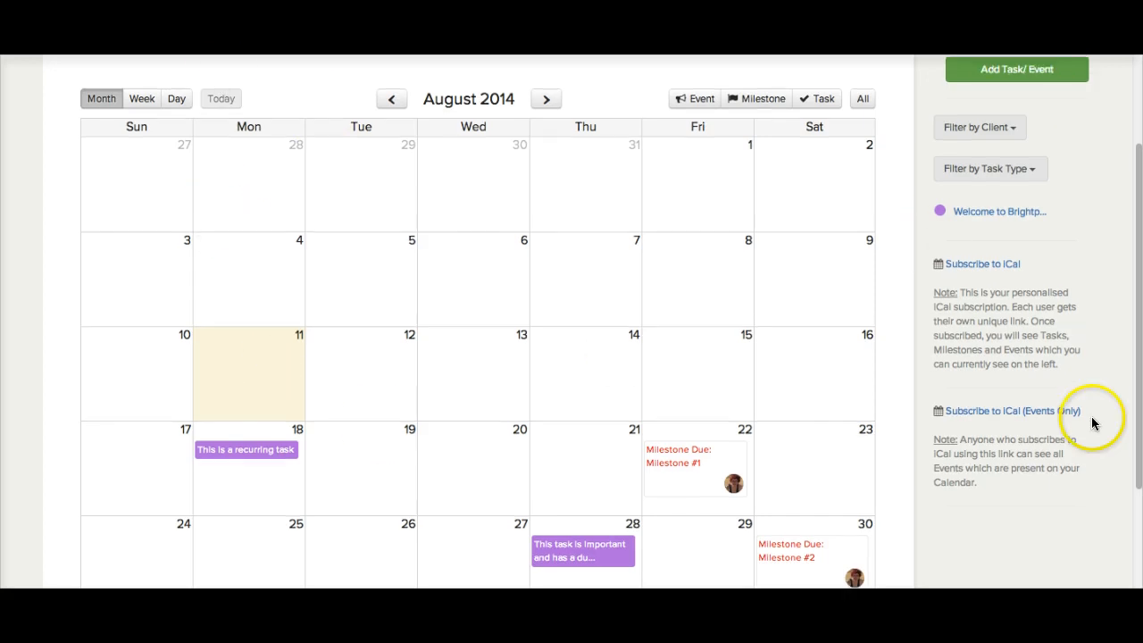
click(990, 178)
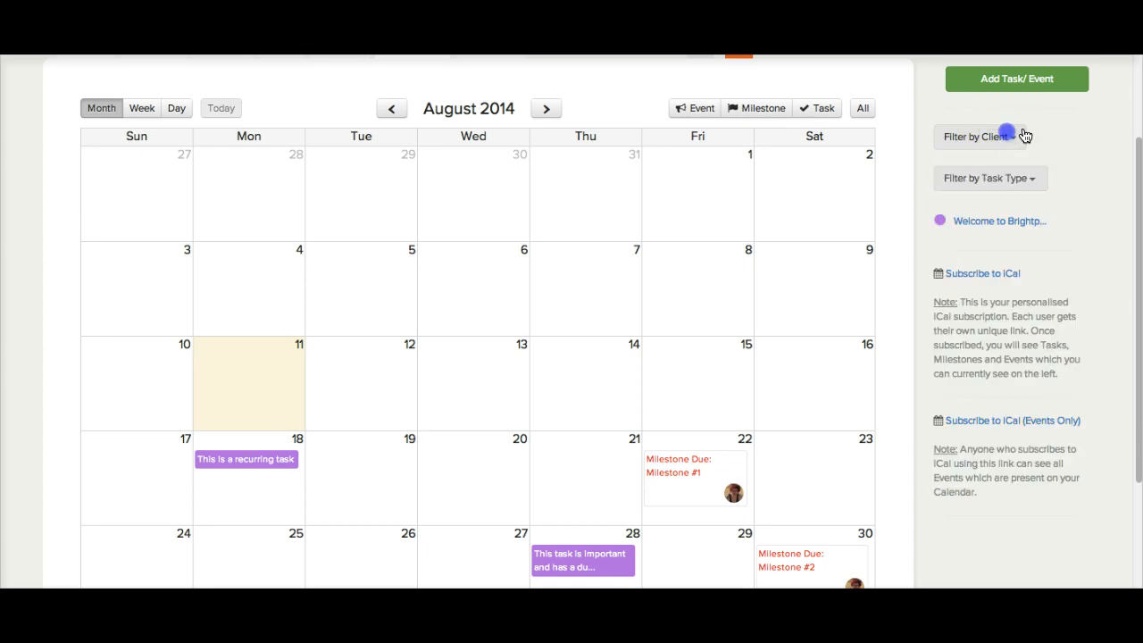
scroll(up, 3)
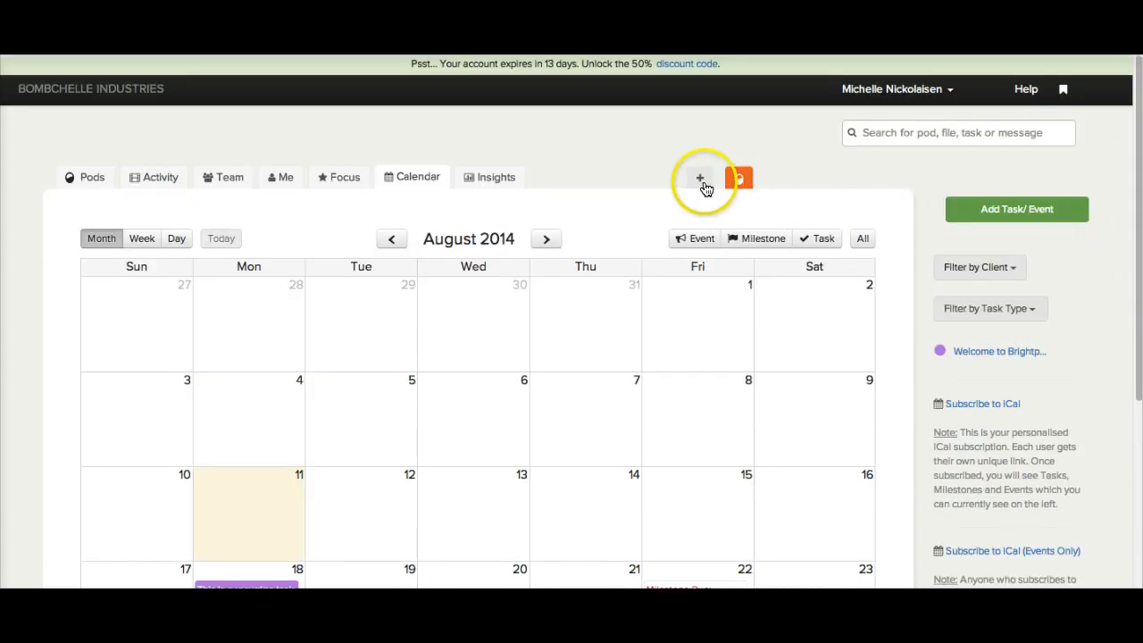
Open the Insights report for all pods over the last 7 days.
click(496, 176)
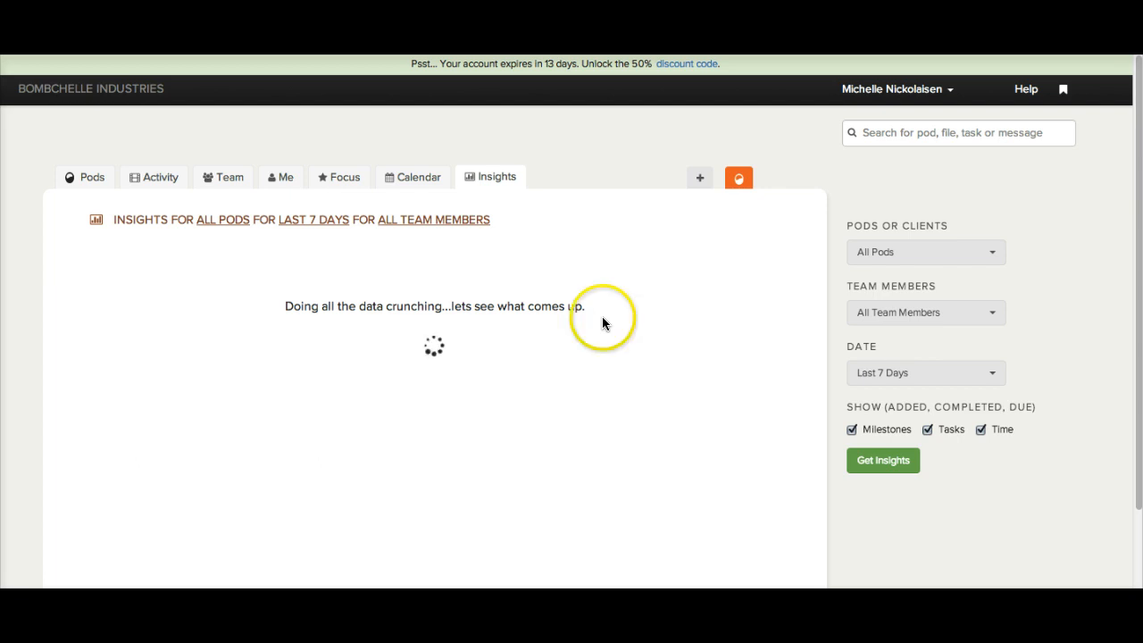
mouse_move(641, 214)
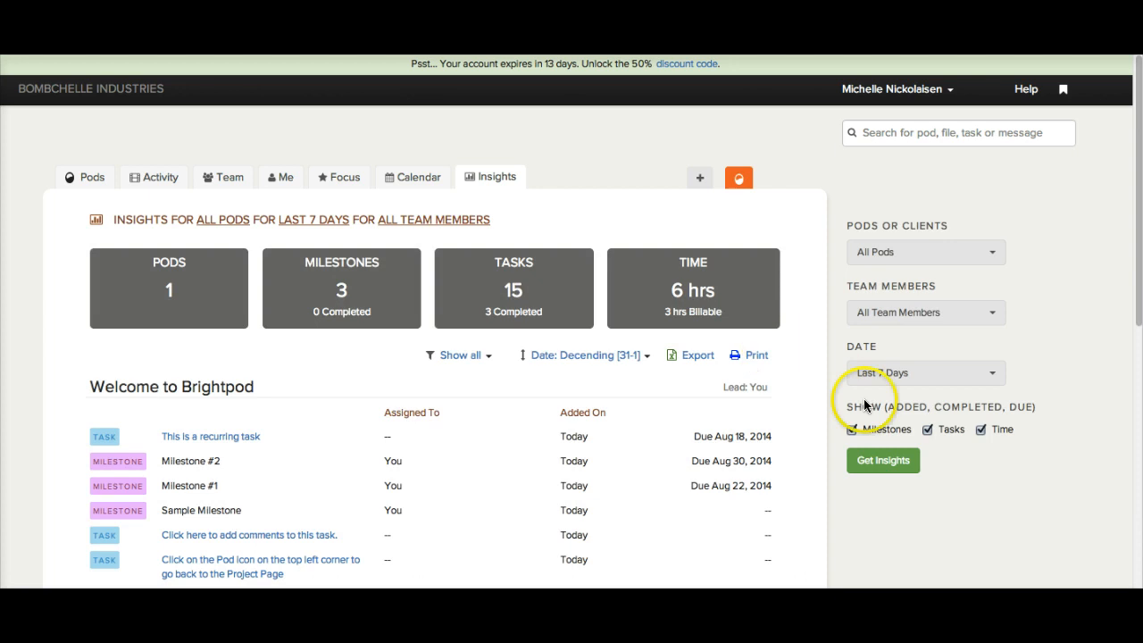
mouse_move(729, 246)
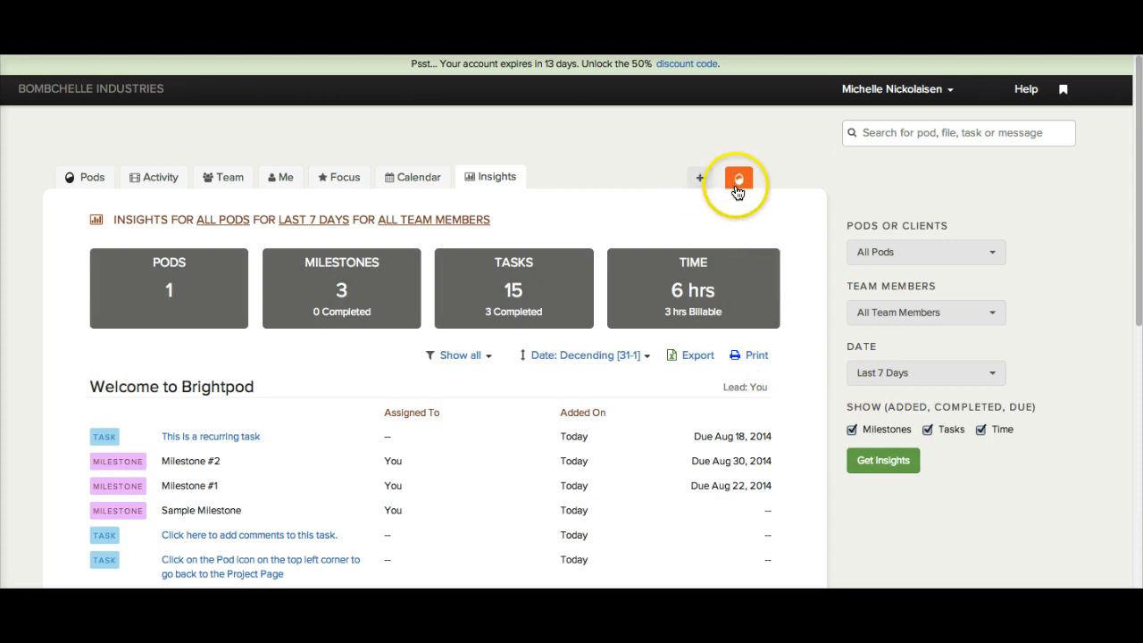
mouse_move(768, 193)
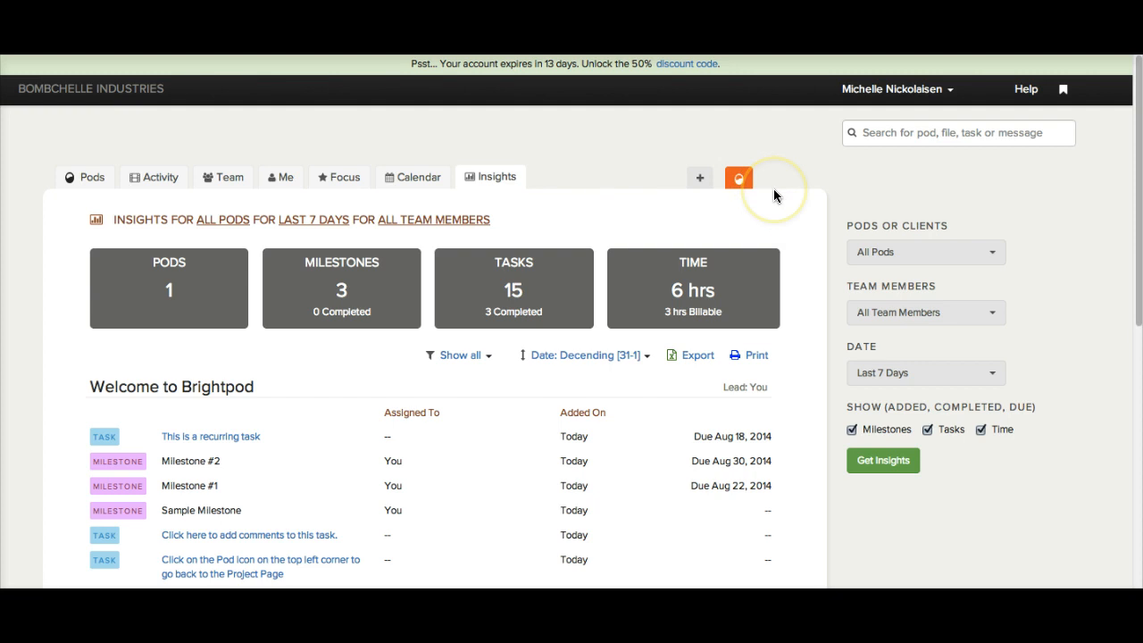
mouse_move(818, 268)
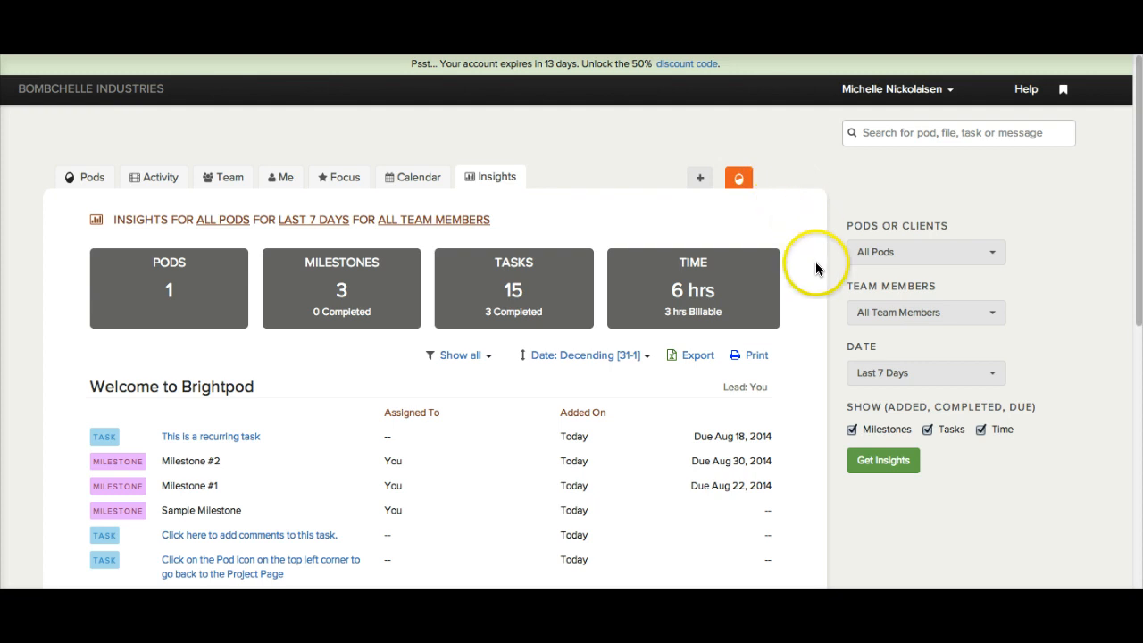
mouse_move(818, 268)
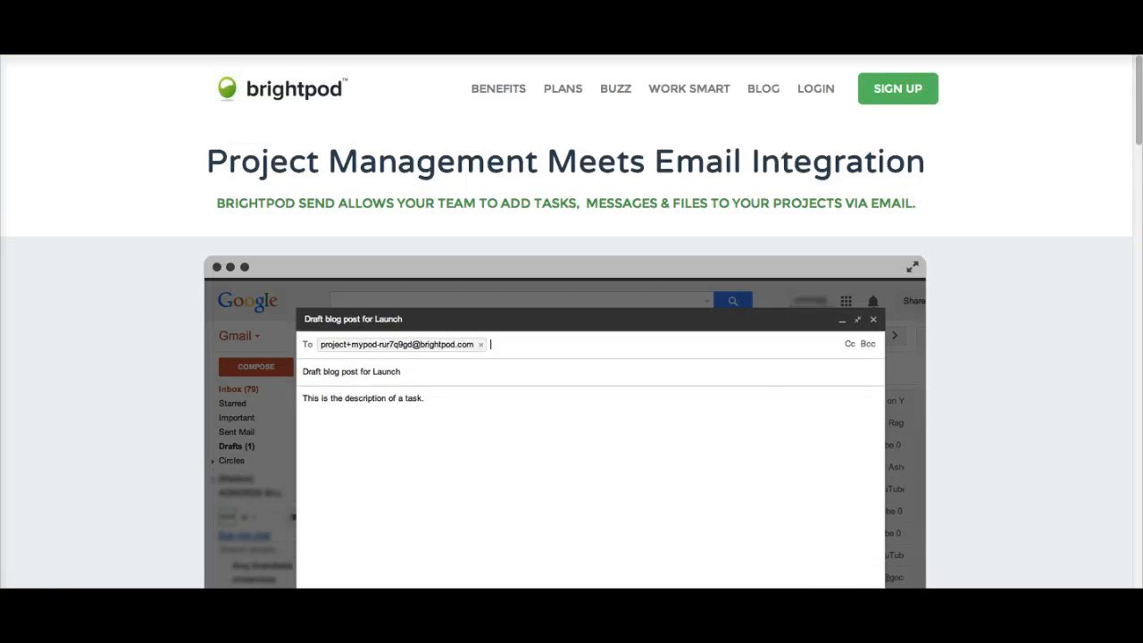
Scroll the Brightpod features page down to the Workflows section on reusable marketing task lists.
scroll(down, 3)
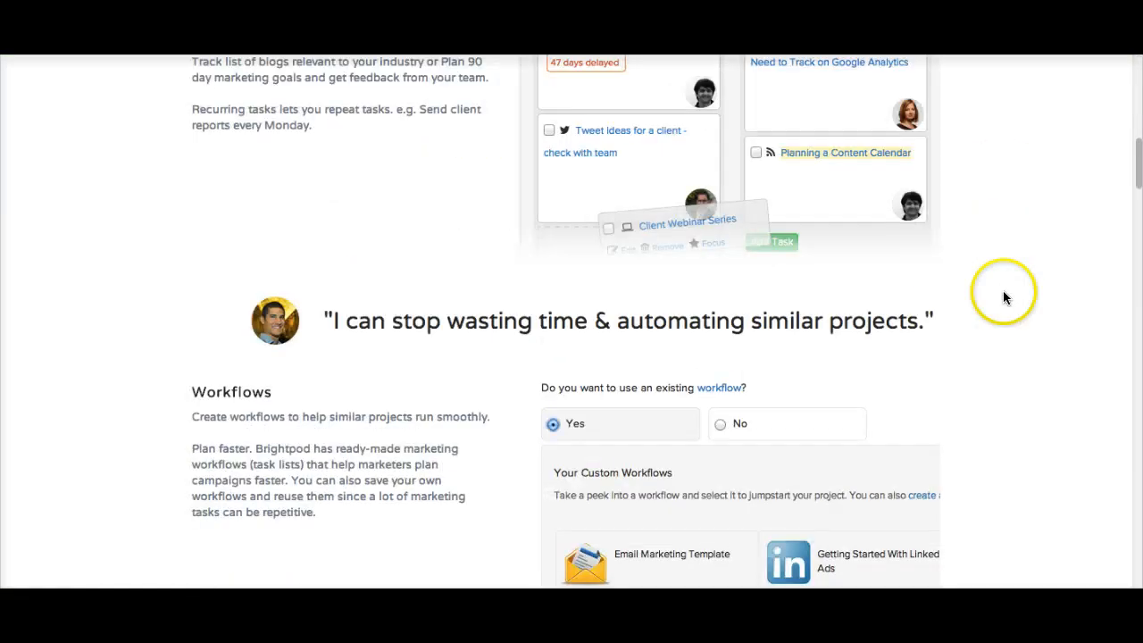
scroll(down, 3)
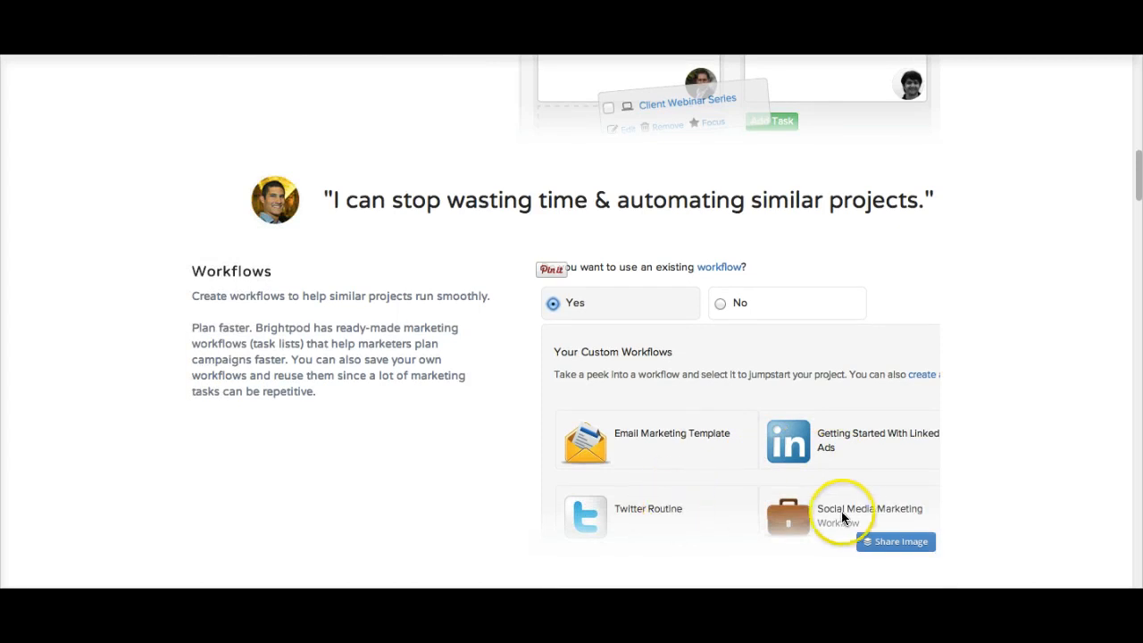
mouse_move(875, 232)
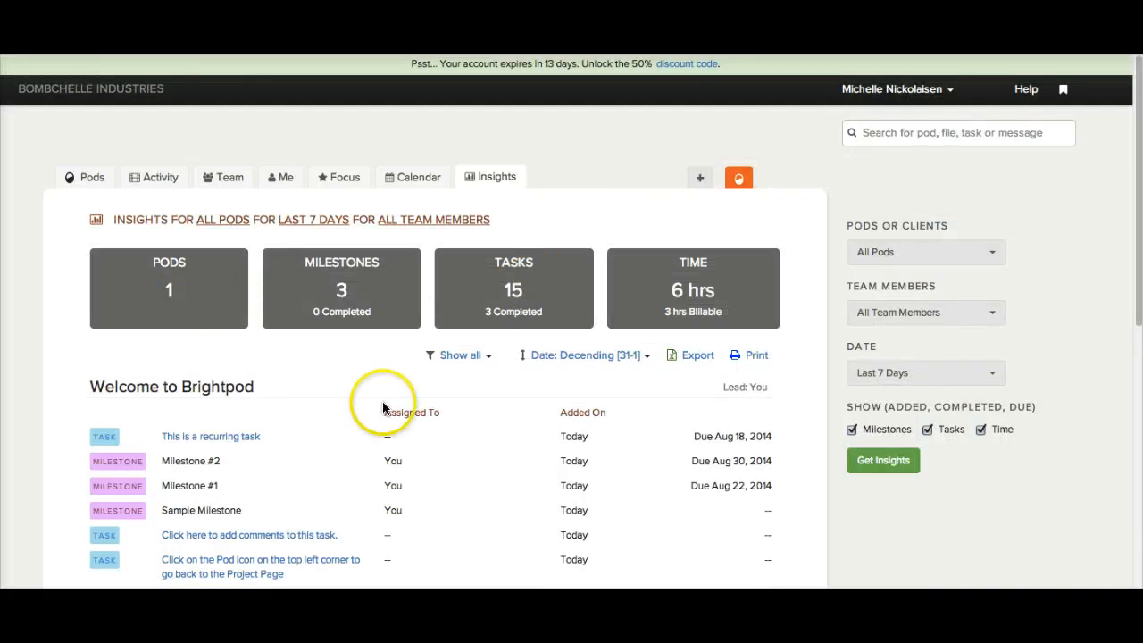
scroll(down, 3)
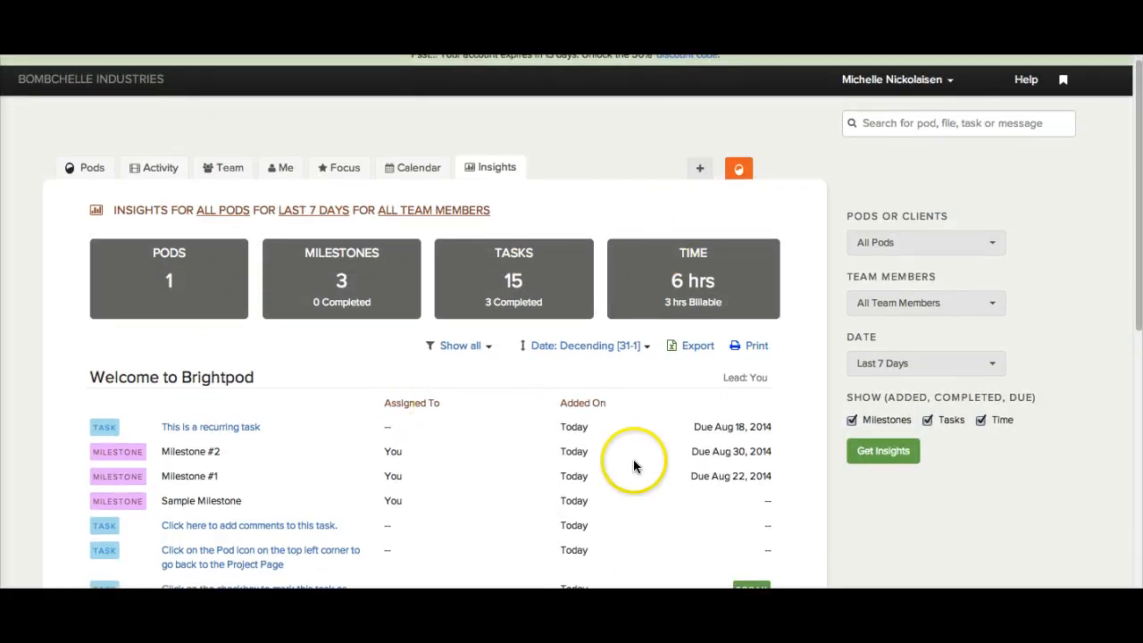
scroll(down, 3)
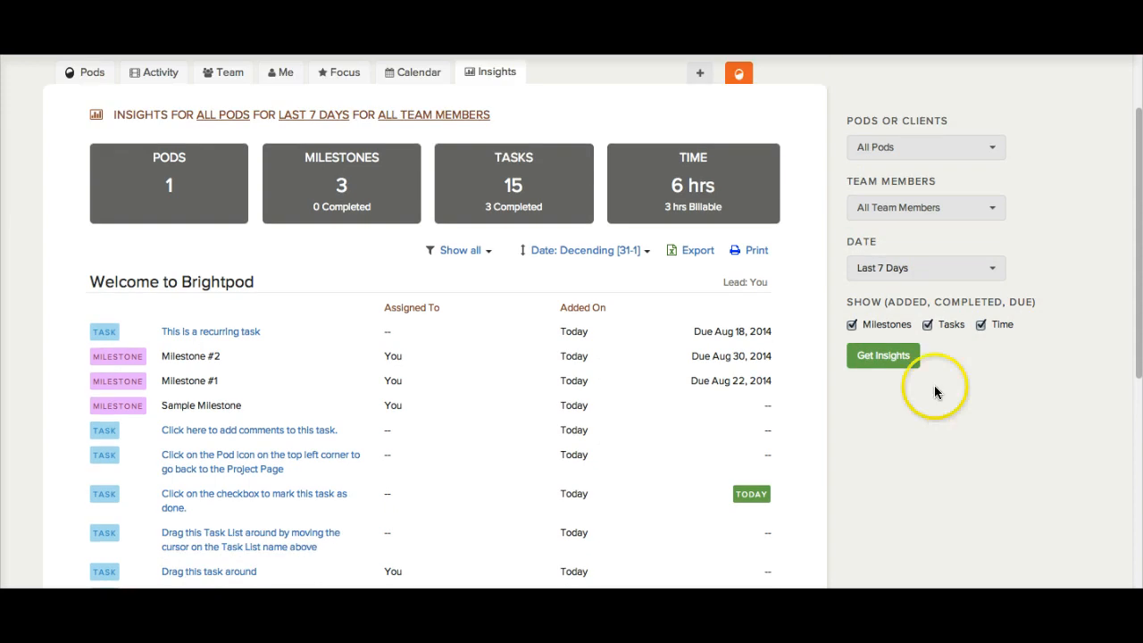
mouse_move(510, 348)
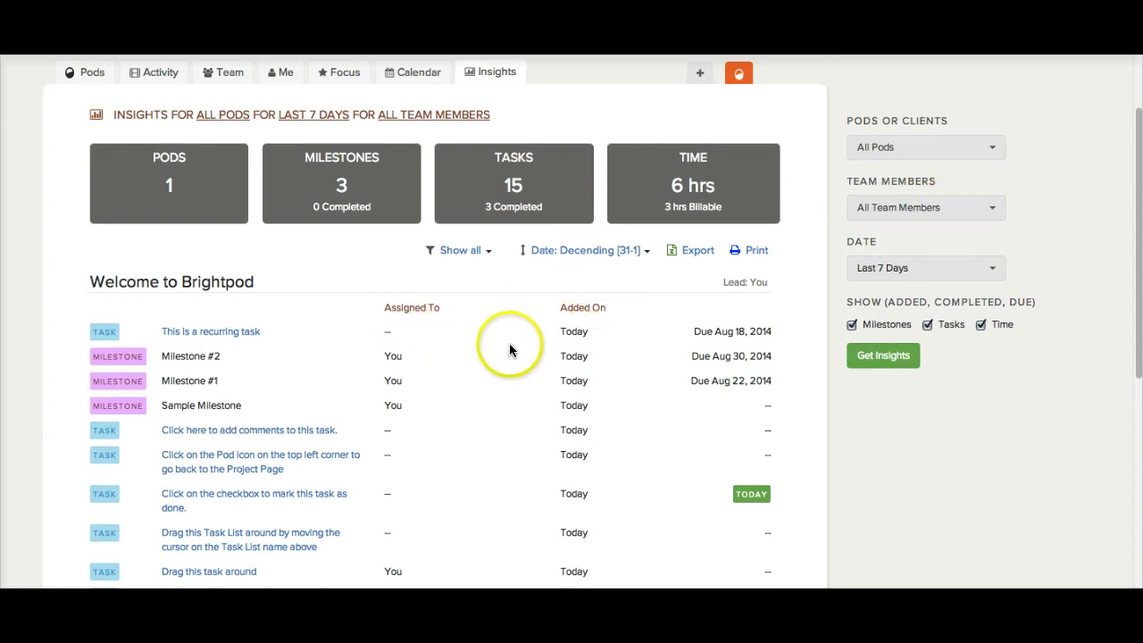
scroll(down, 3)
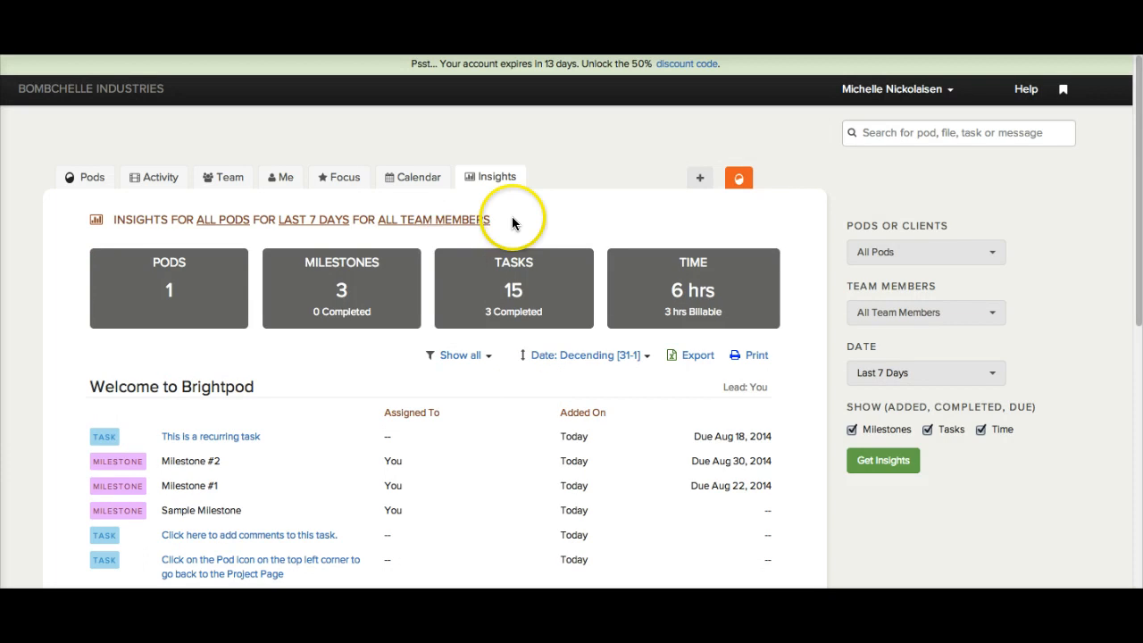
mouse_move(515, 221)
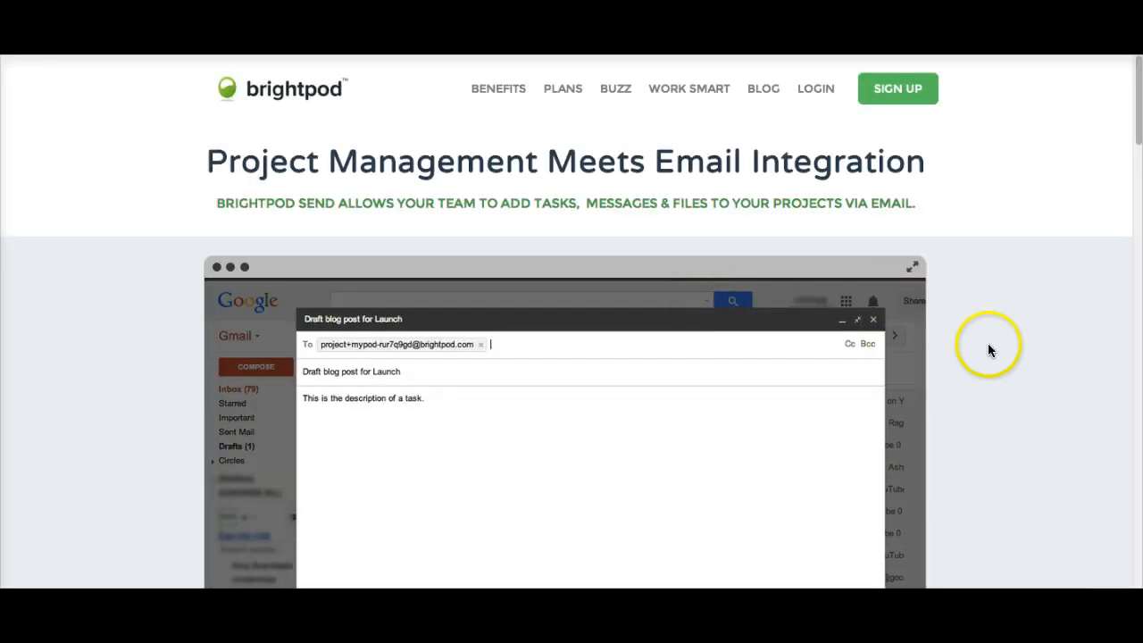
mouse_move(753, 382)
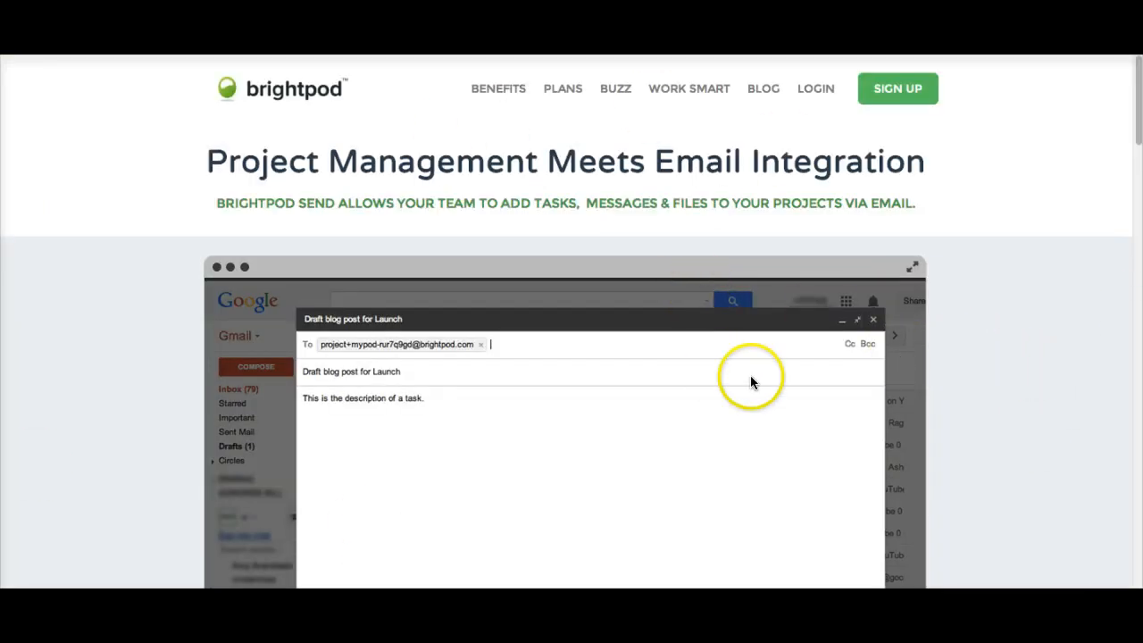
Scroll the Email Integration page to the sections on adding tasks, multiple tasks and messages via email.
scroll(down, 3)
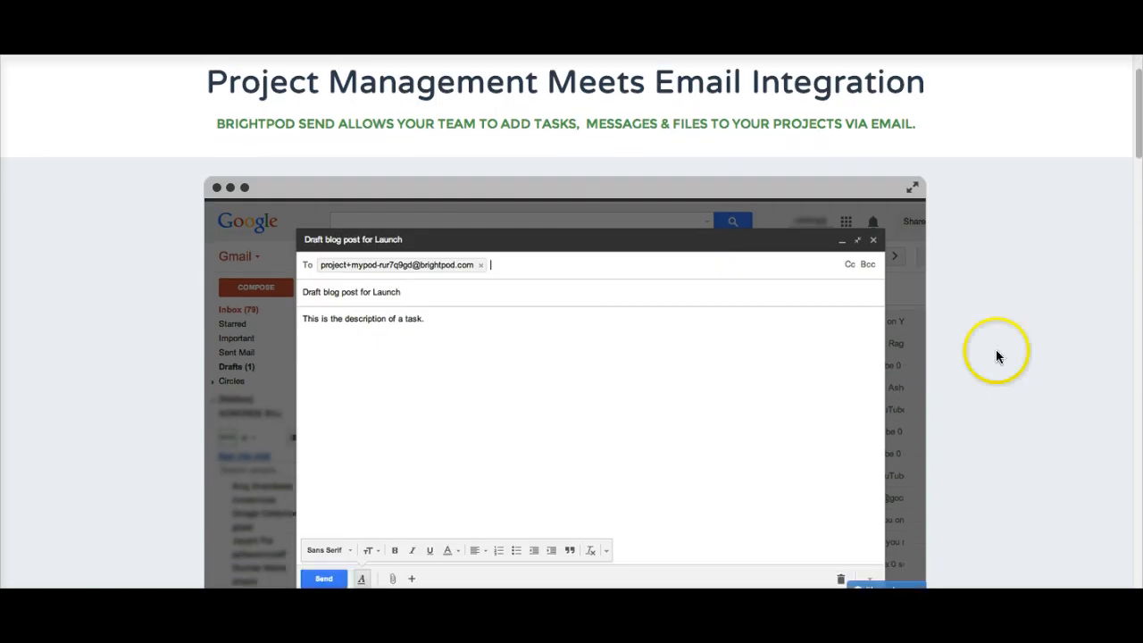
mouse_move(990, 296)
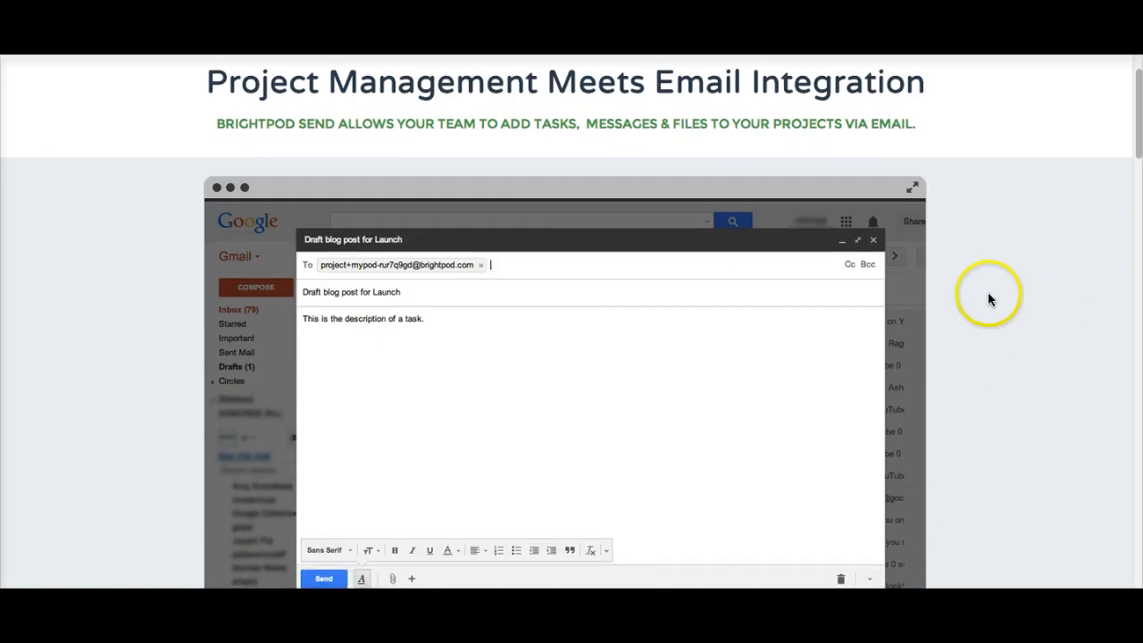
mouse_move(989, 295)
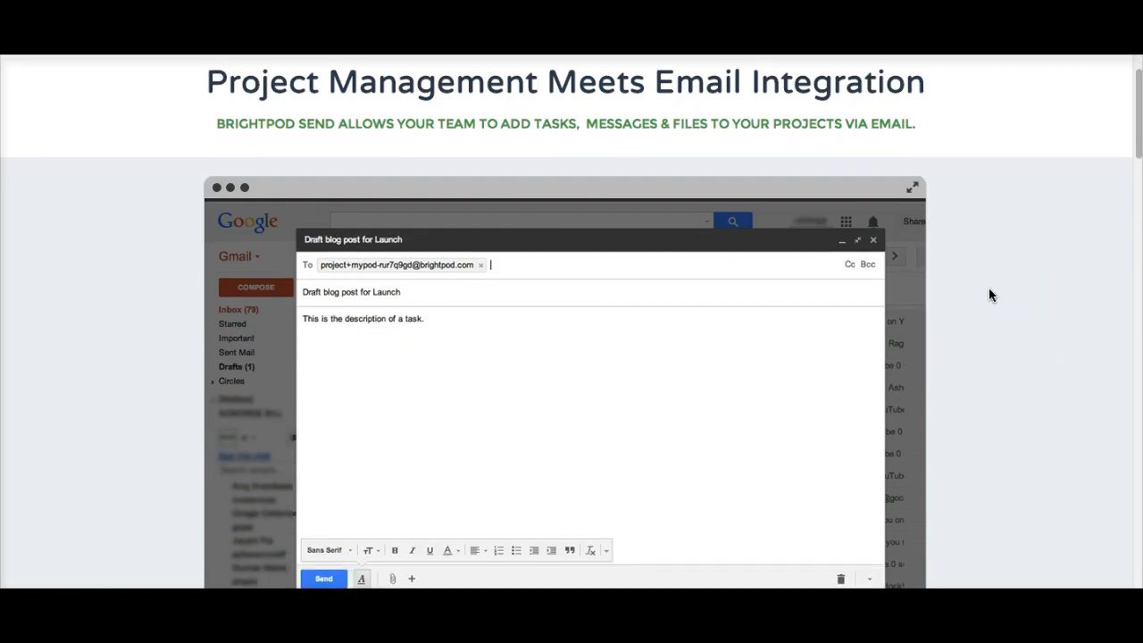
scroll(down, 3)
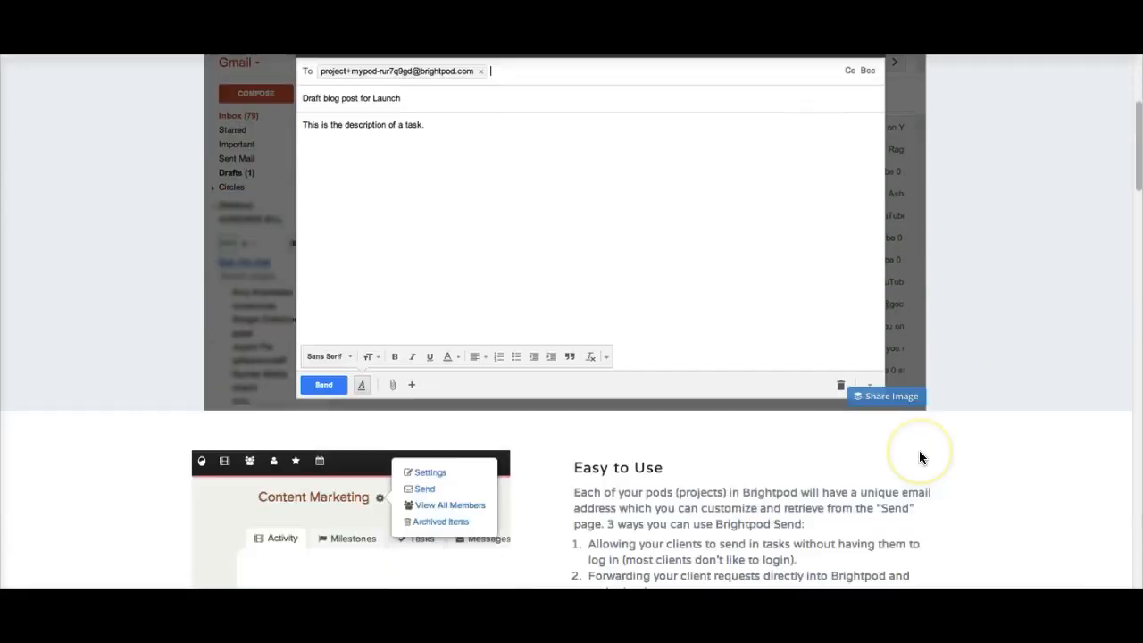
scroll(down, 3)
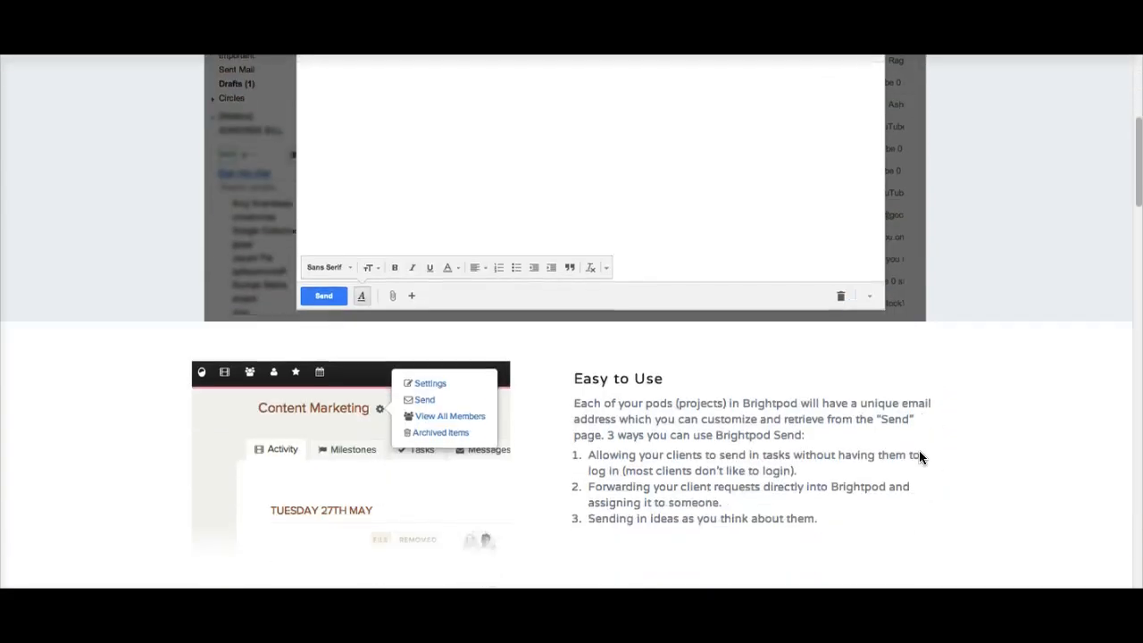
scroll(down, 3)
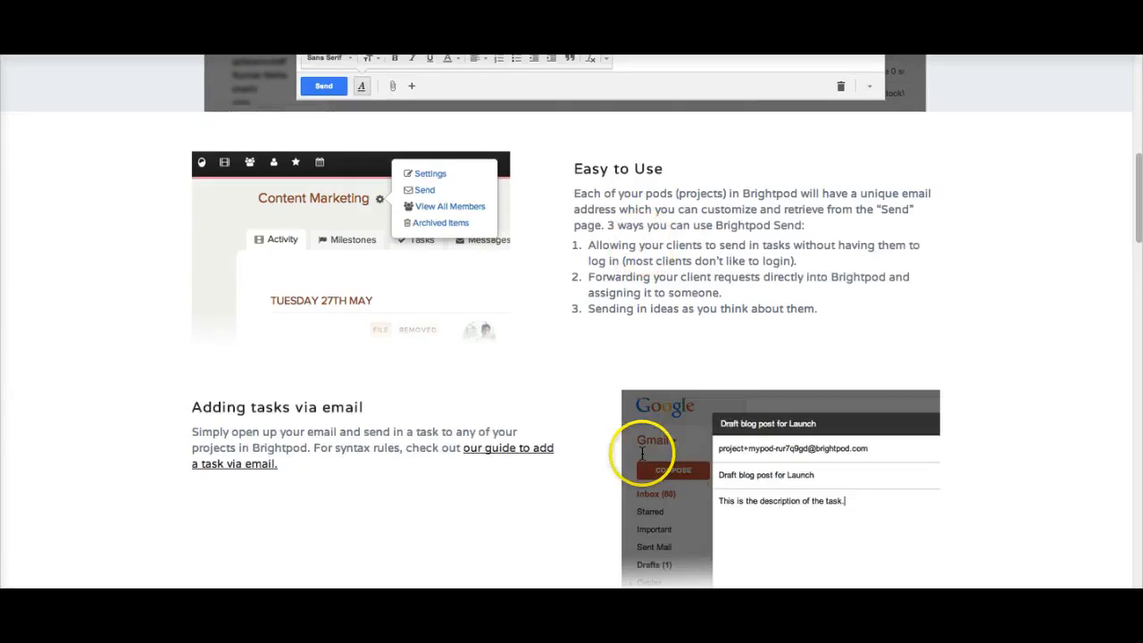
scroll(down, 3)
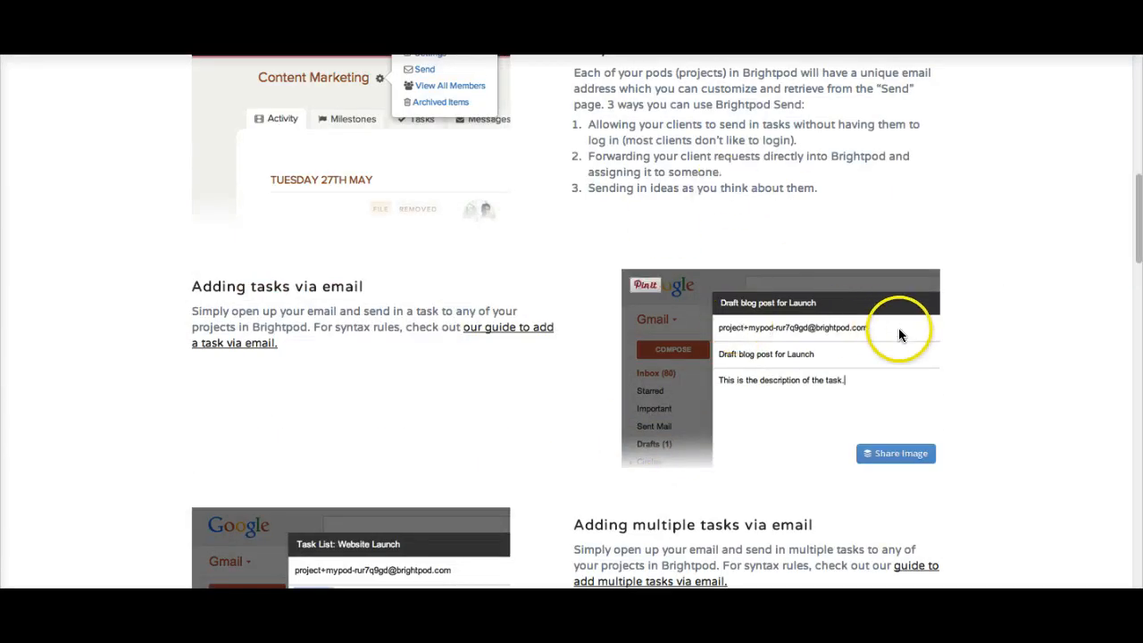
scroll(down, 3)
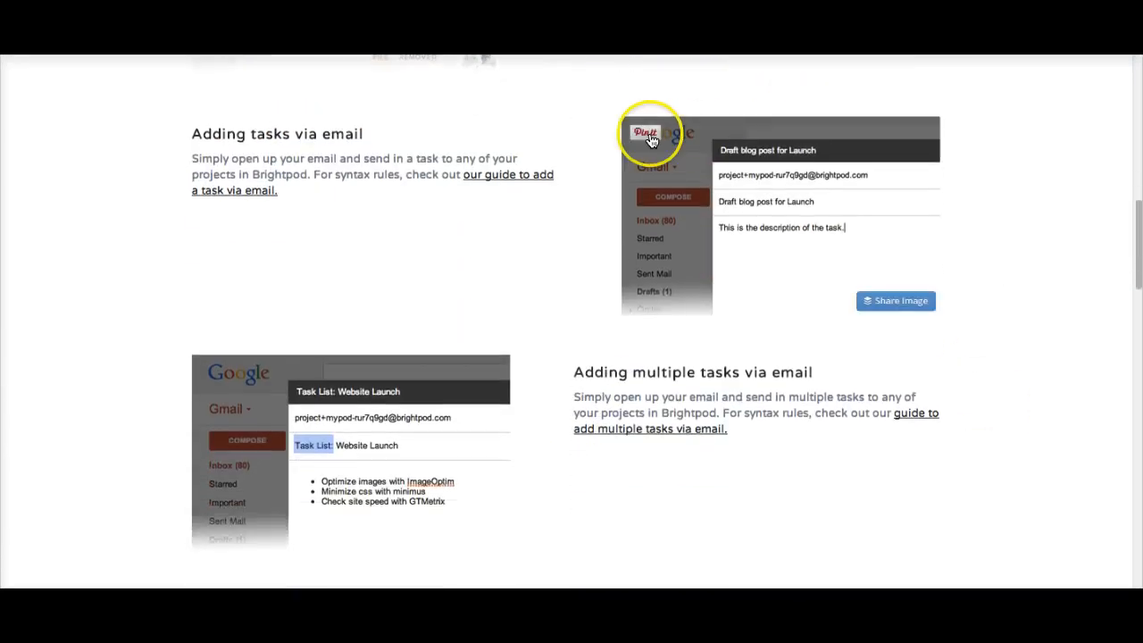
scroll(down, 3)
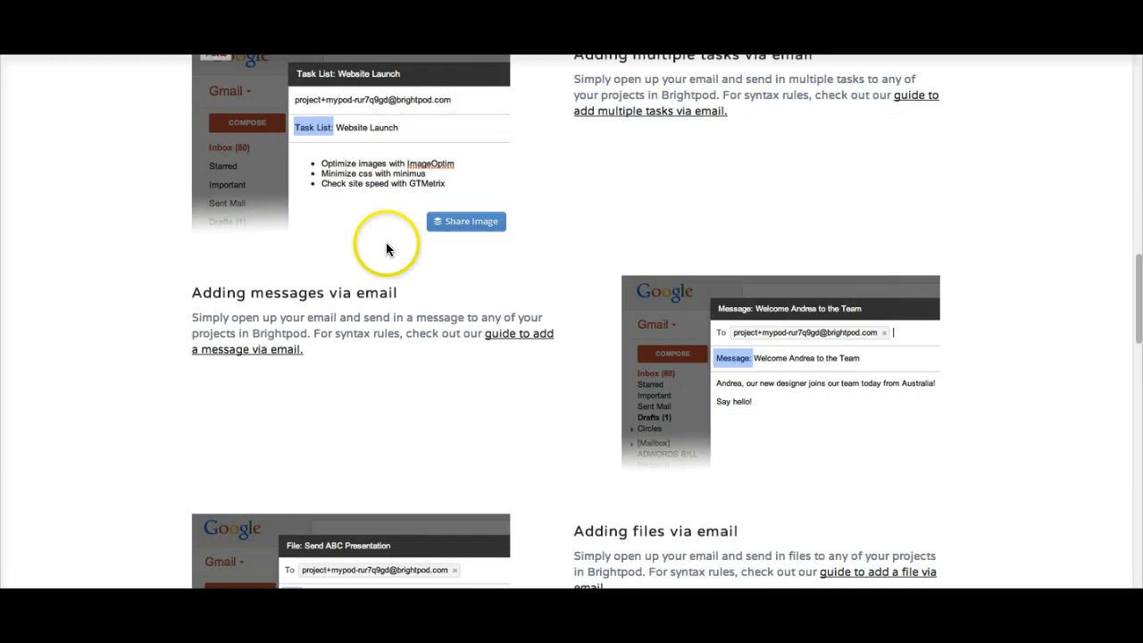
scroll(up, 3)
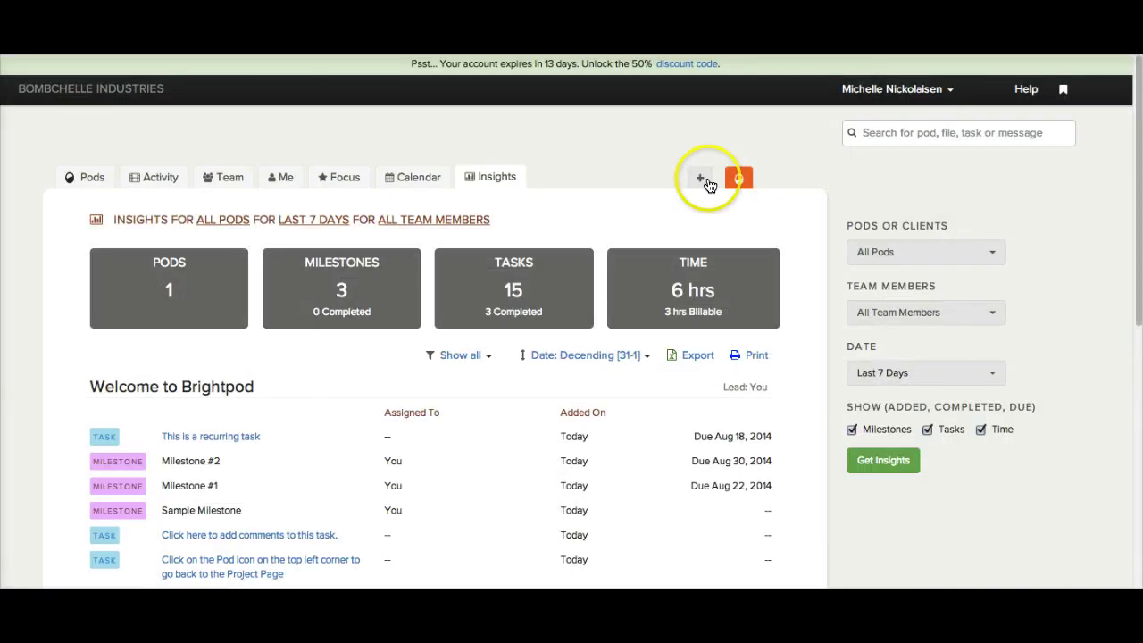
mouse_move(718, 145)
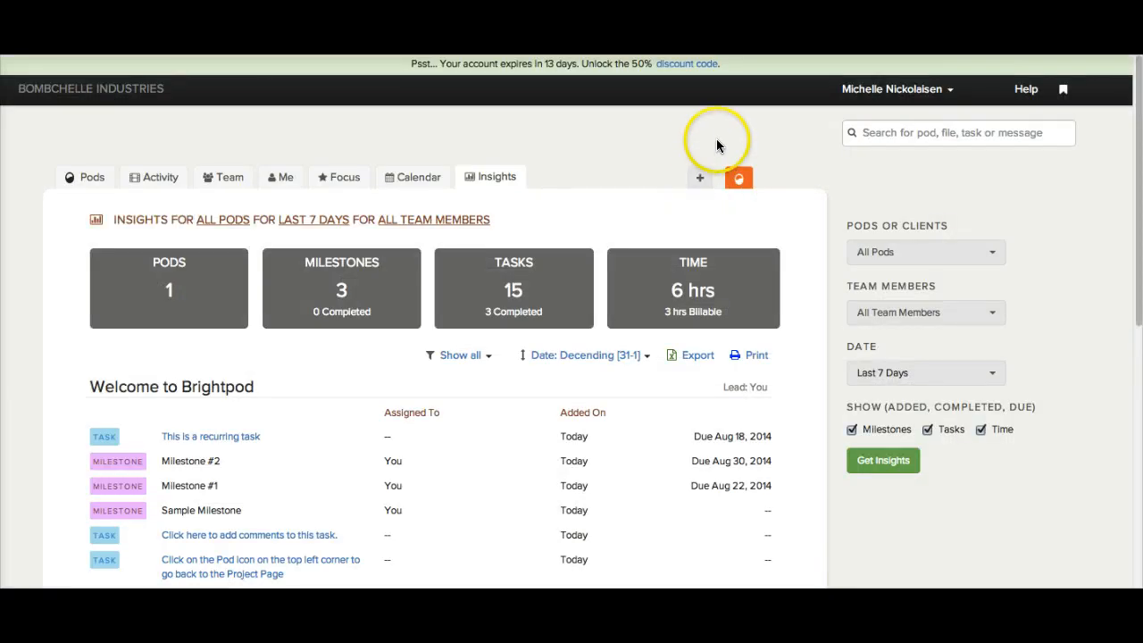
mouse_move(753, 108)
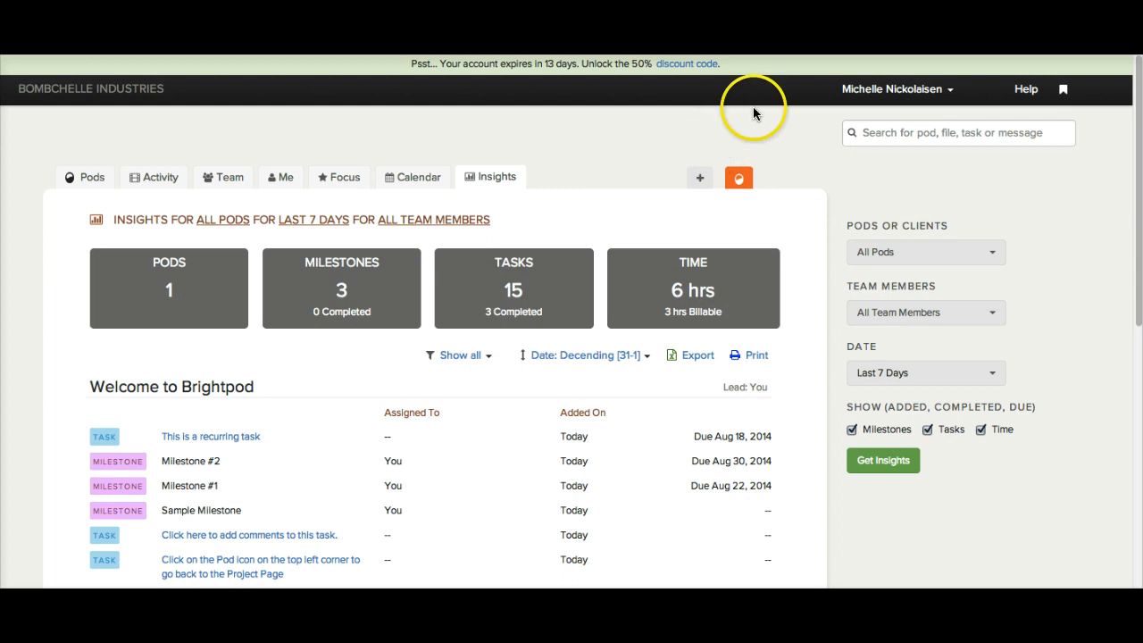
mouse_move(754, 115)
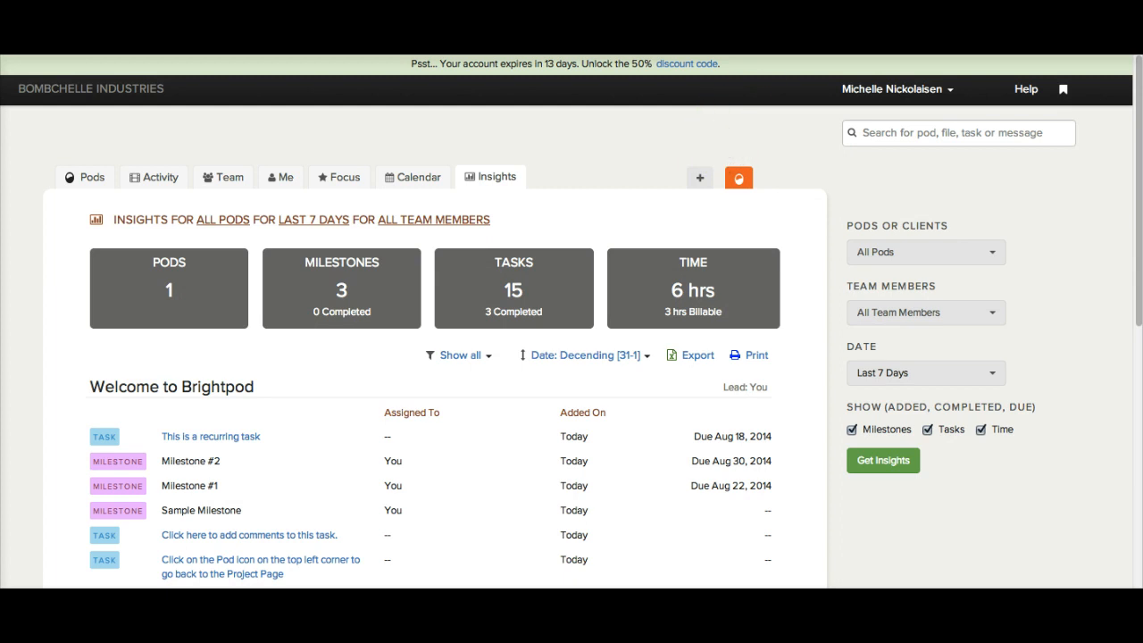